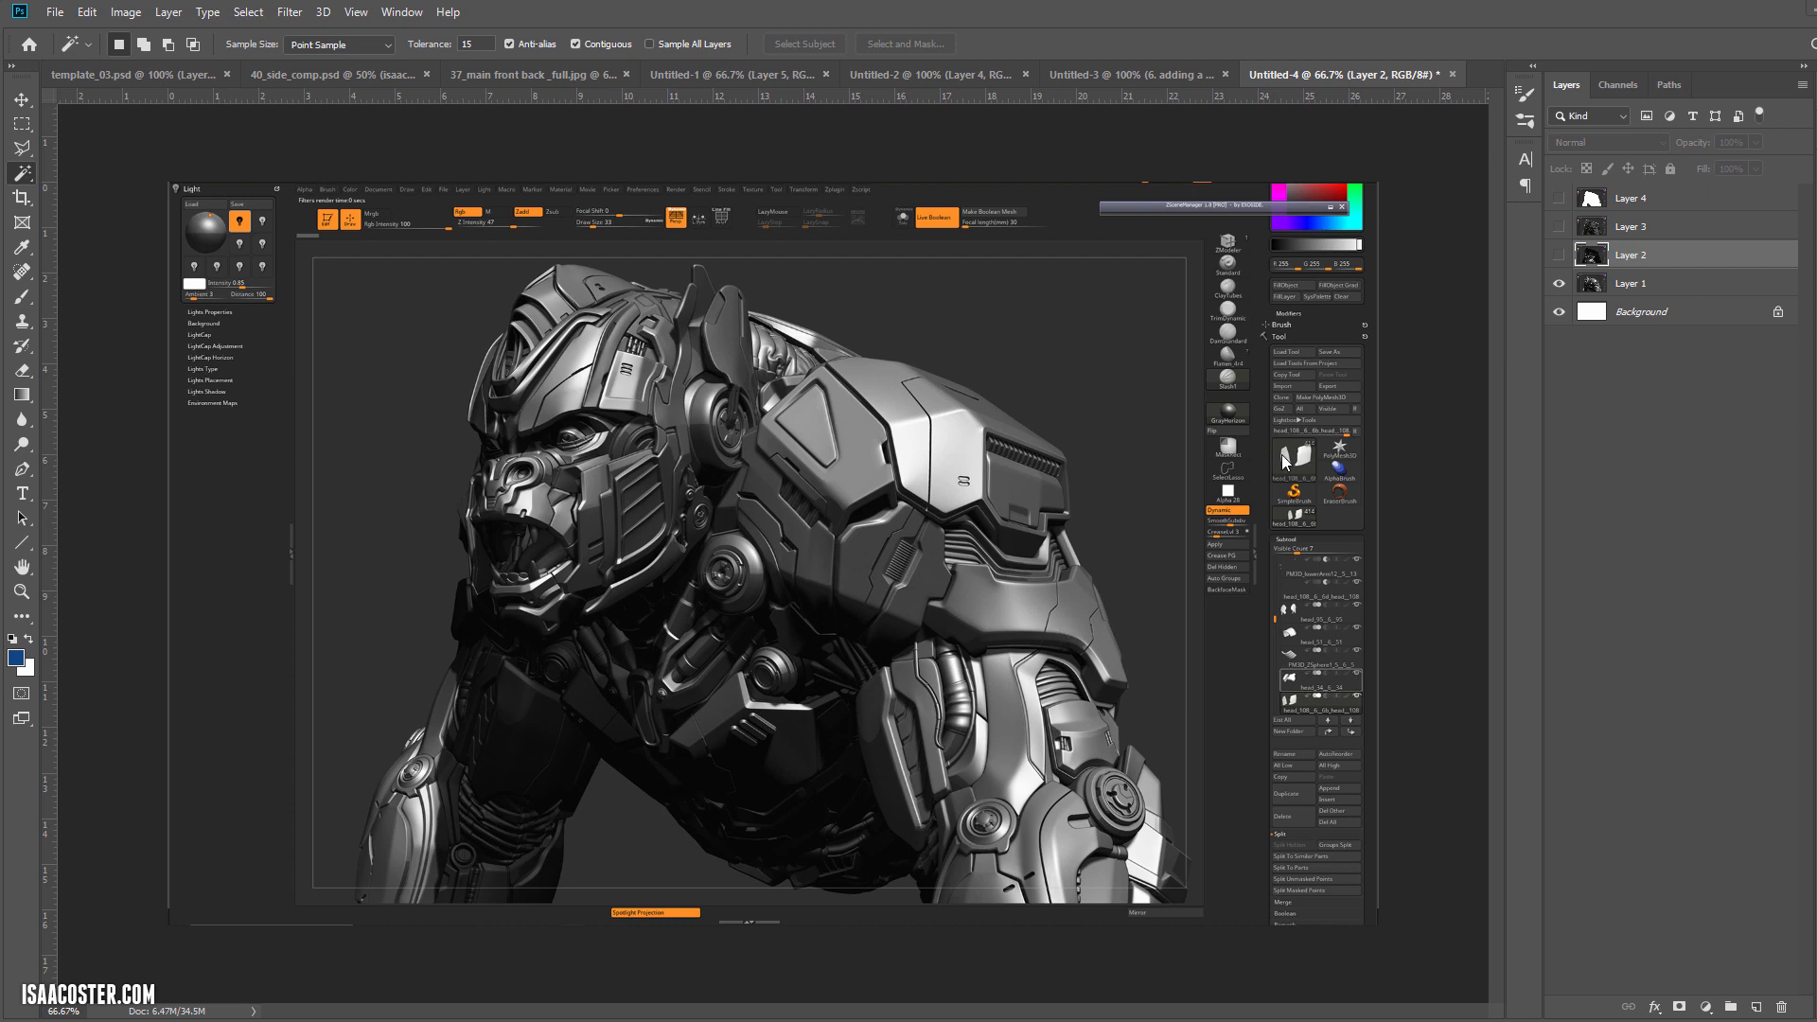
pyautogui.moveTo(1111, 359)
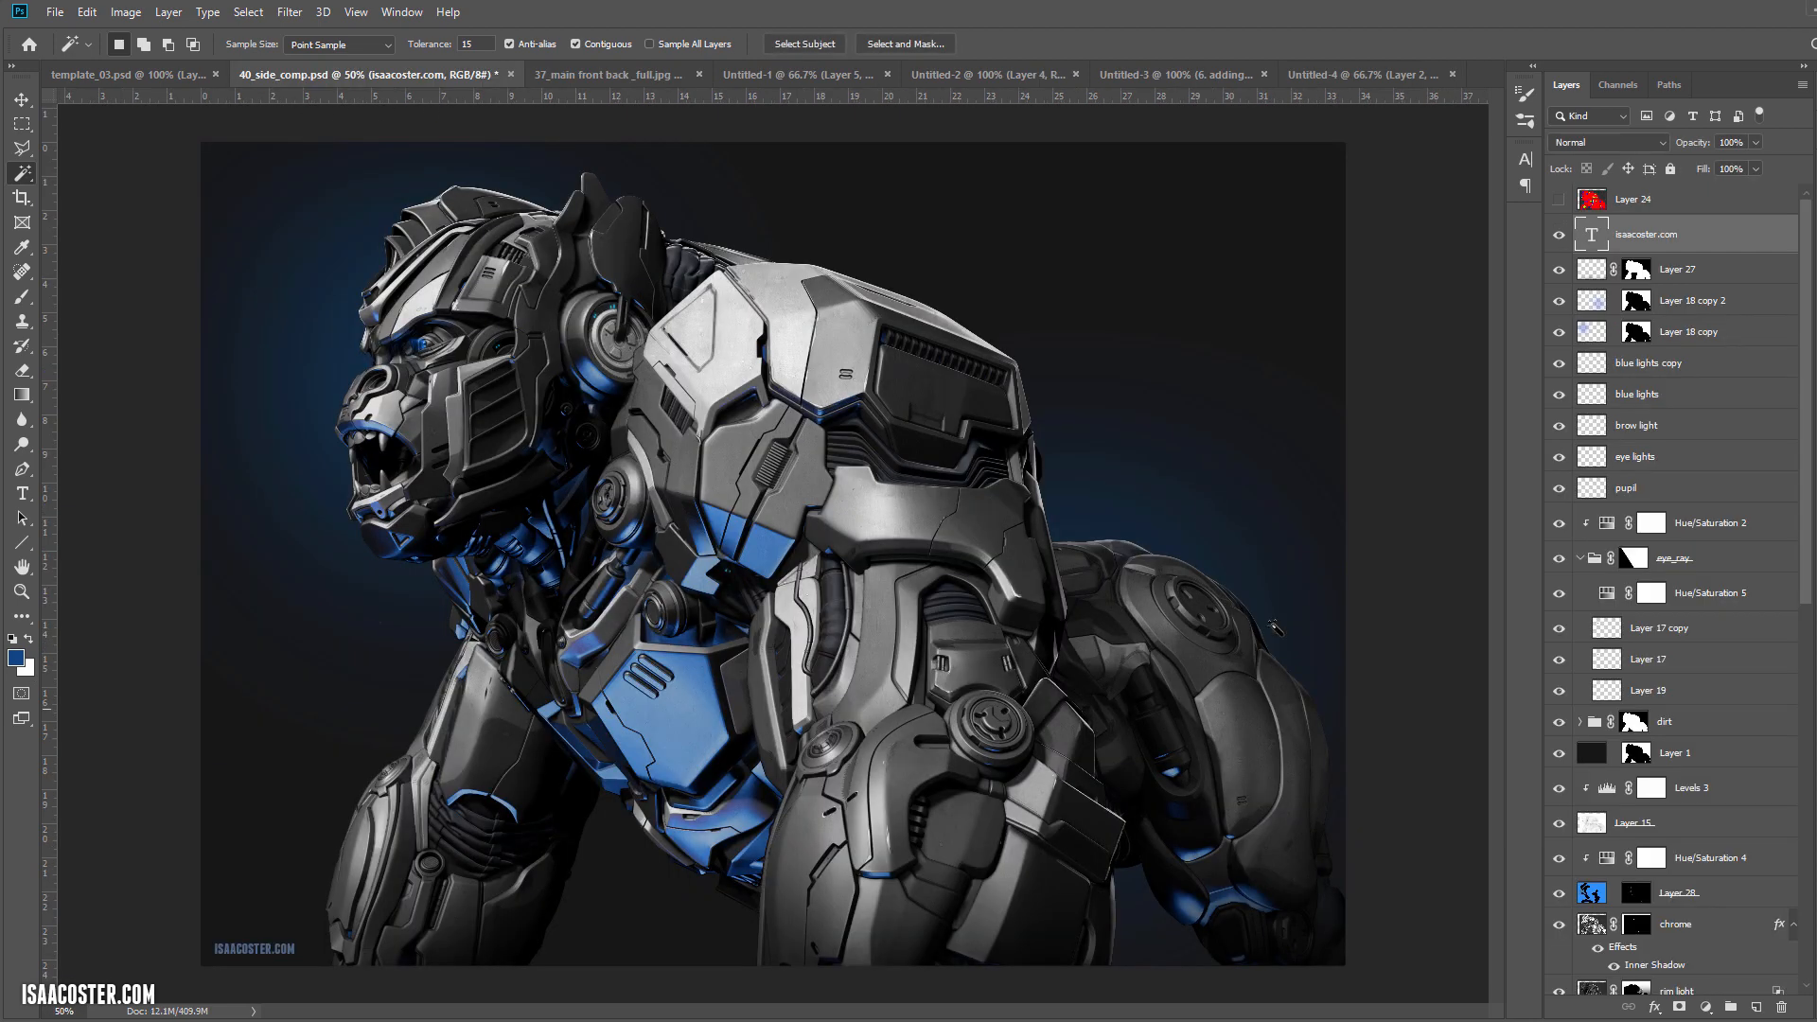
# Step: Check the 40_side_comp reference and return to the grey render document with the dark render visible
pyautogui.click(1343, 74)
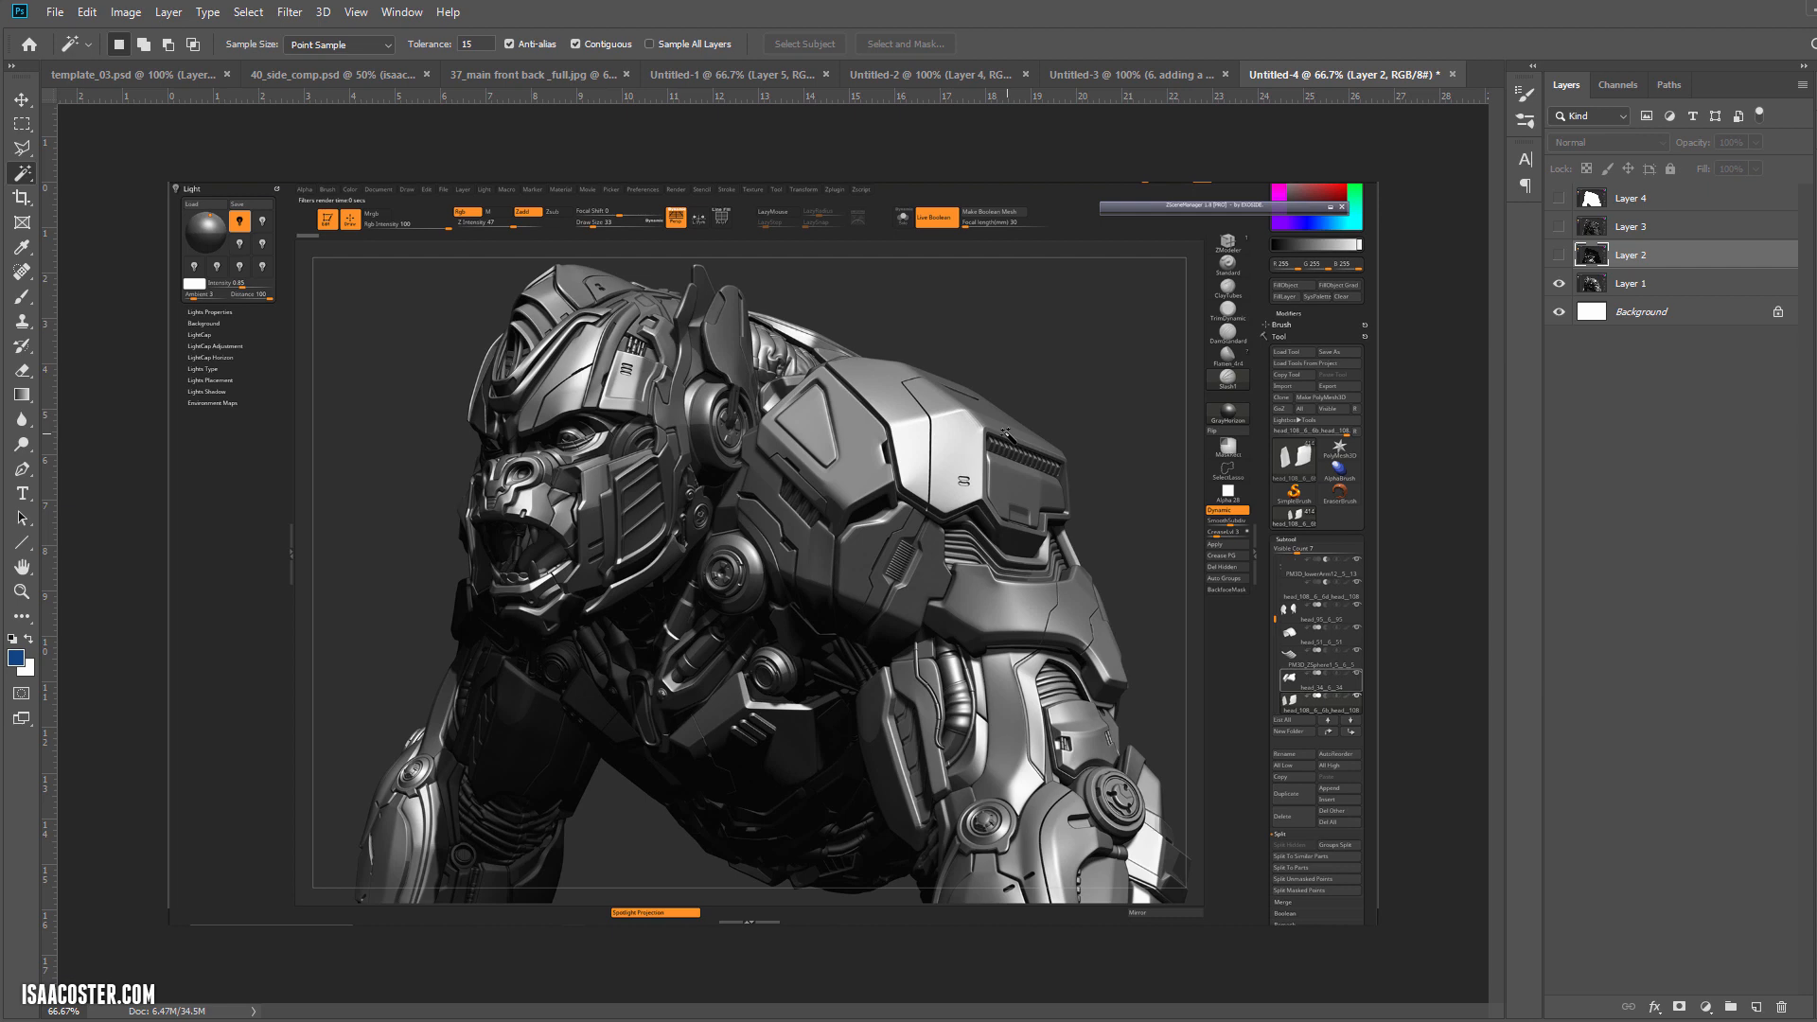
pyautogui.moveTo(1182, 312)
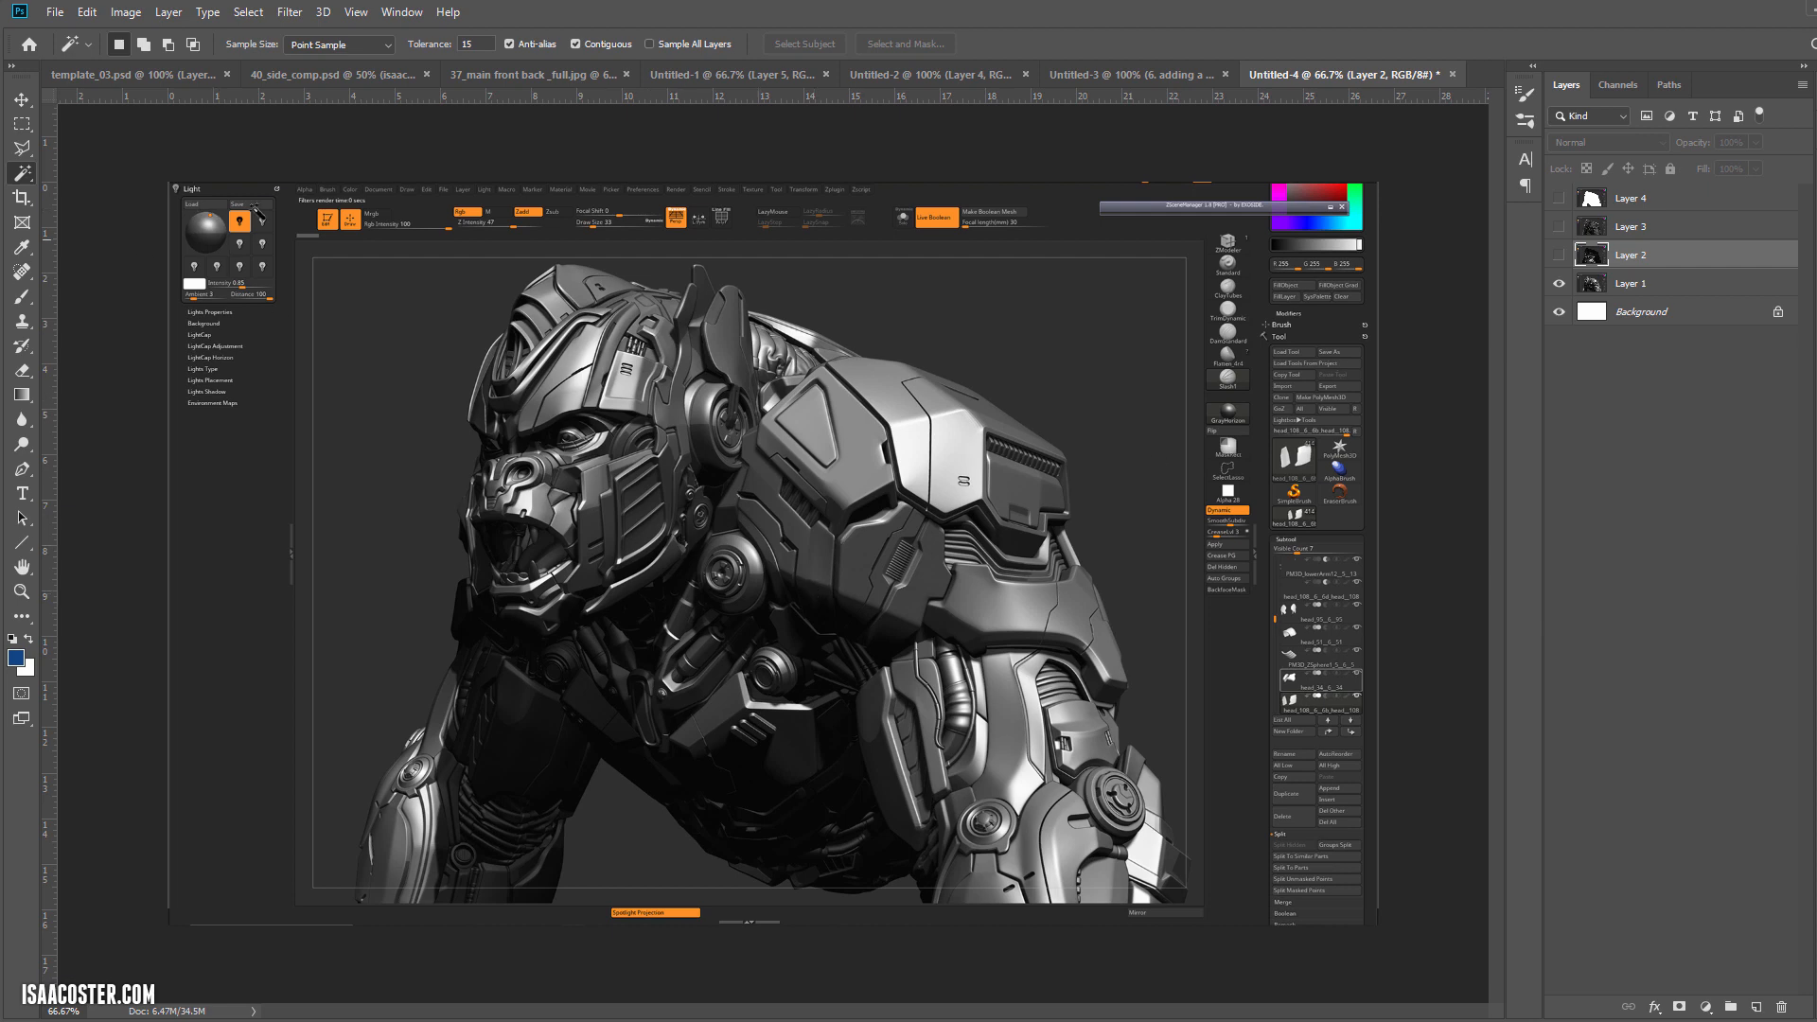
pyautogui.moveTo(1250, 417)
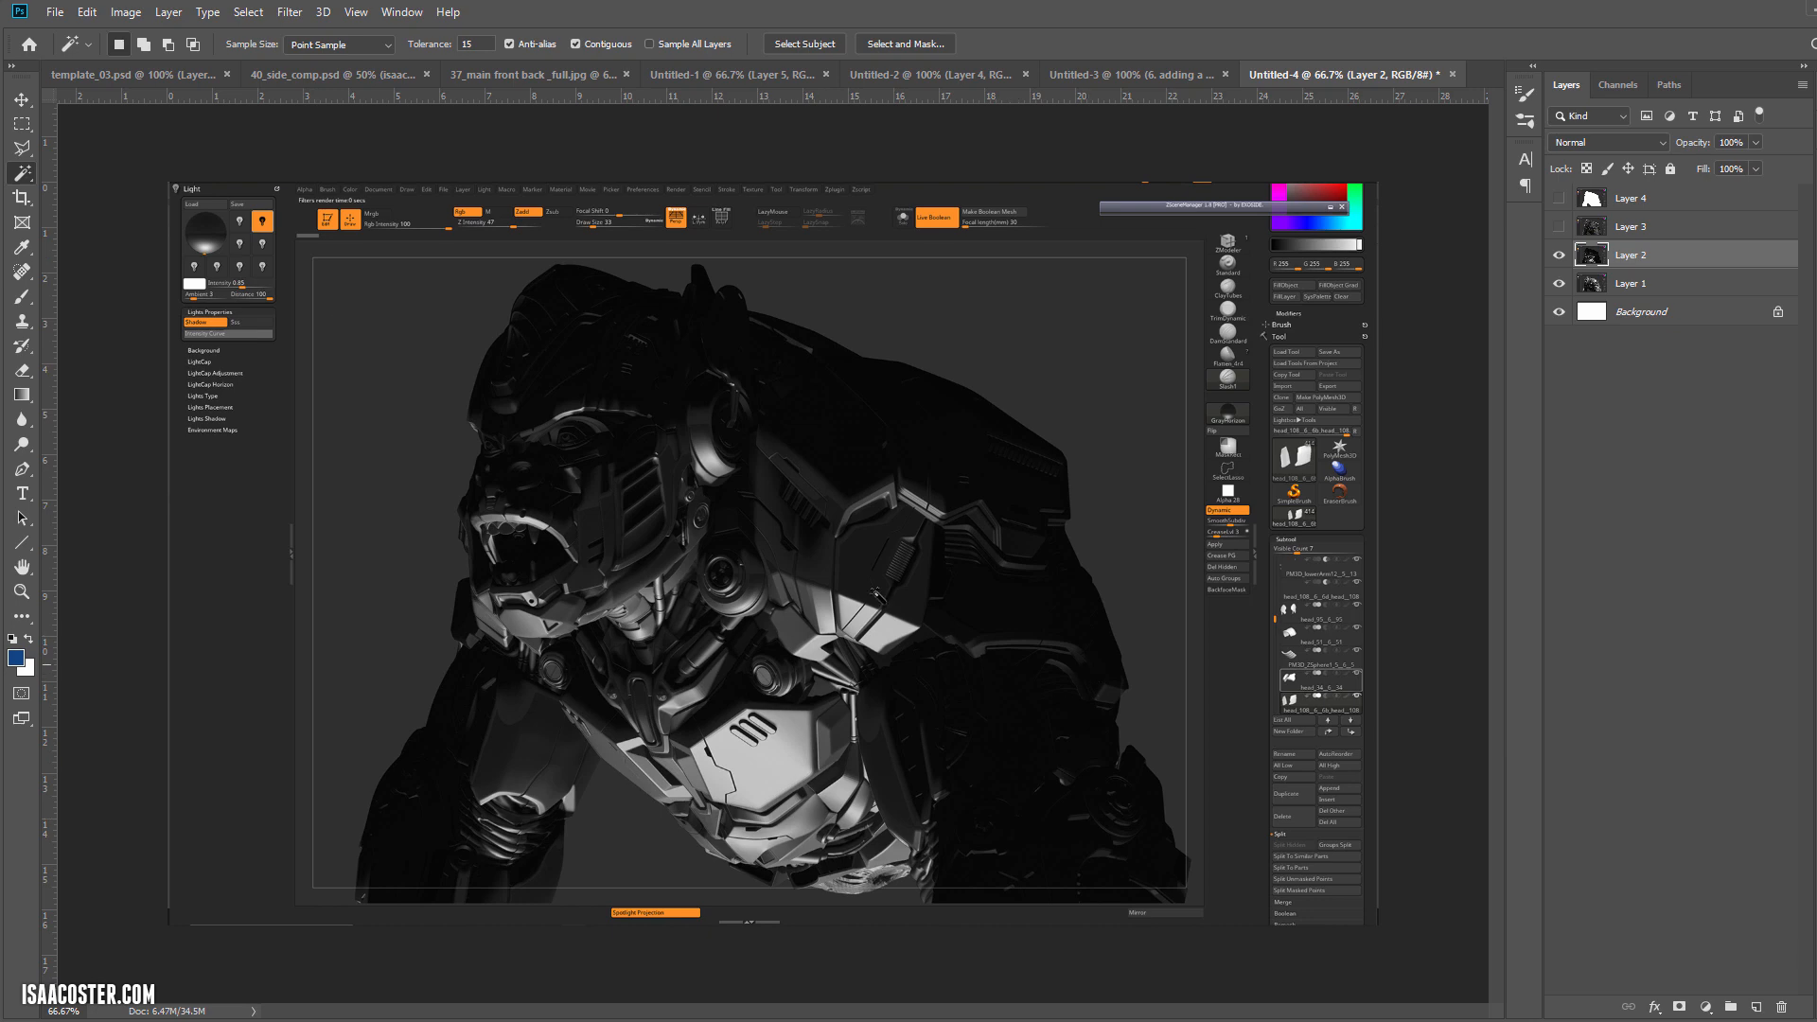
pyautogui.moveTo(979, 594)
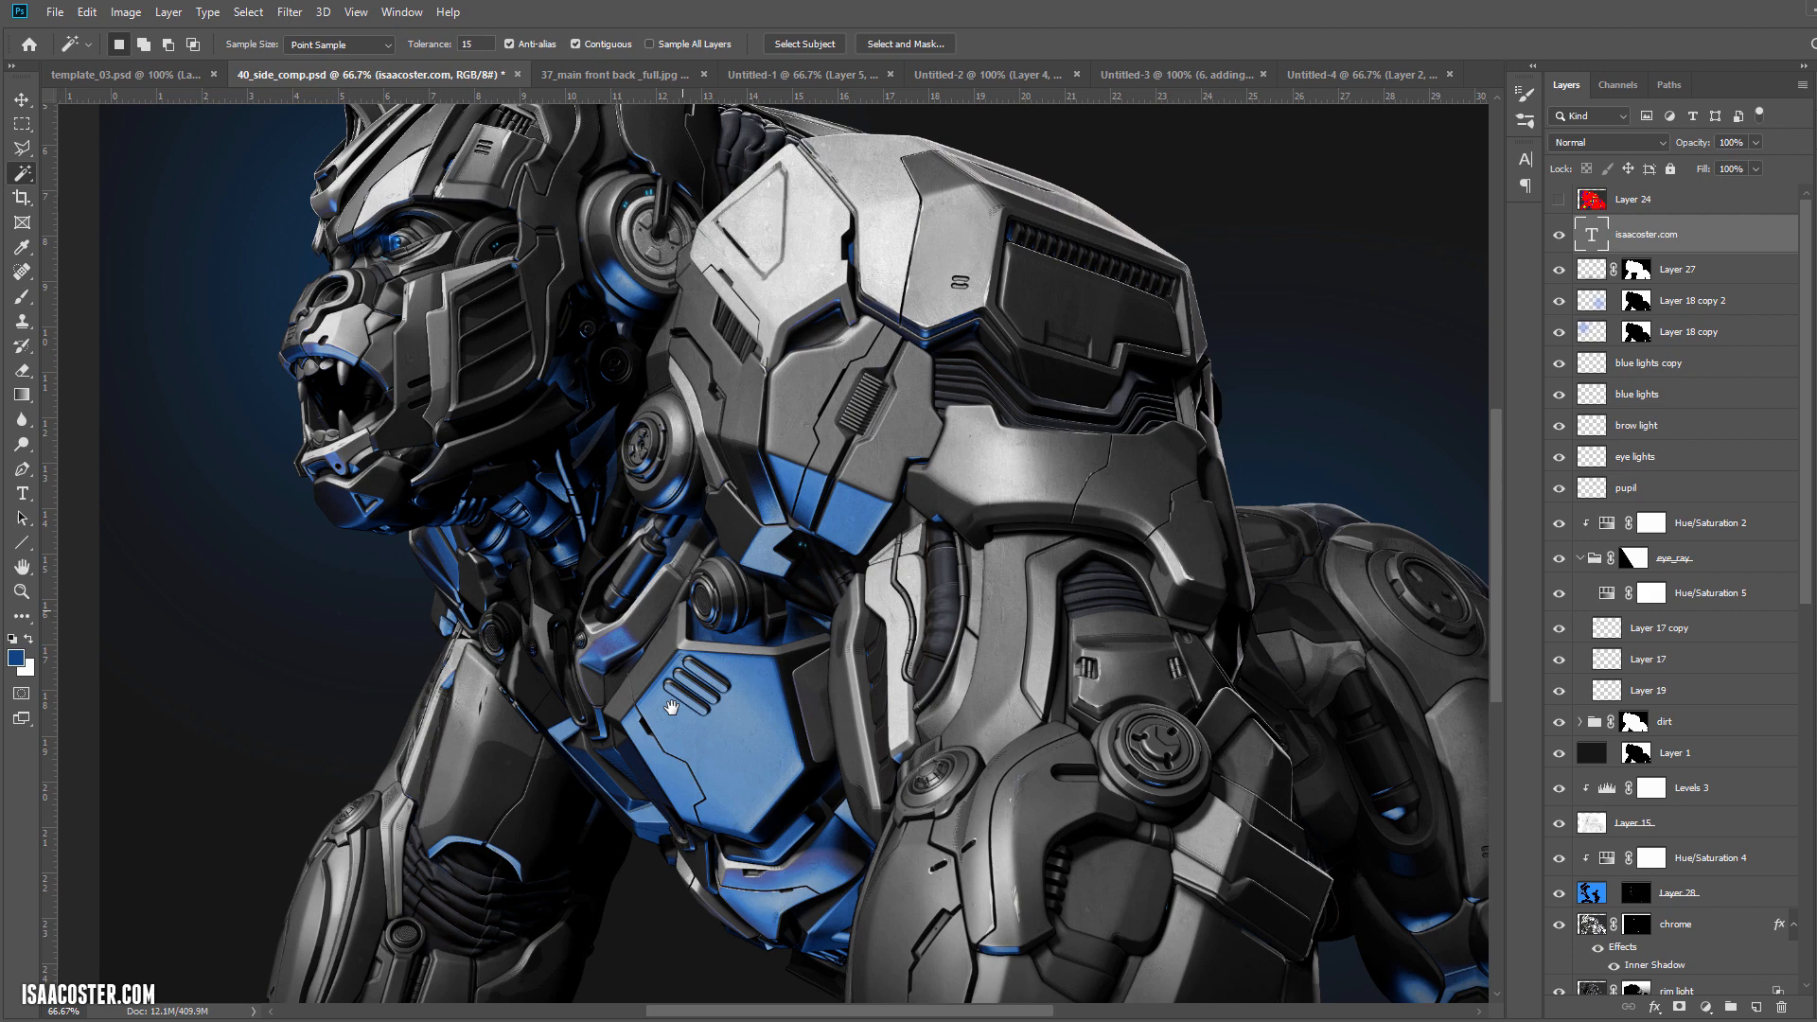
pyautogui.click(1344, 74)
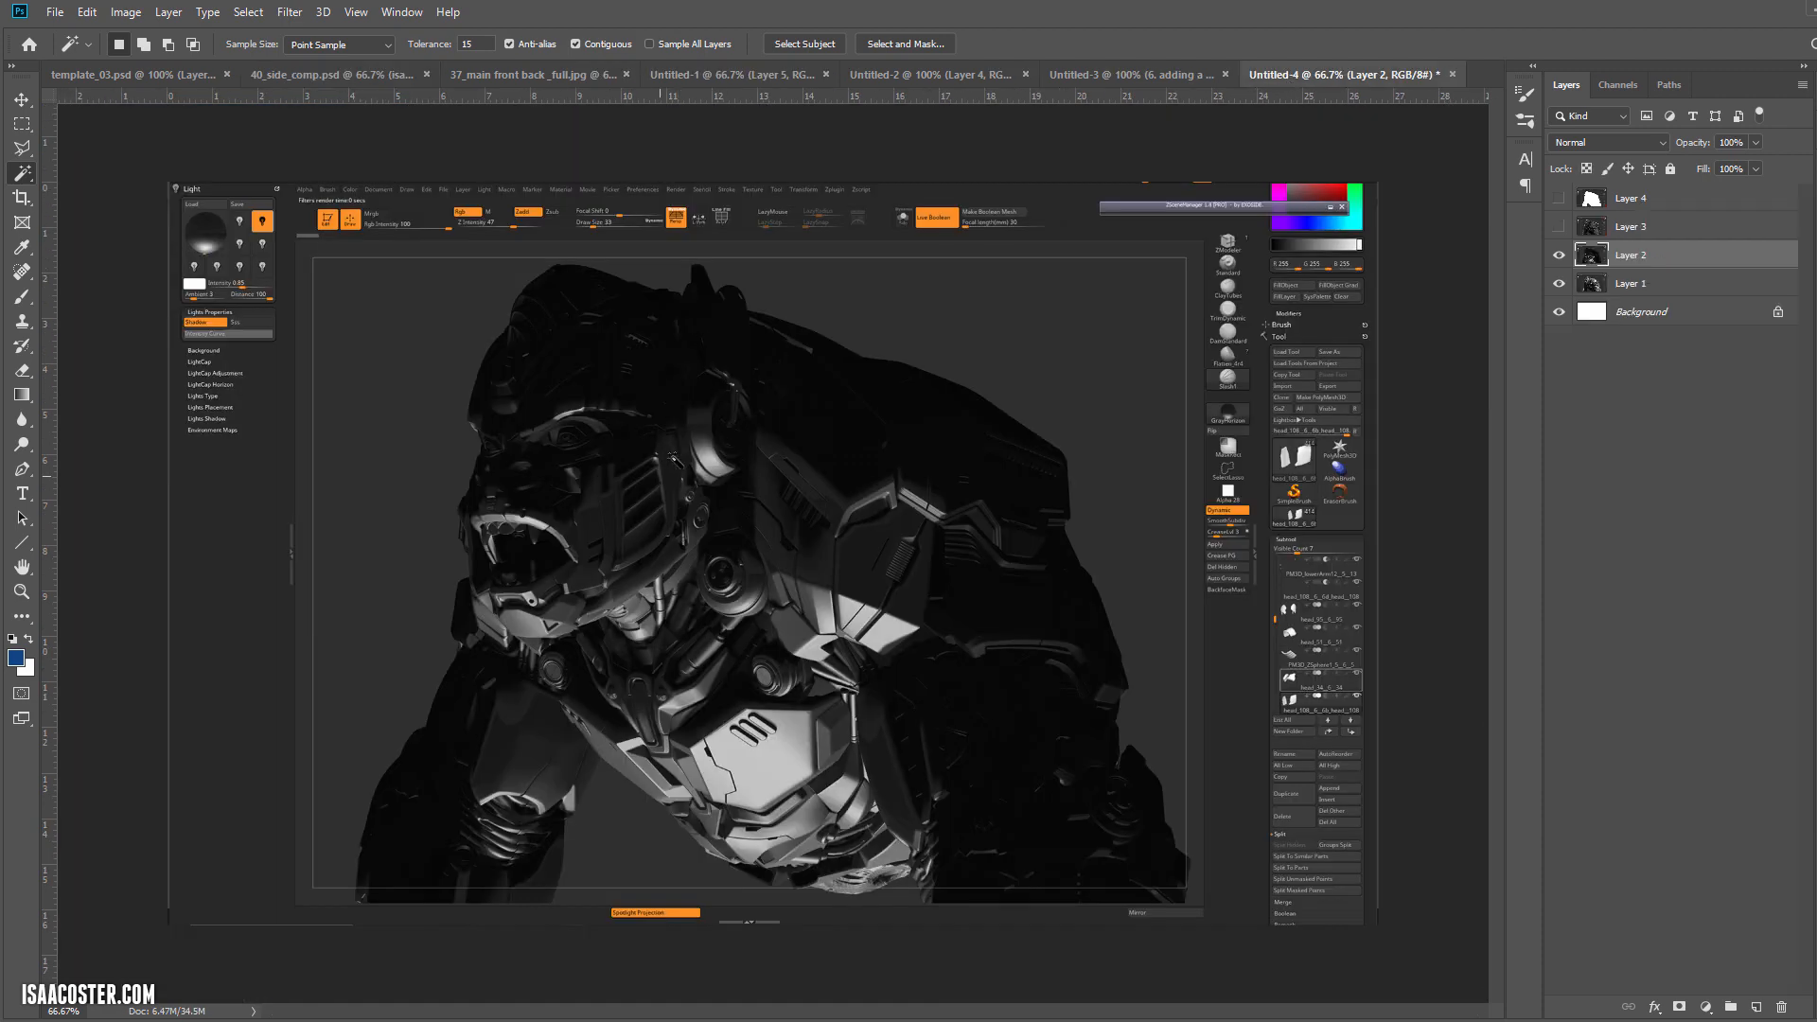
pyautogui.moveTo(1437, 279)
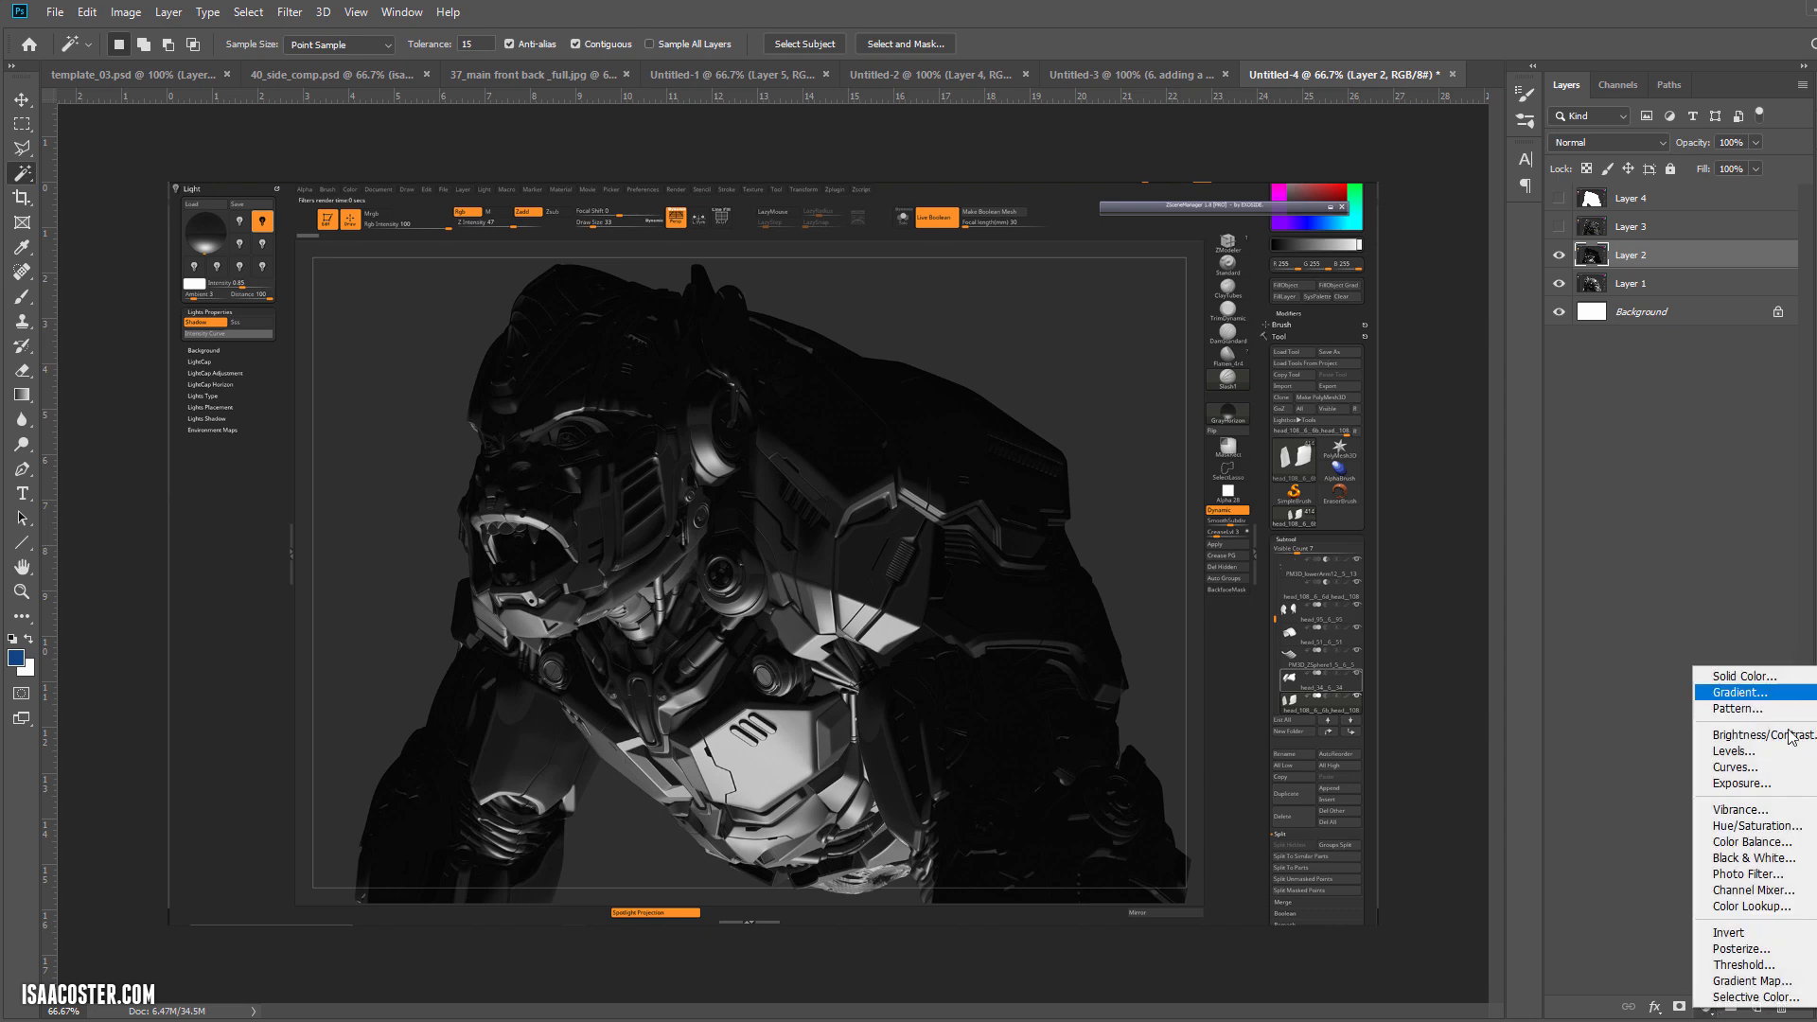
# Step: Add a Color Balance adjustment with Cyan-Red -100 and Yellow-Blue +100, then reselect Layer 2
pyautogui.click(1751, 841)
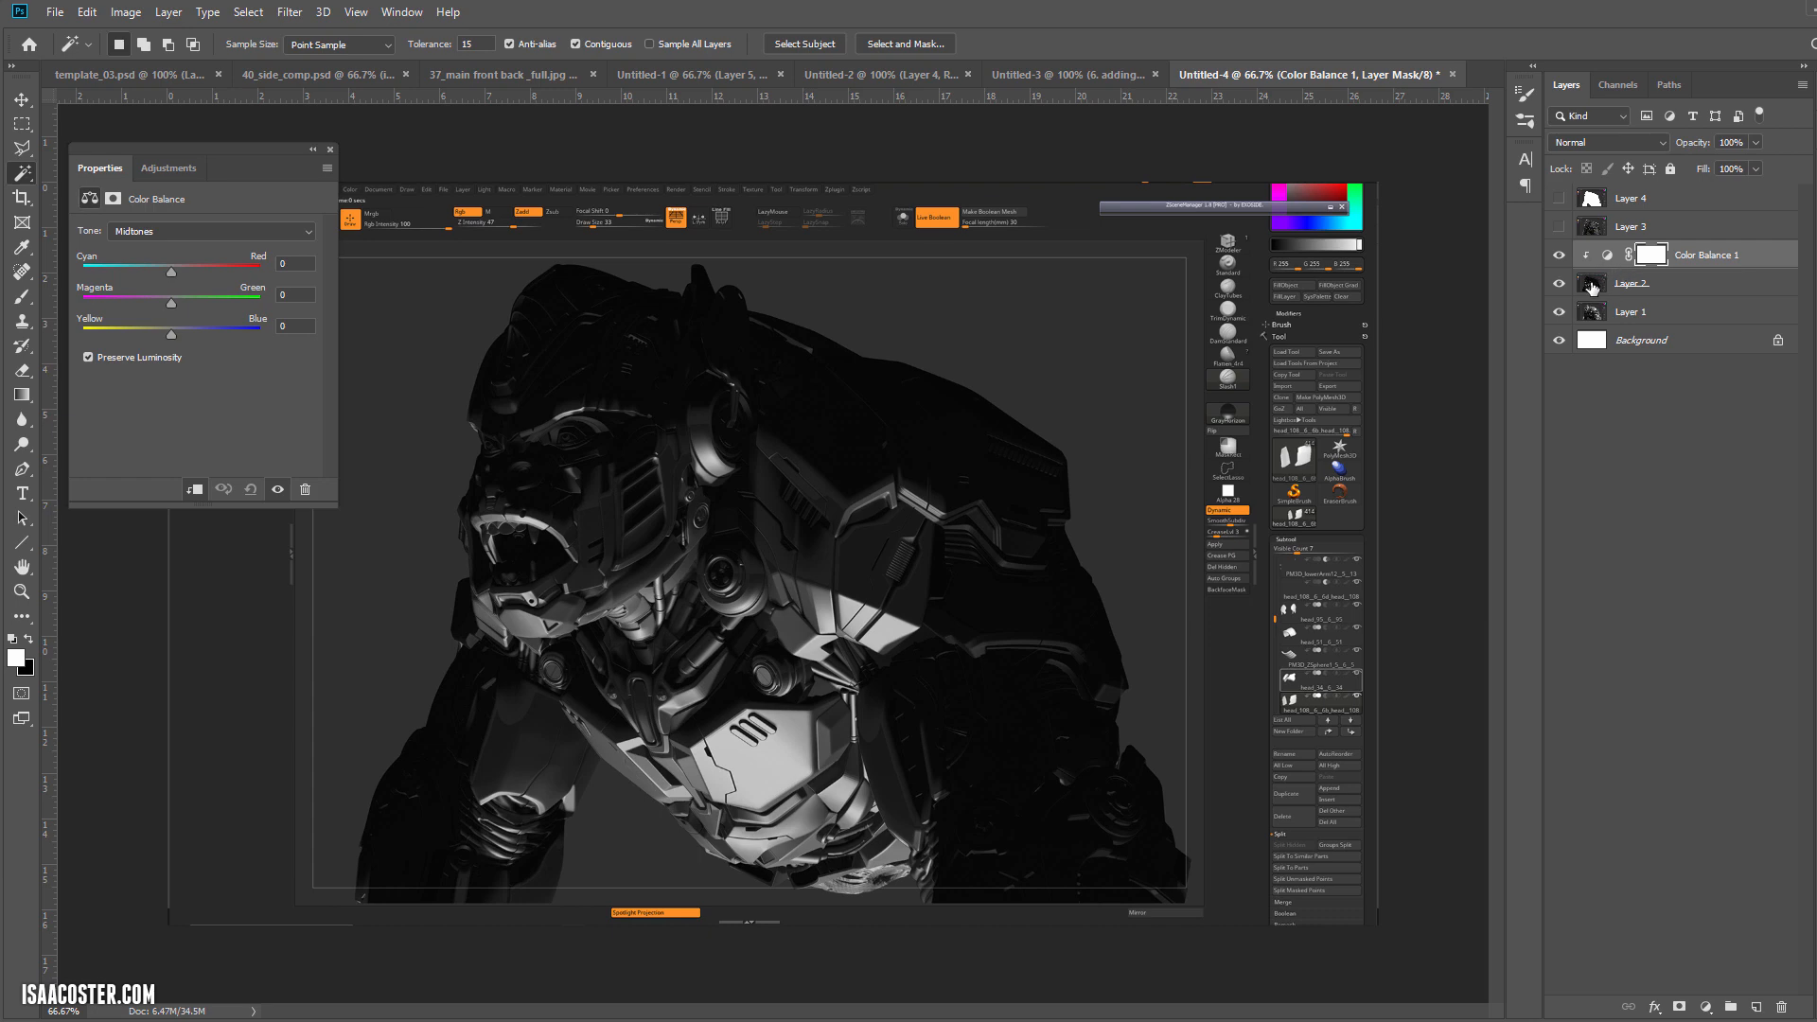
pyautogui.moveTo(1624, 265)
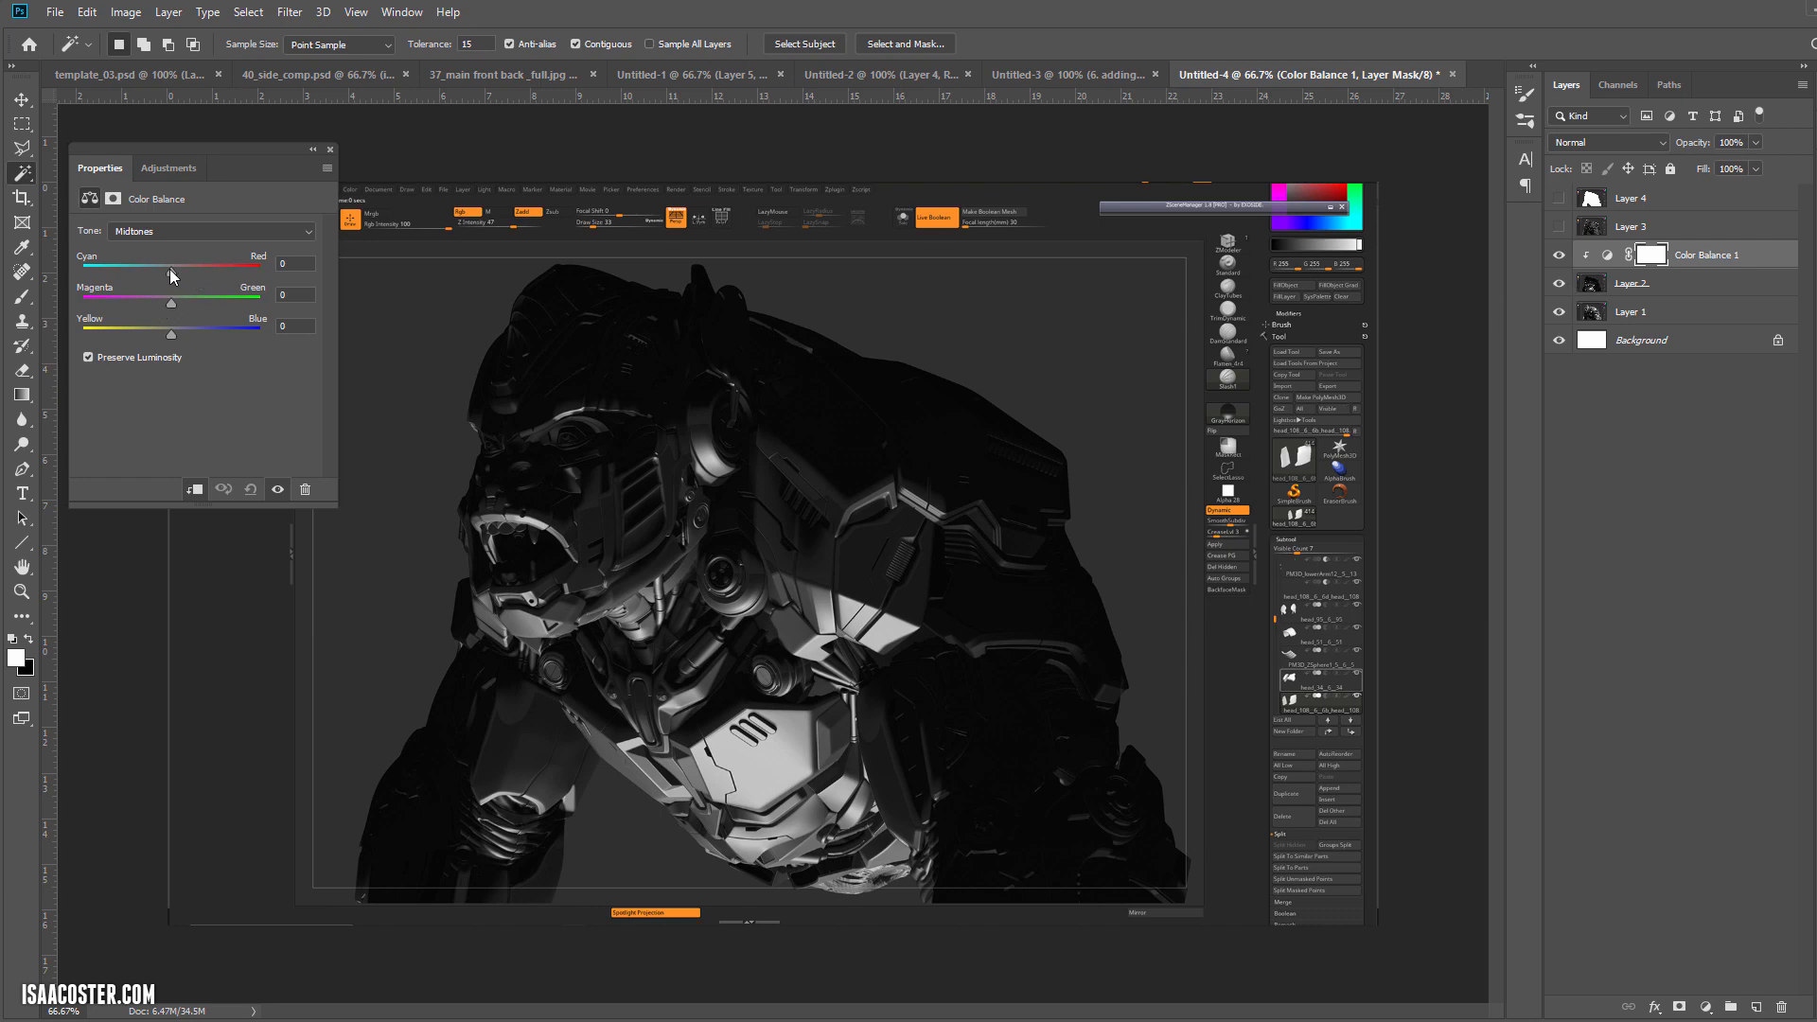
pyautogui.moveTo(172, 333); pyautogui.dragTo(259, 333)
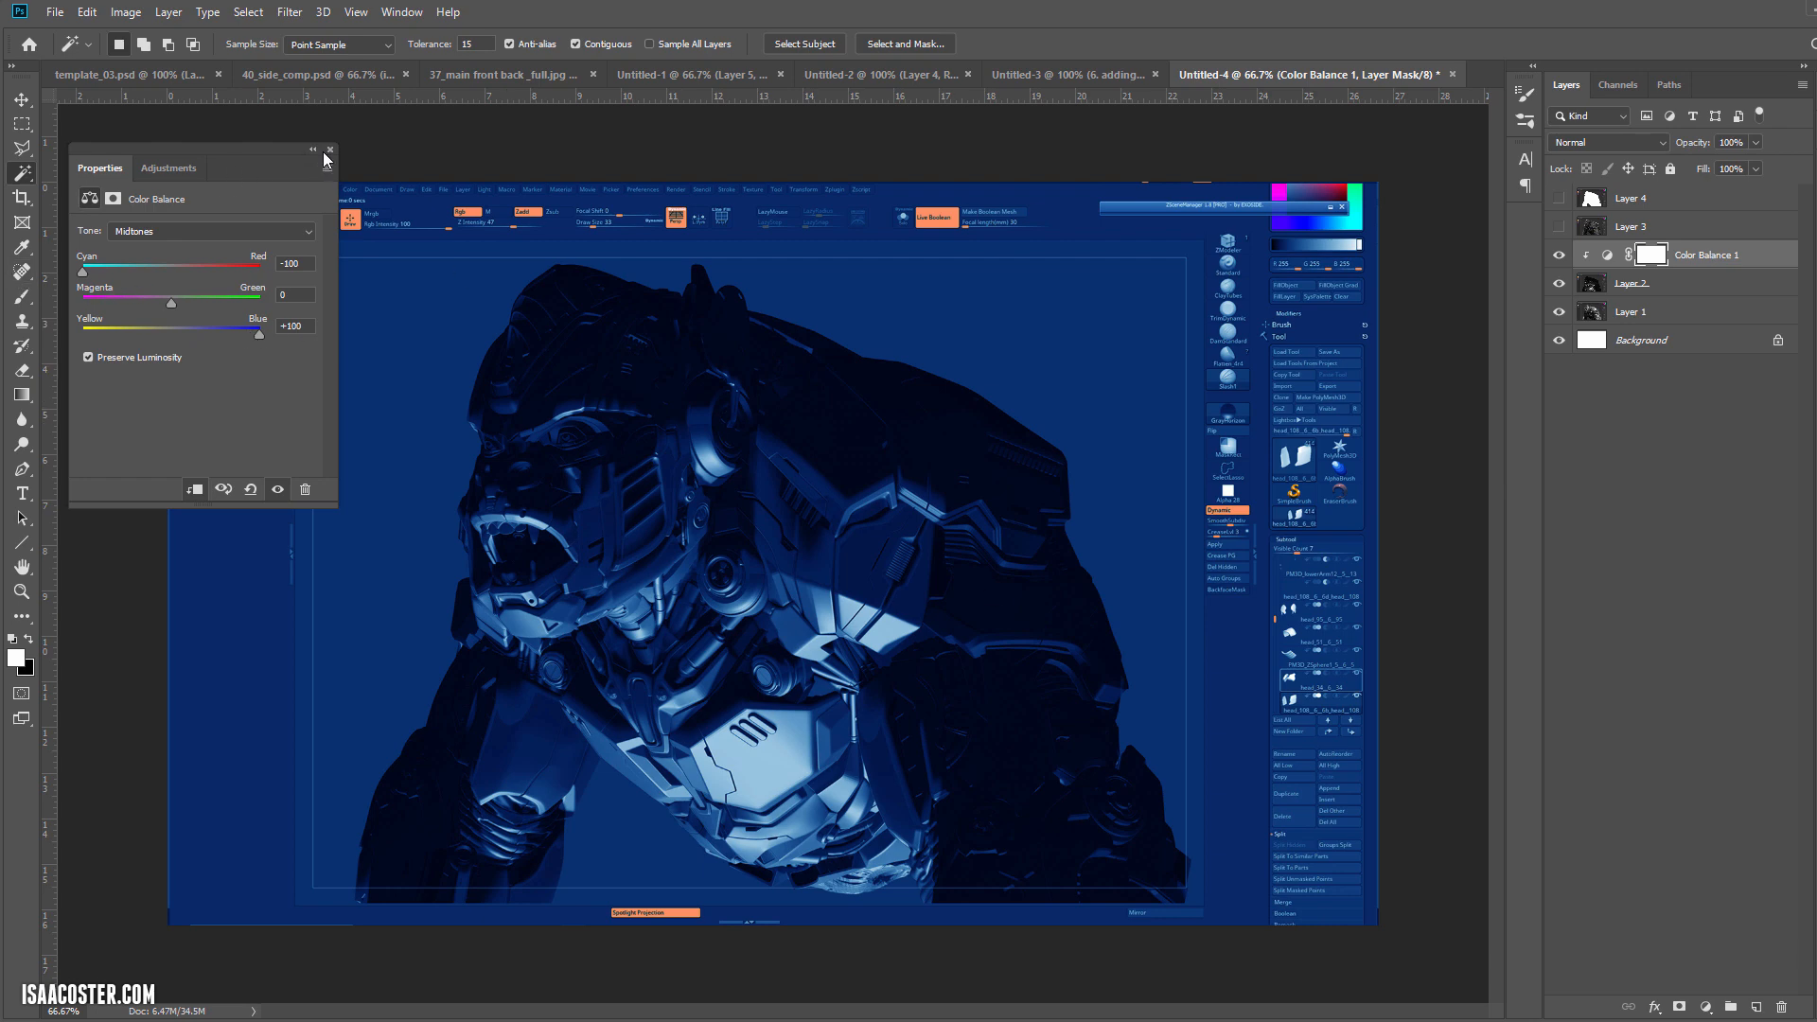
pyautogui.click(1634, 282)
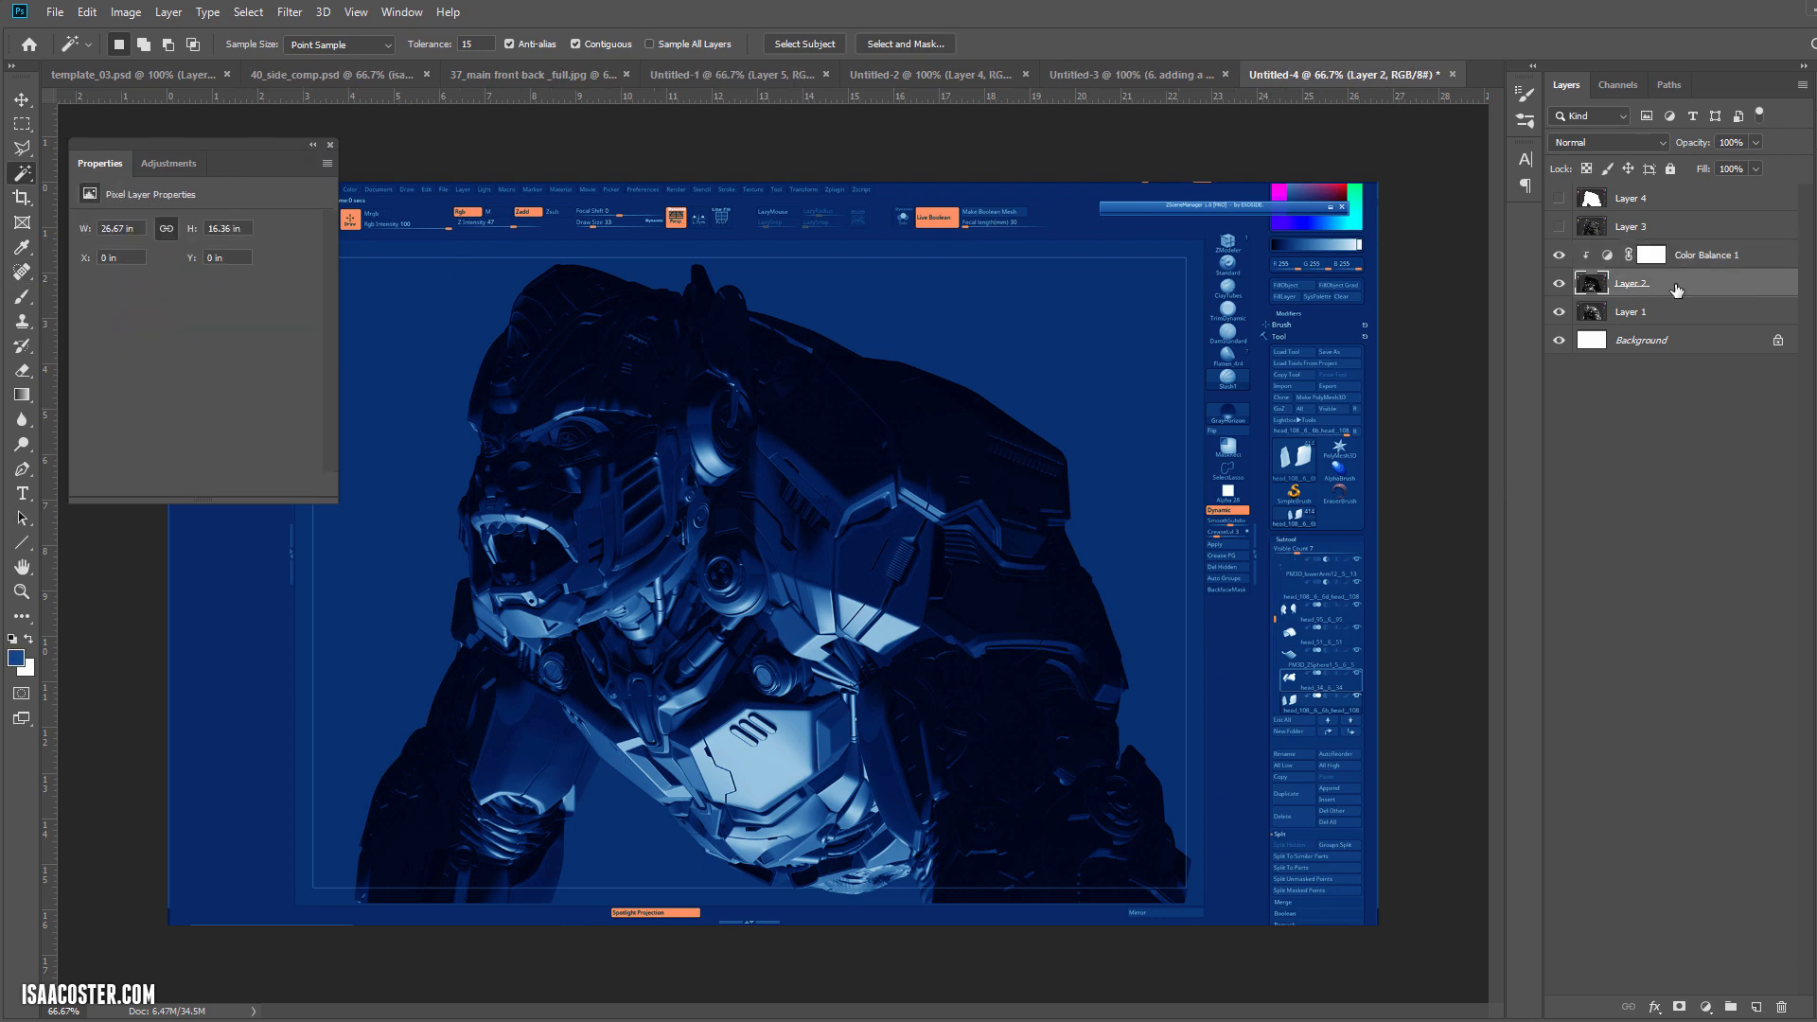
pyautogui.moveTo(1719, 292)
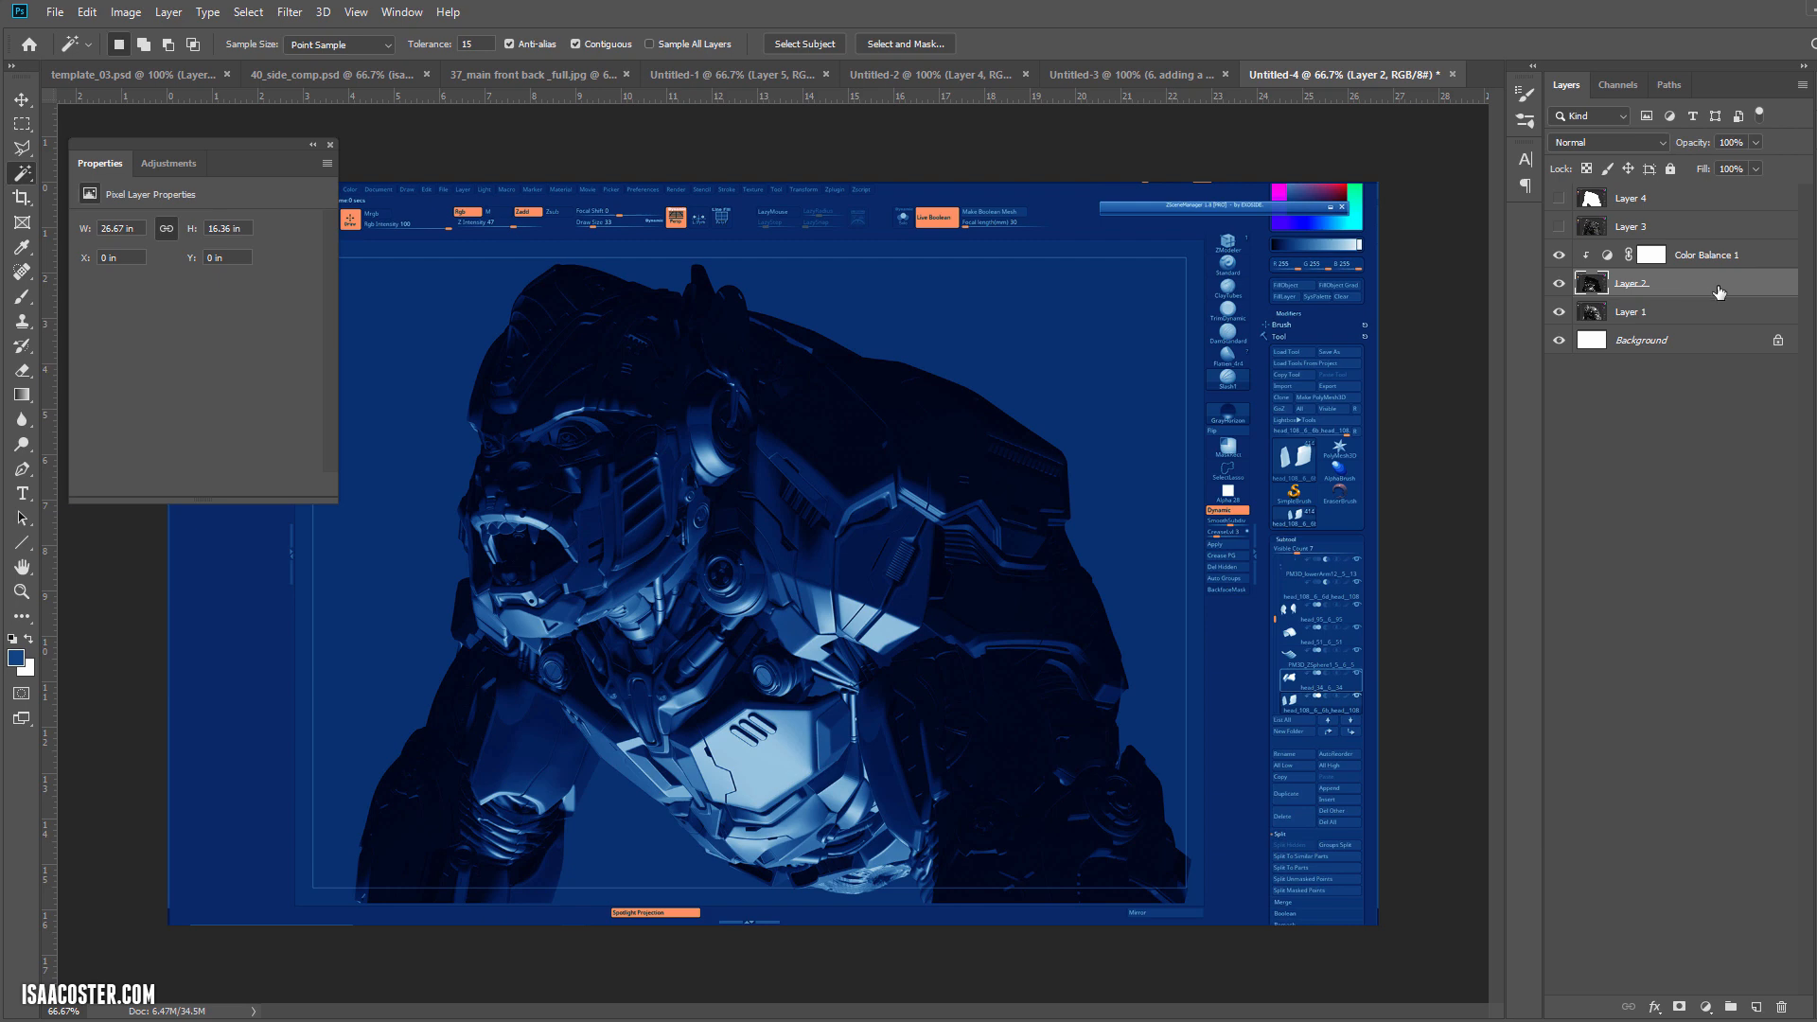
# Step: Set Layer 2's Blend If black slider to about 44 so its dark tones drop out
pyautogui.doubleClick(1632, 282)
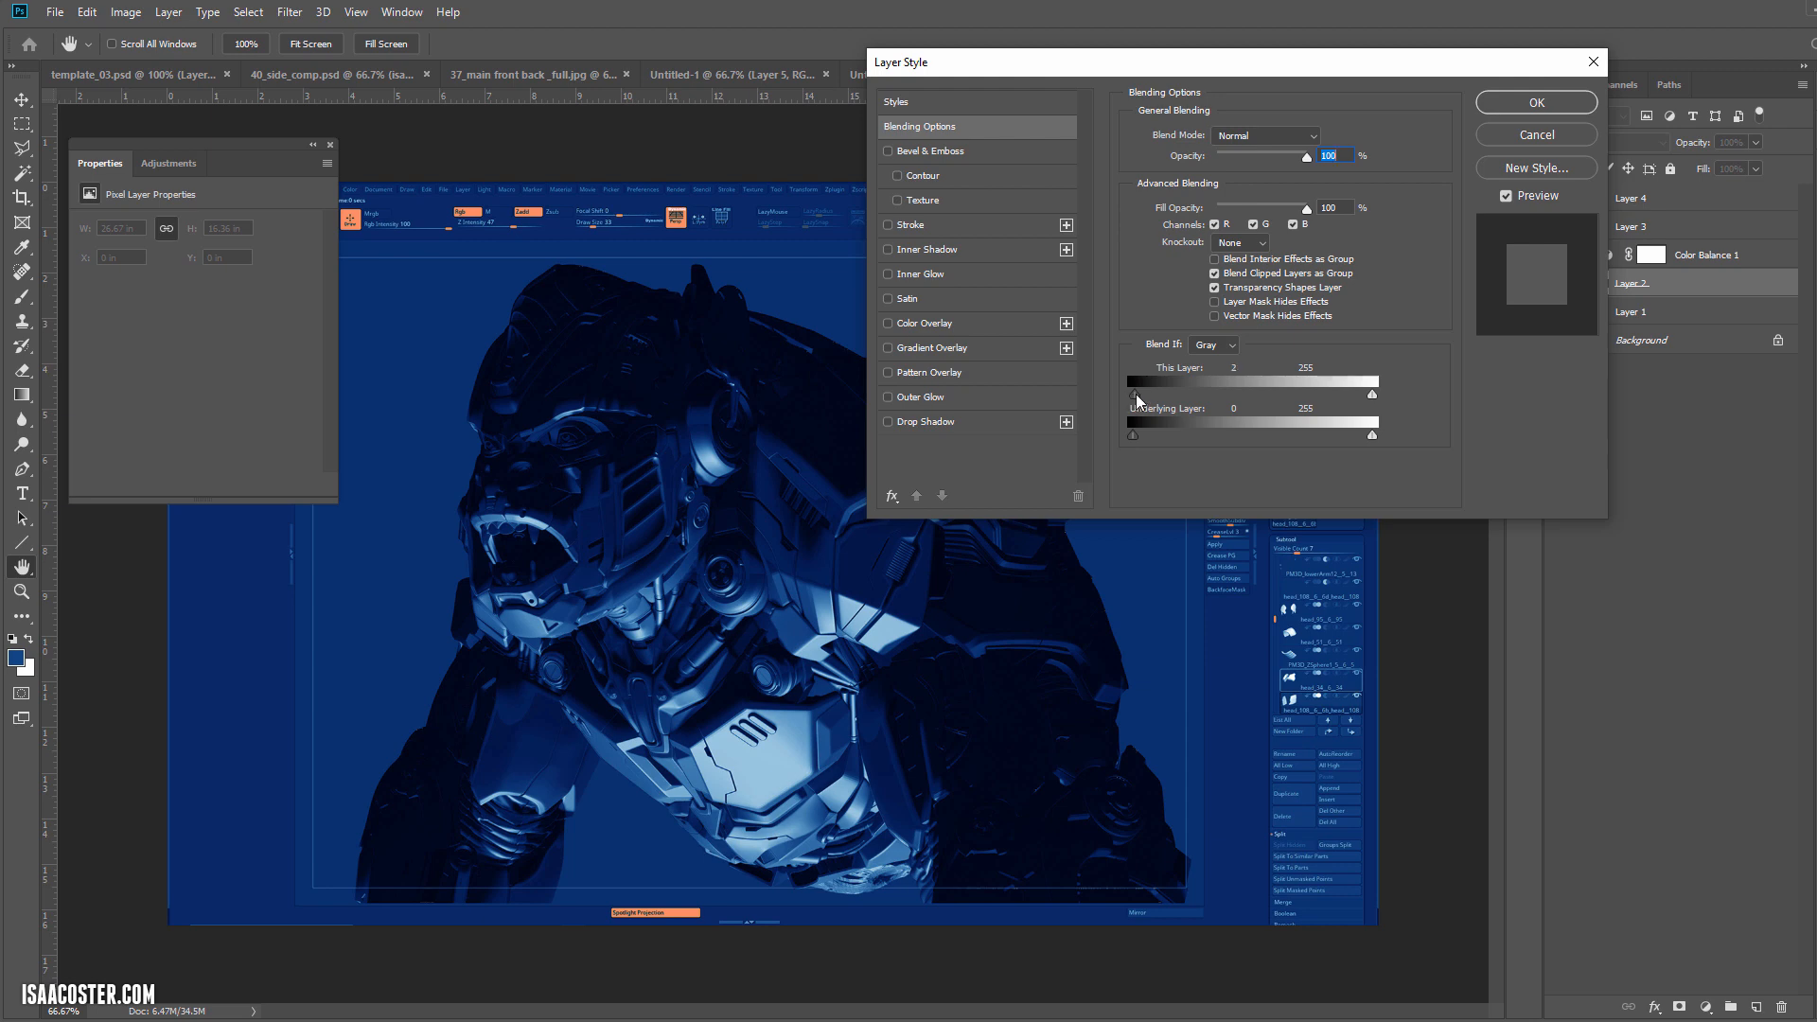
pyautogui.moveTo(1132, 395); pyautogui.dragTo(1155, 395)
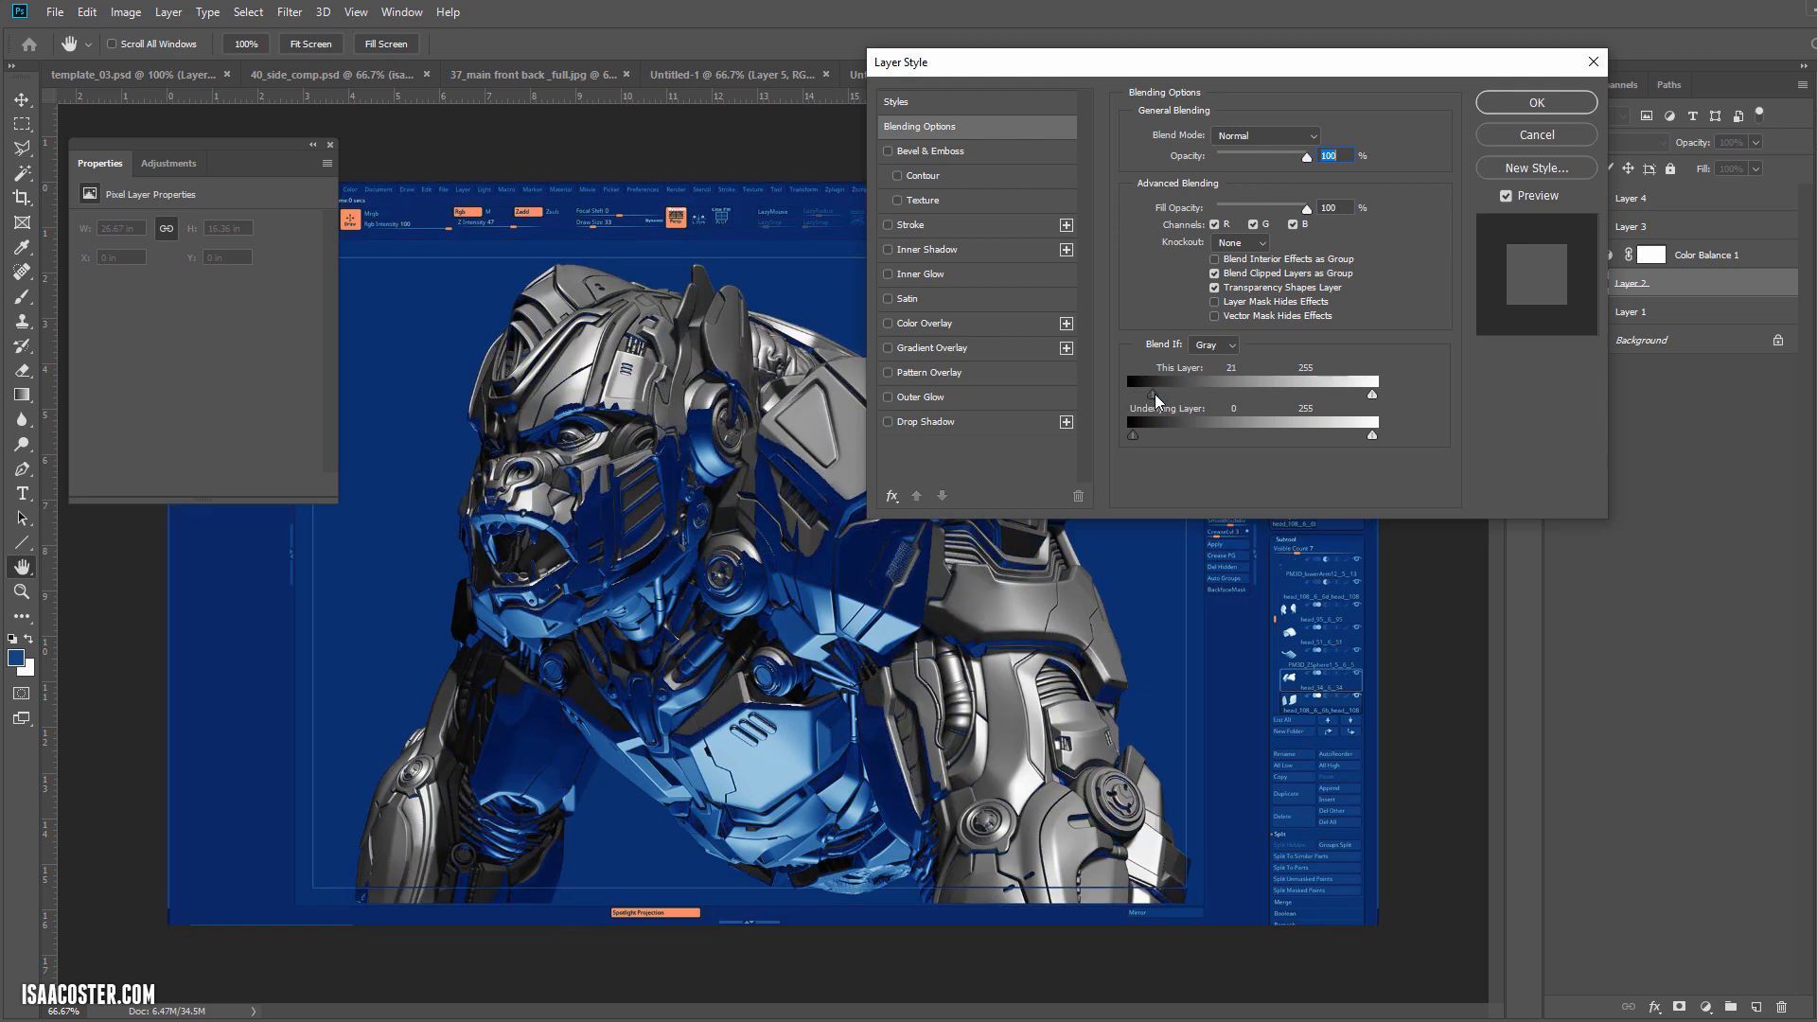
pyautogui.moveTo(1153, 393); pyautogui.dragTo(1189, 394)
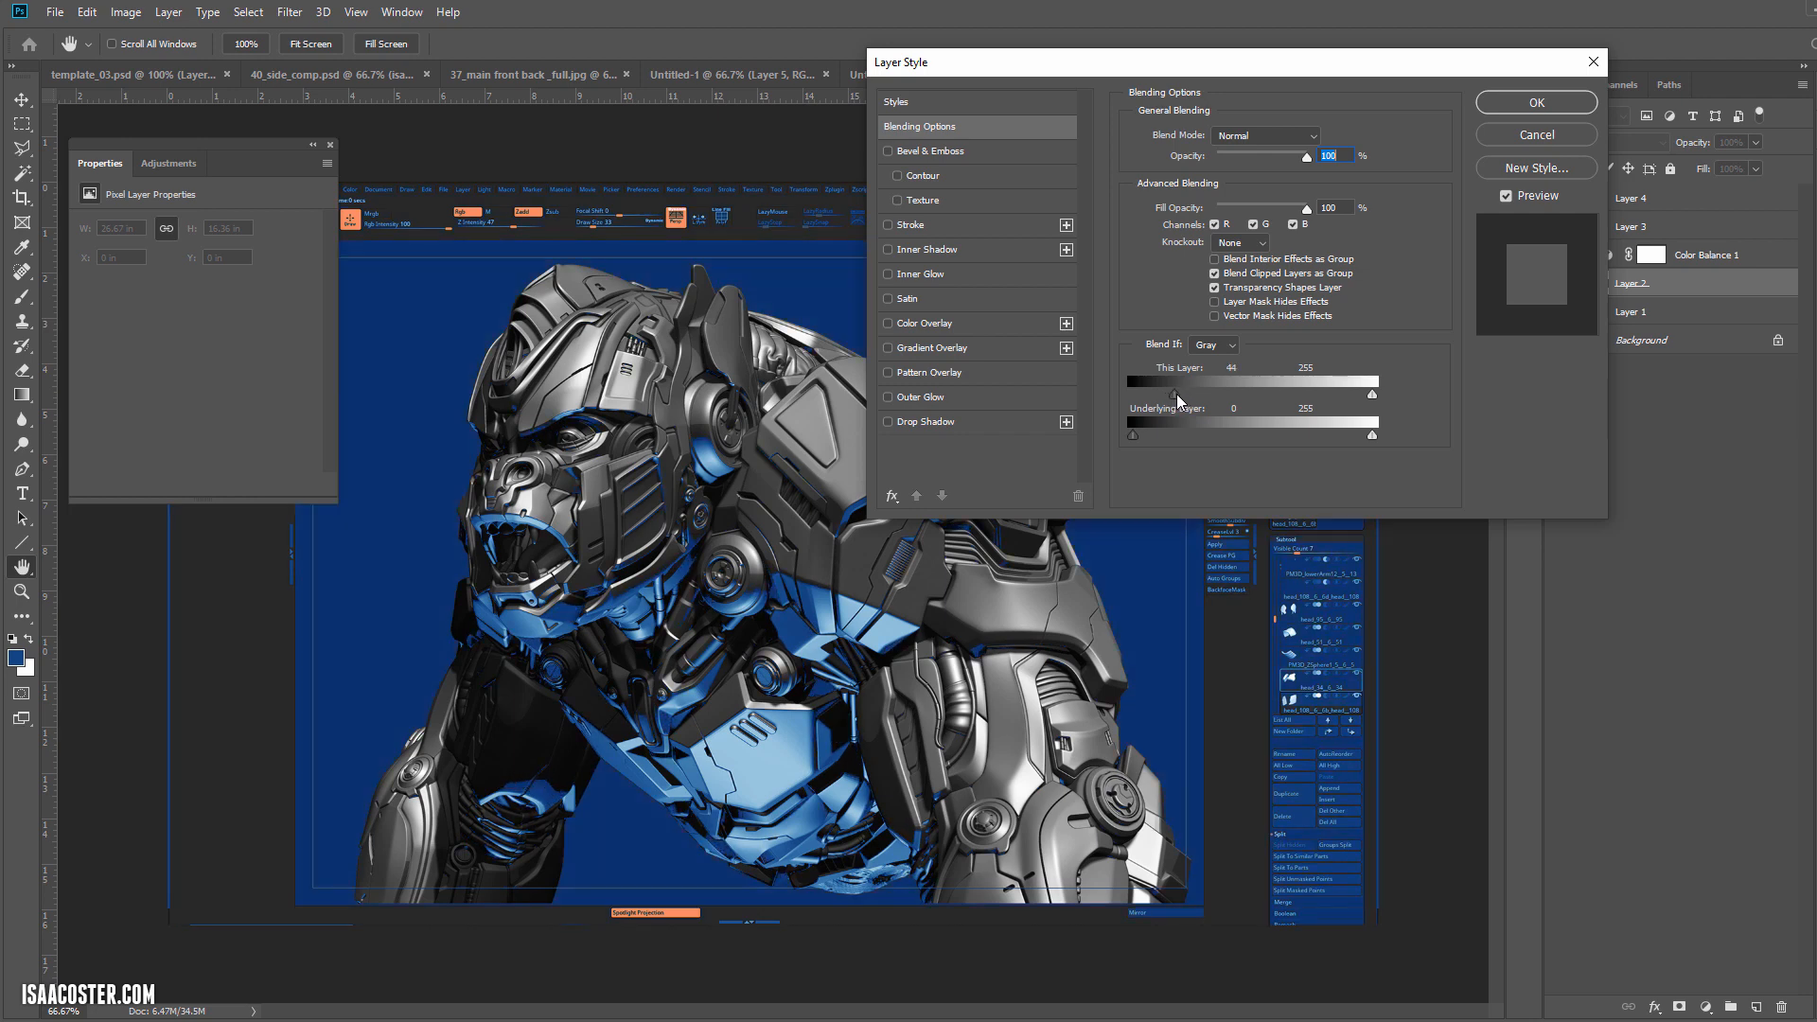
pyautogui.moveTo(1185, 394); pyautogui.dragTo(1191, 394)
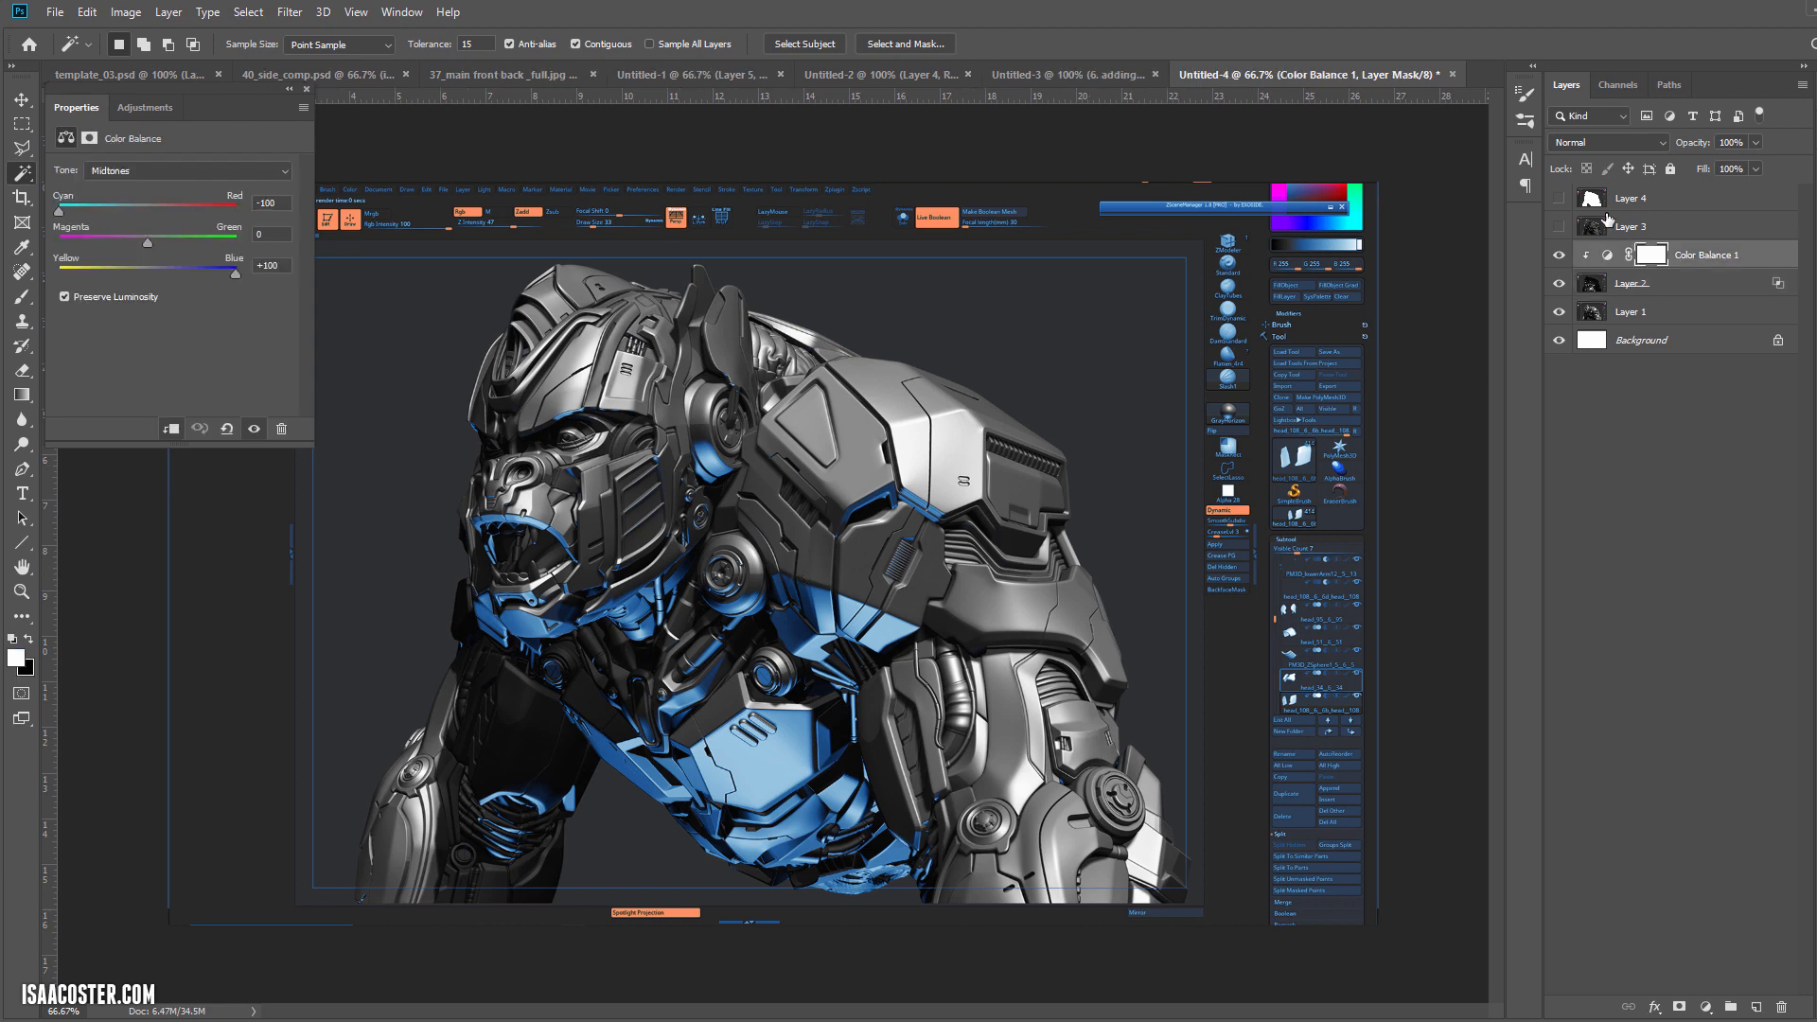
# Step: Show the rim-lit Layer 3 and target its pixels rather than the mask
pyautogui.click(1634, 225)
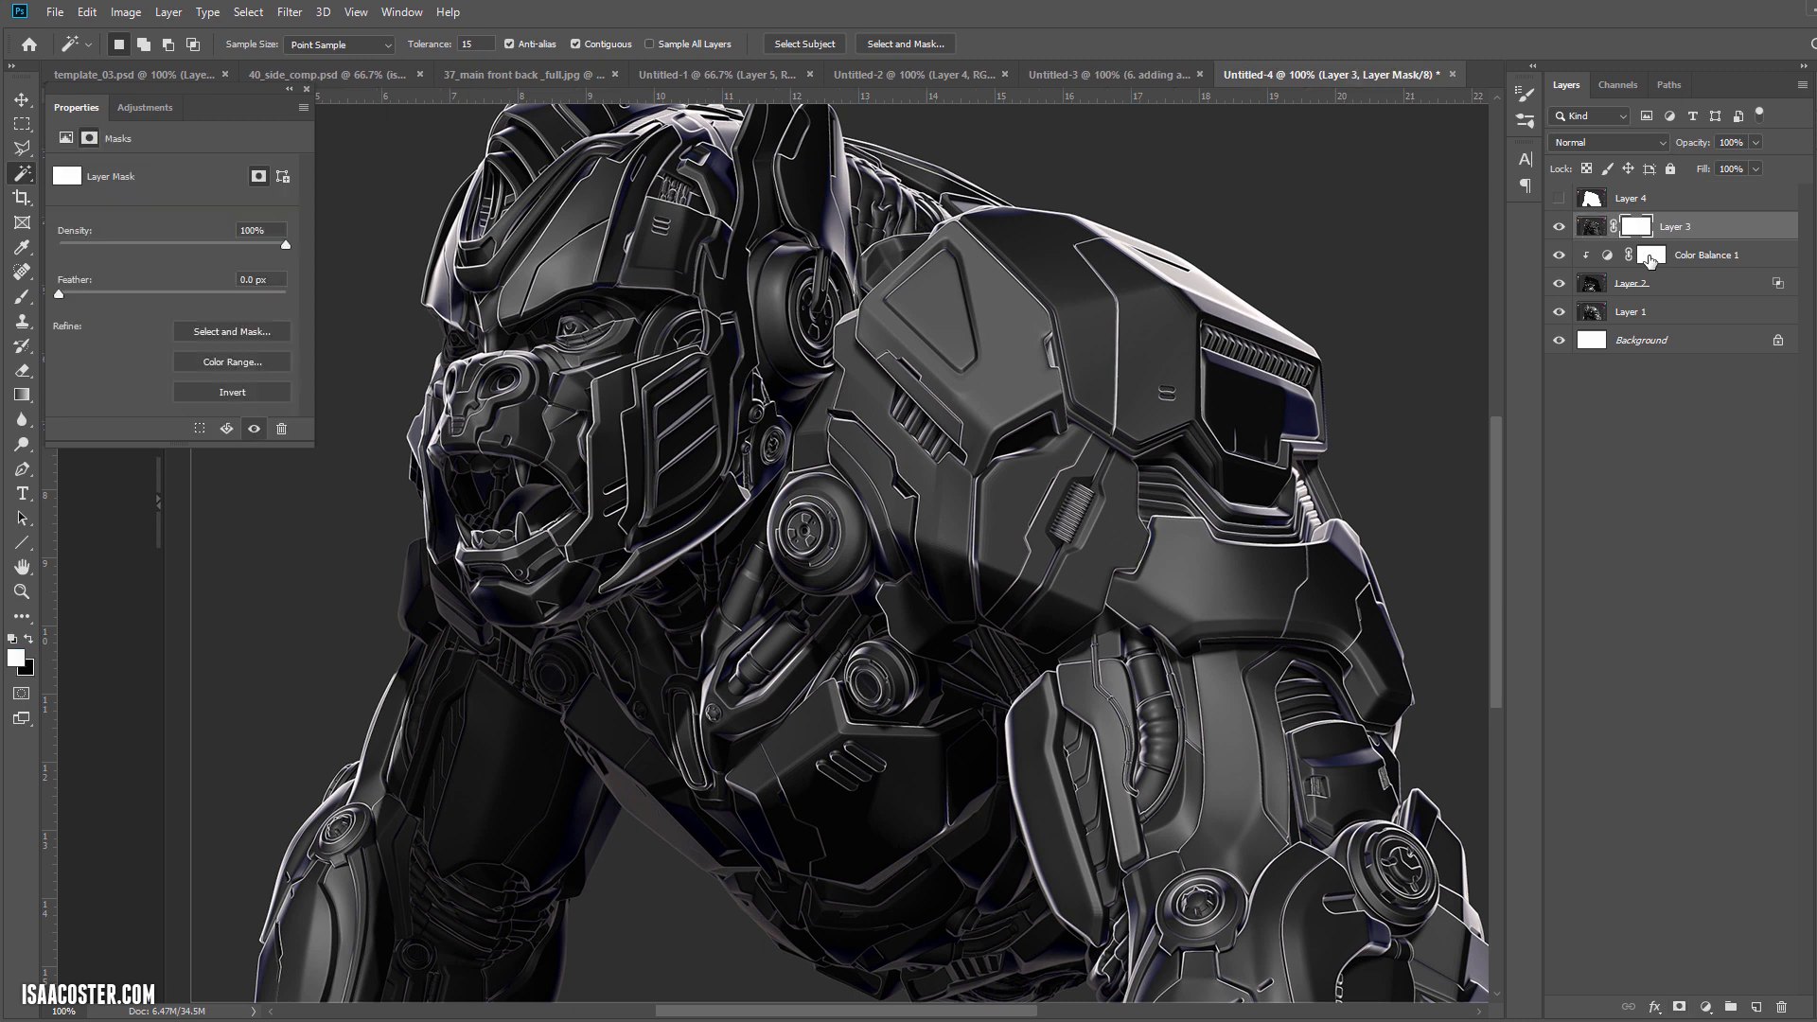
pyautogui.click(125, 13)
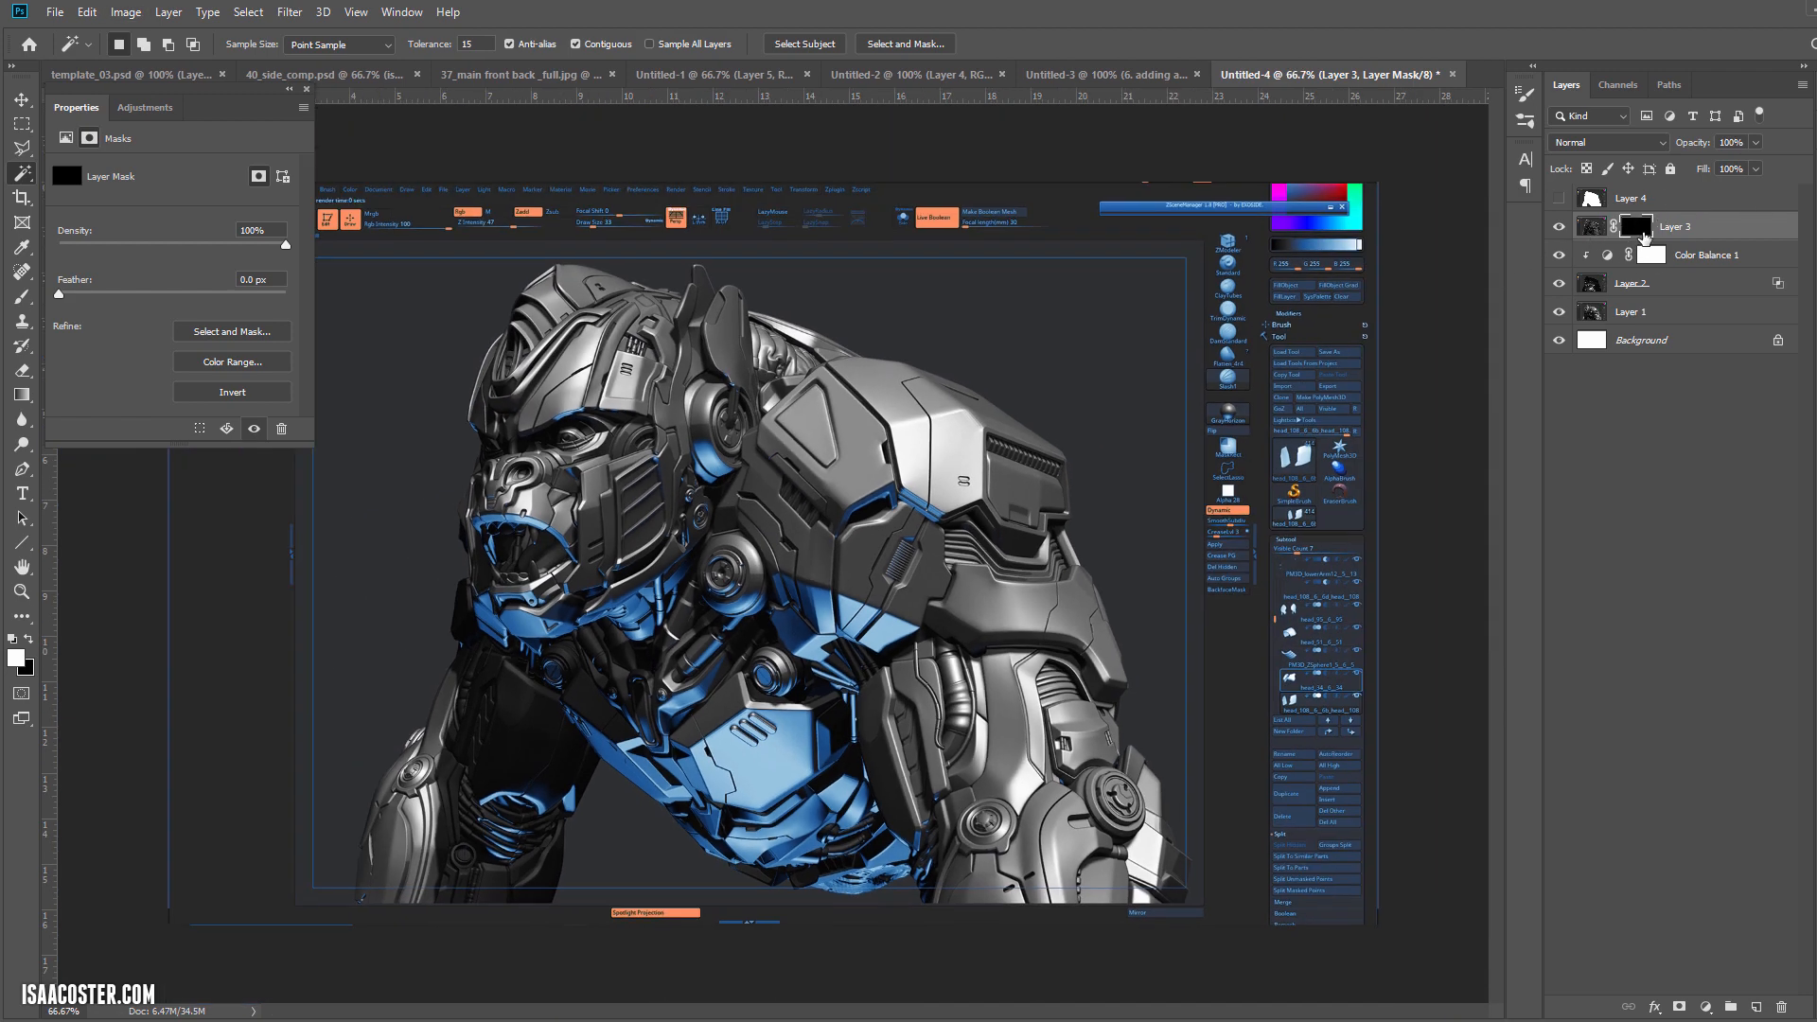
pyautogui.click(1609, 142)
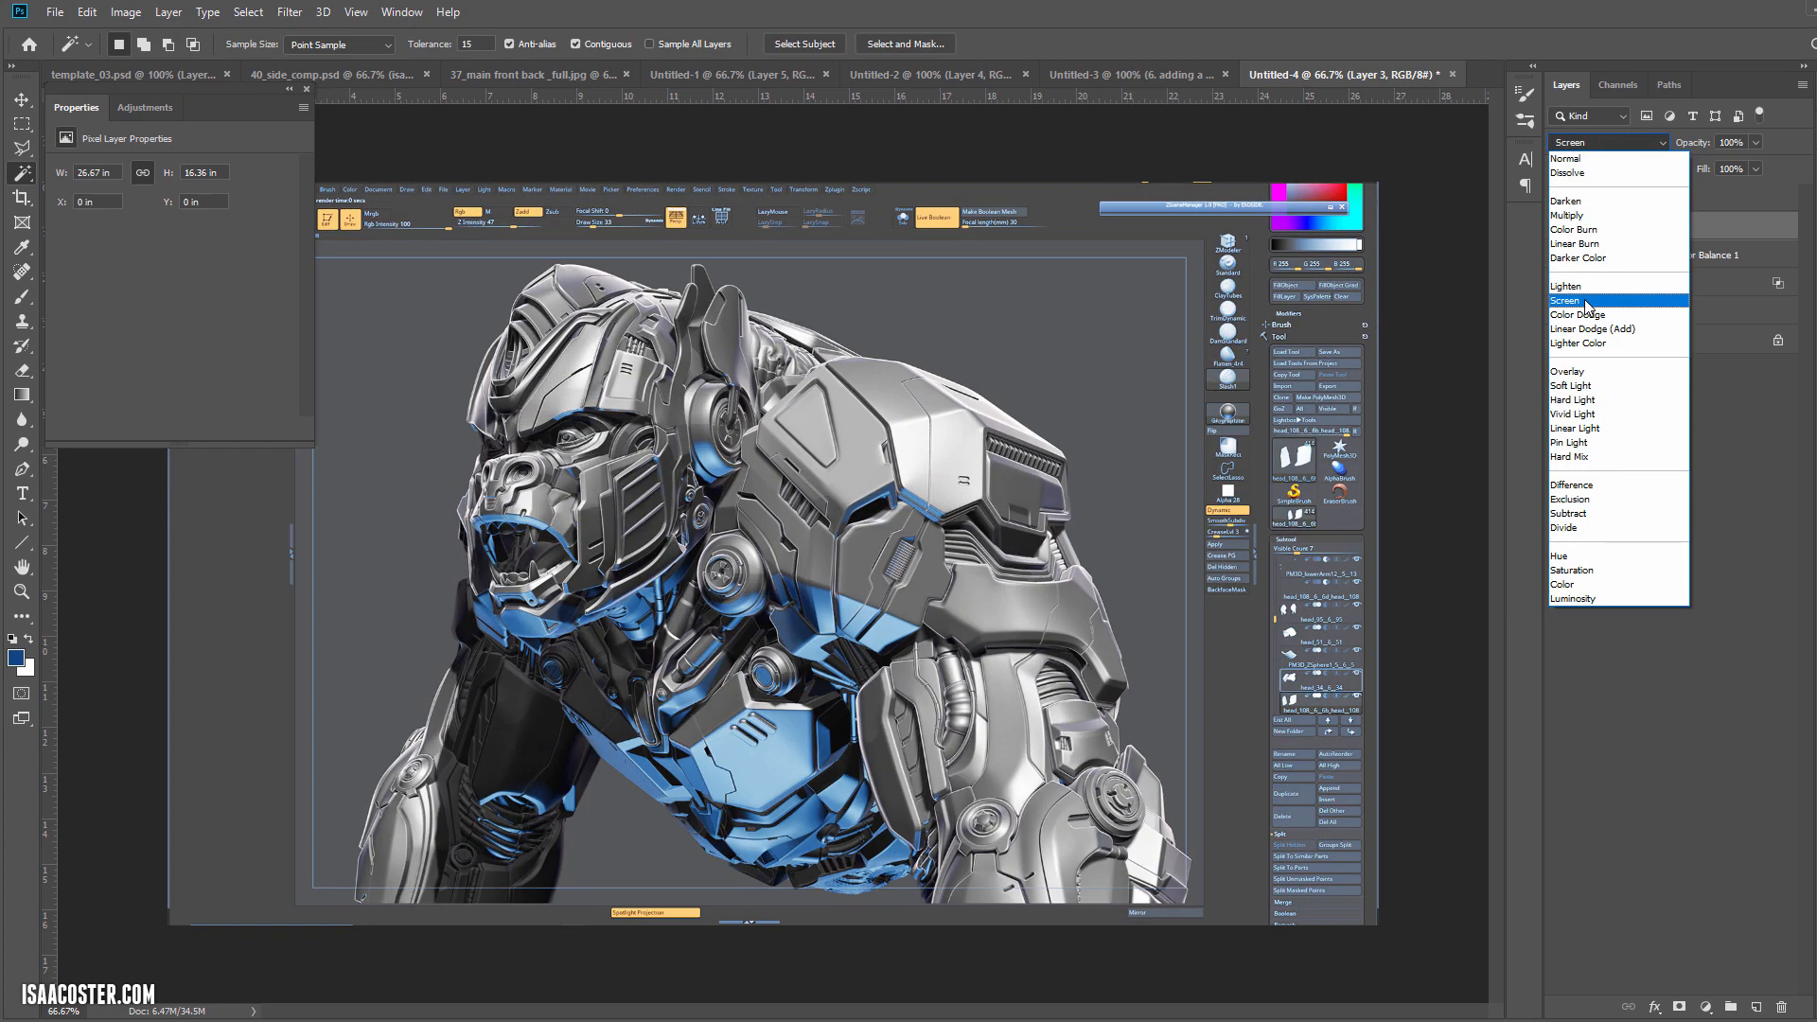
# Step: Set Layer 3 to Lighter Color blend mode and give it a layer mask
pyautogui.click(1565, 201)
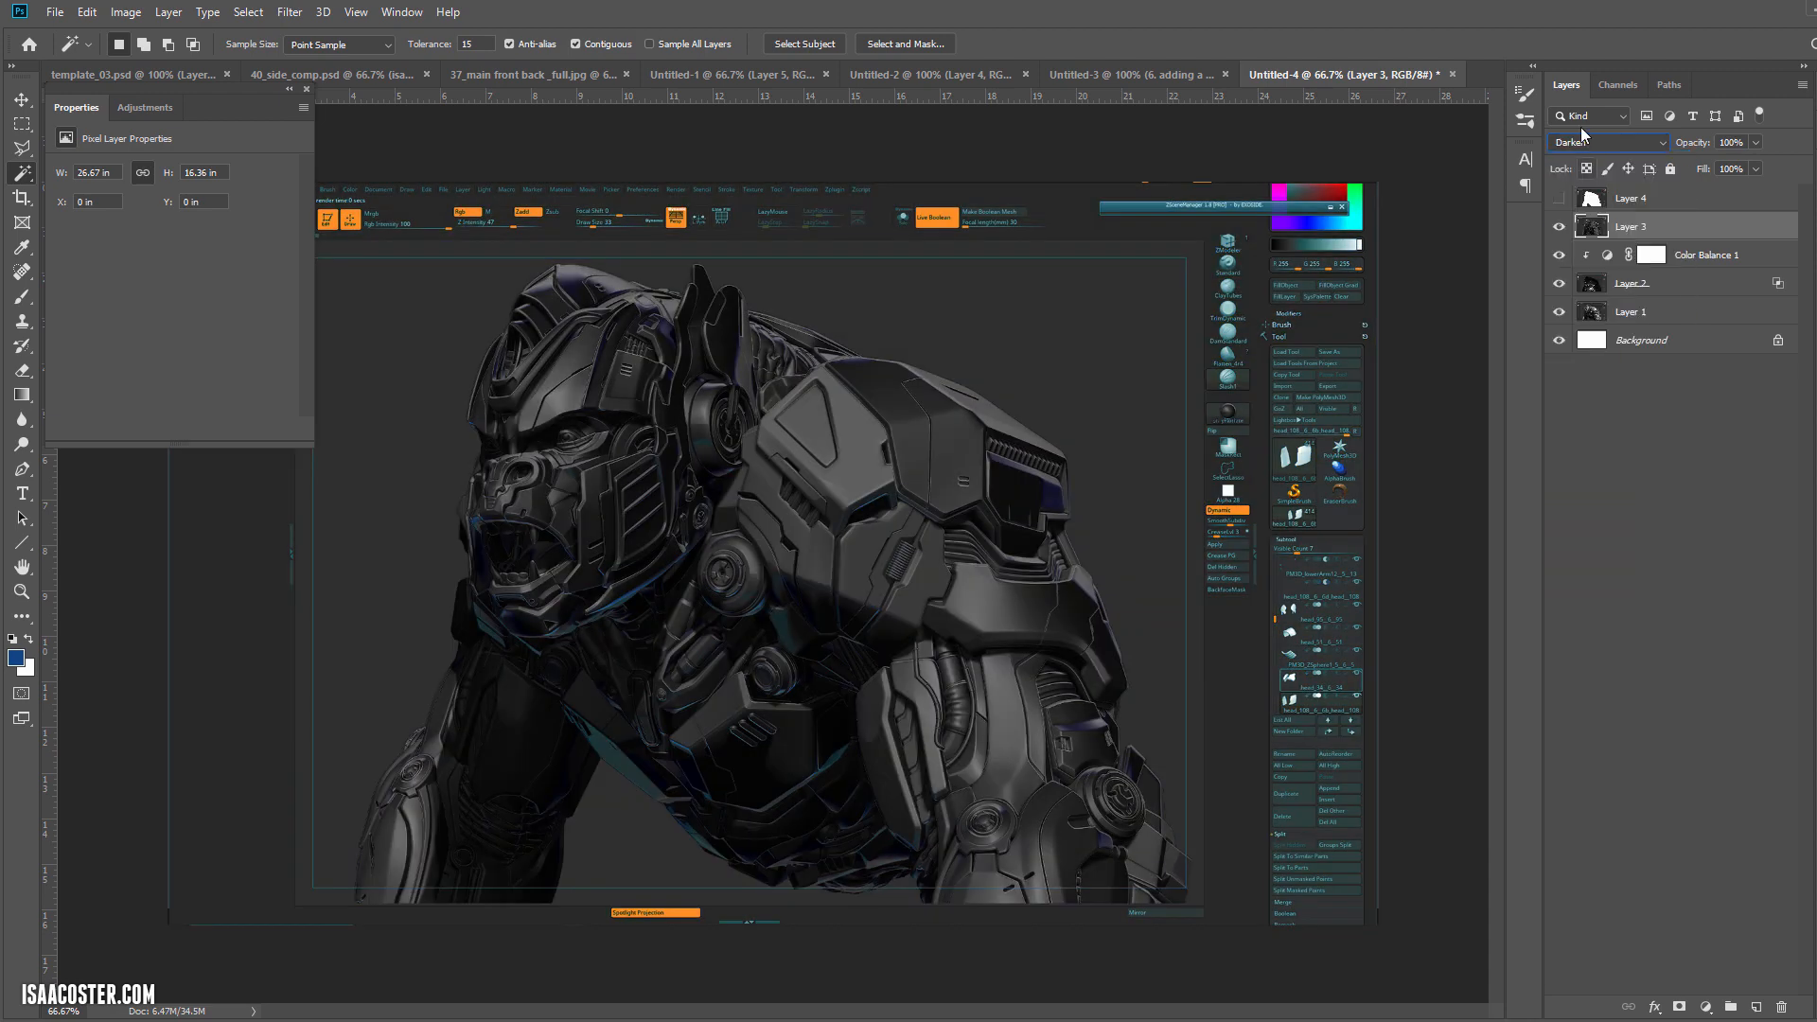
pyautogui.click(1606, 142)
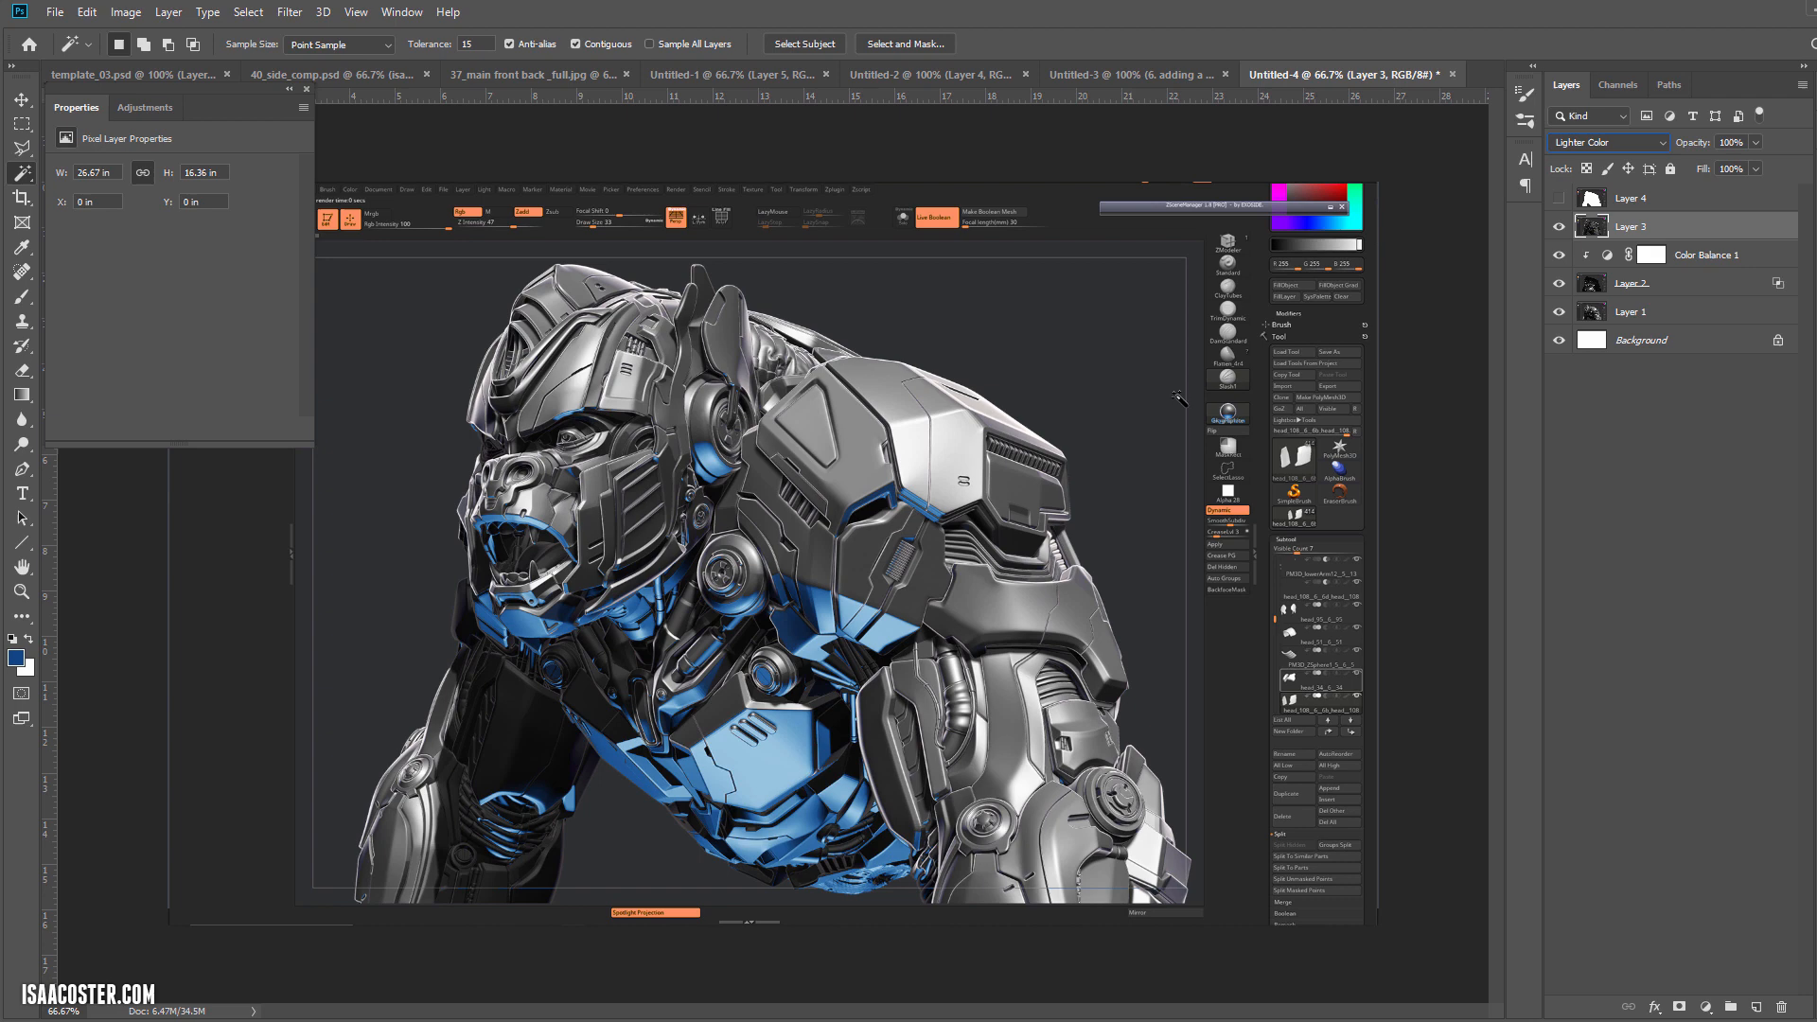
pyautogui.click(1560, 225)
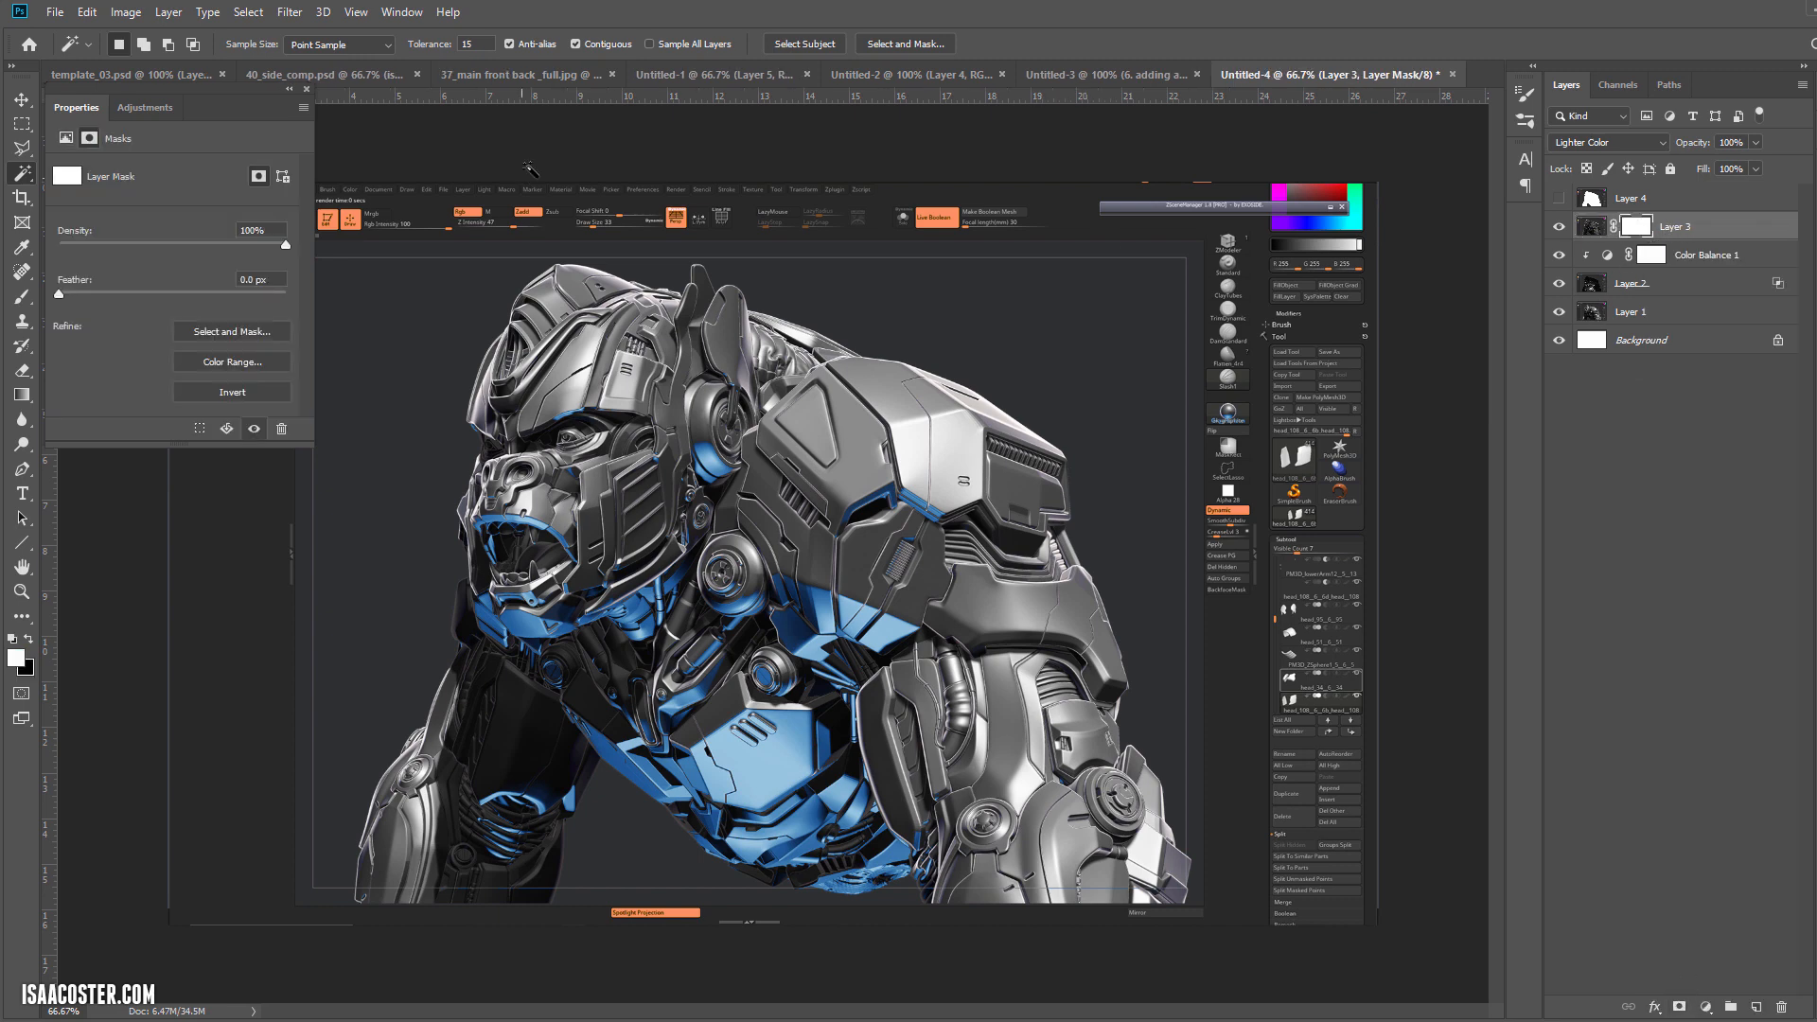
# Step: Invert Layer 3's mask to black and paint a soft low-flow white arc into it
pyautogui.click(125, 12)
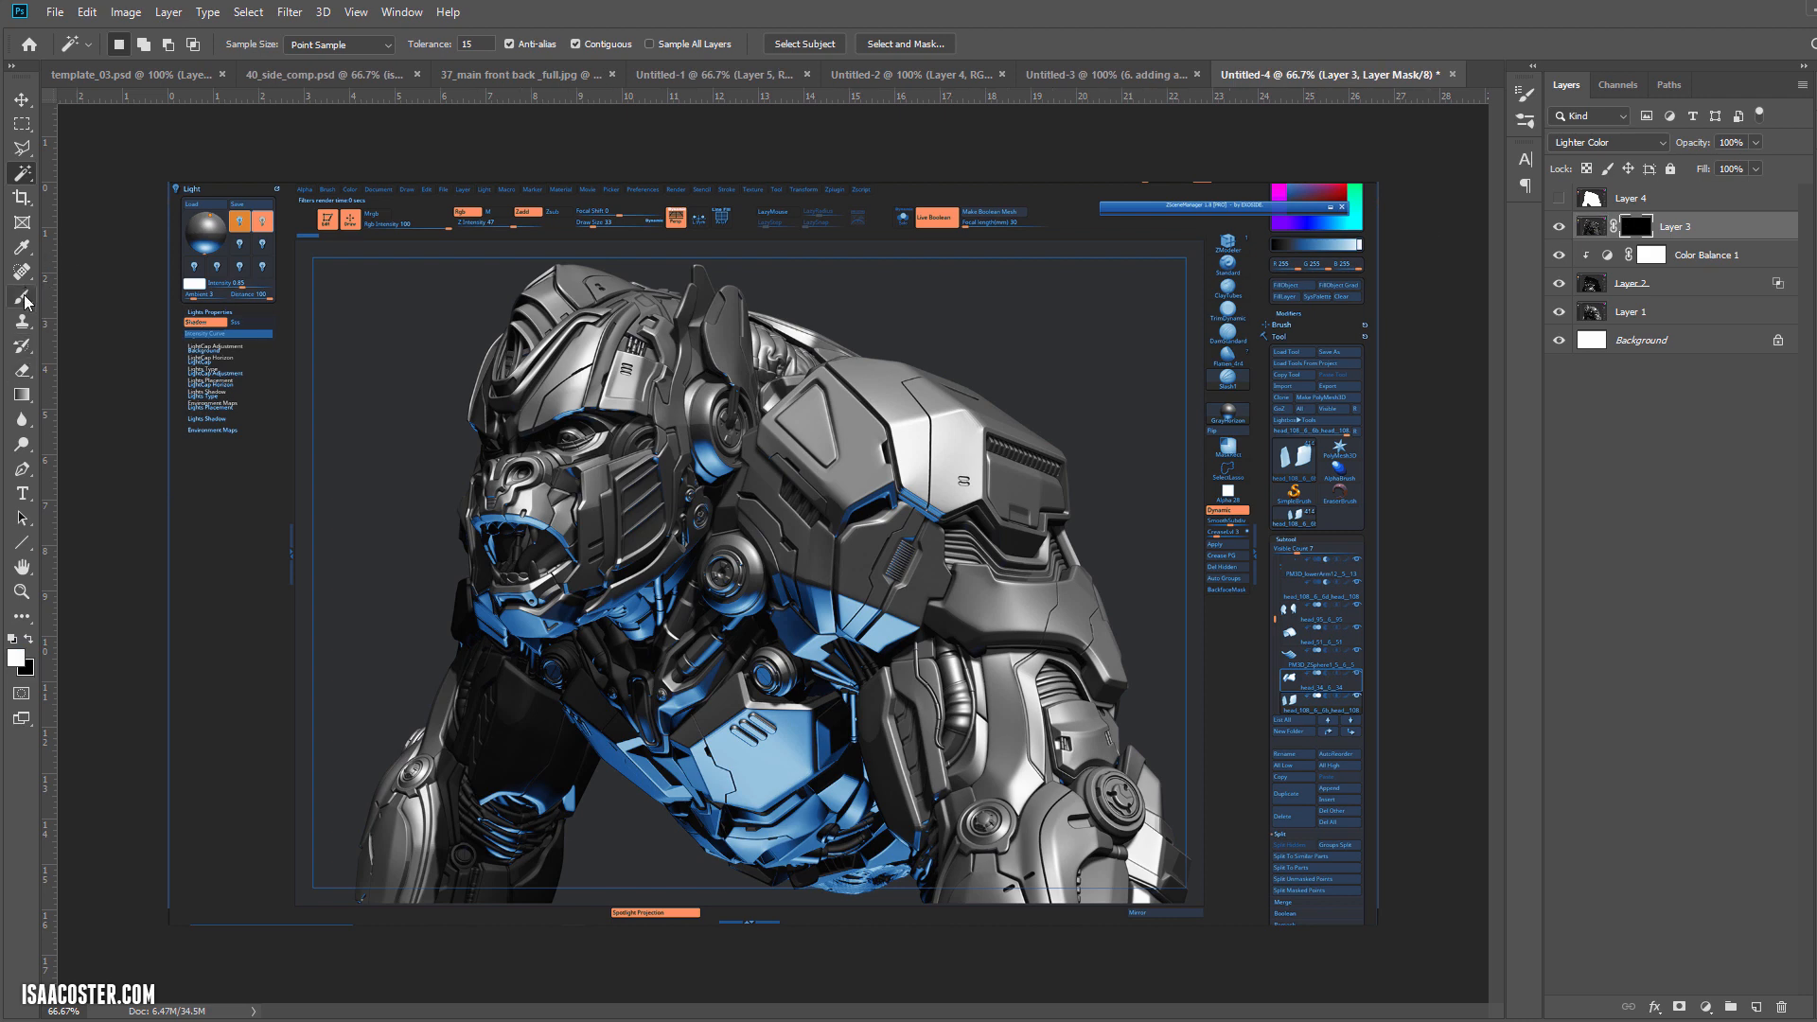
pyautogui.click(23, 295)
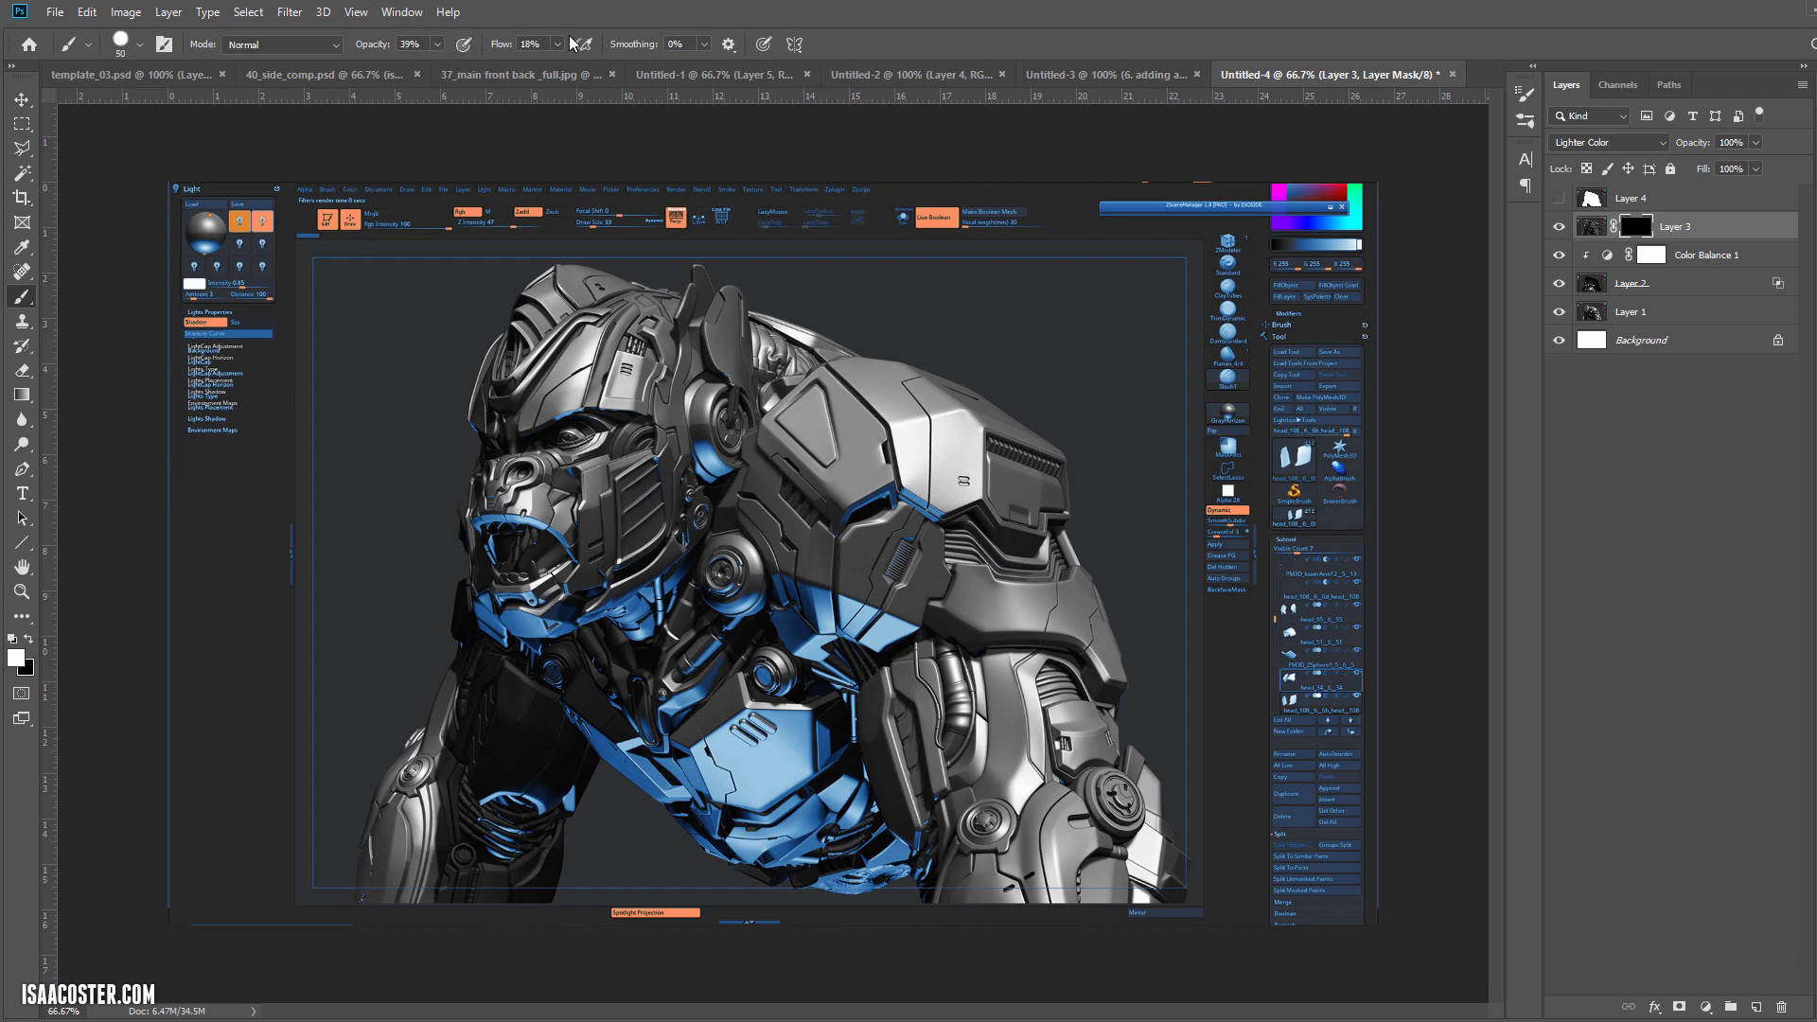
pyautogui.click(551, 44)
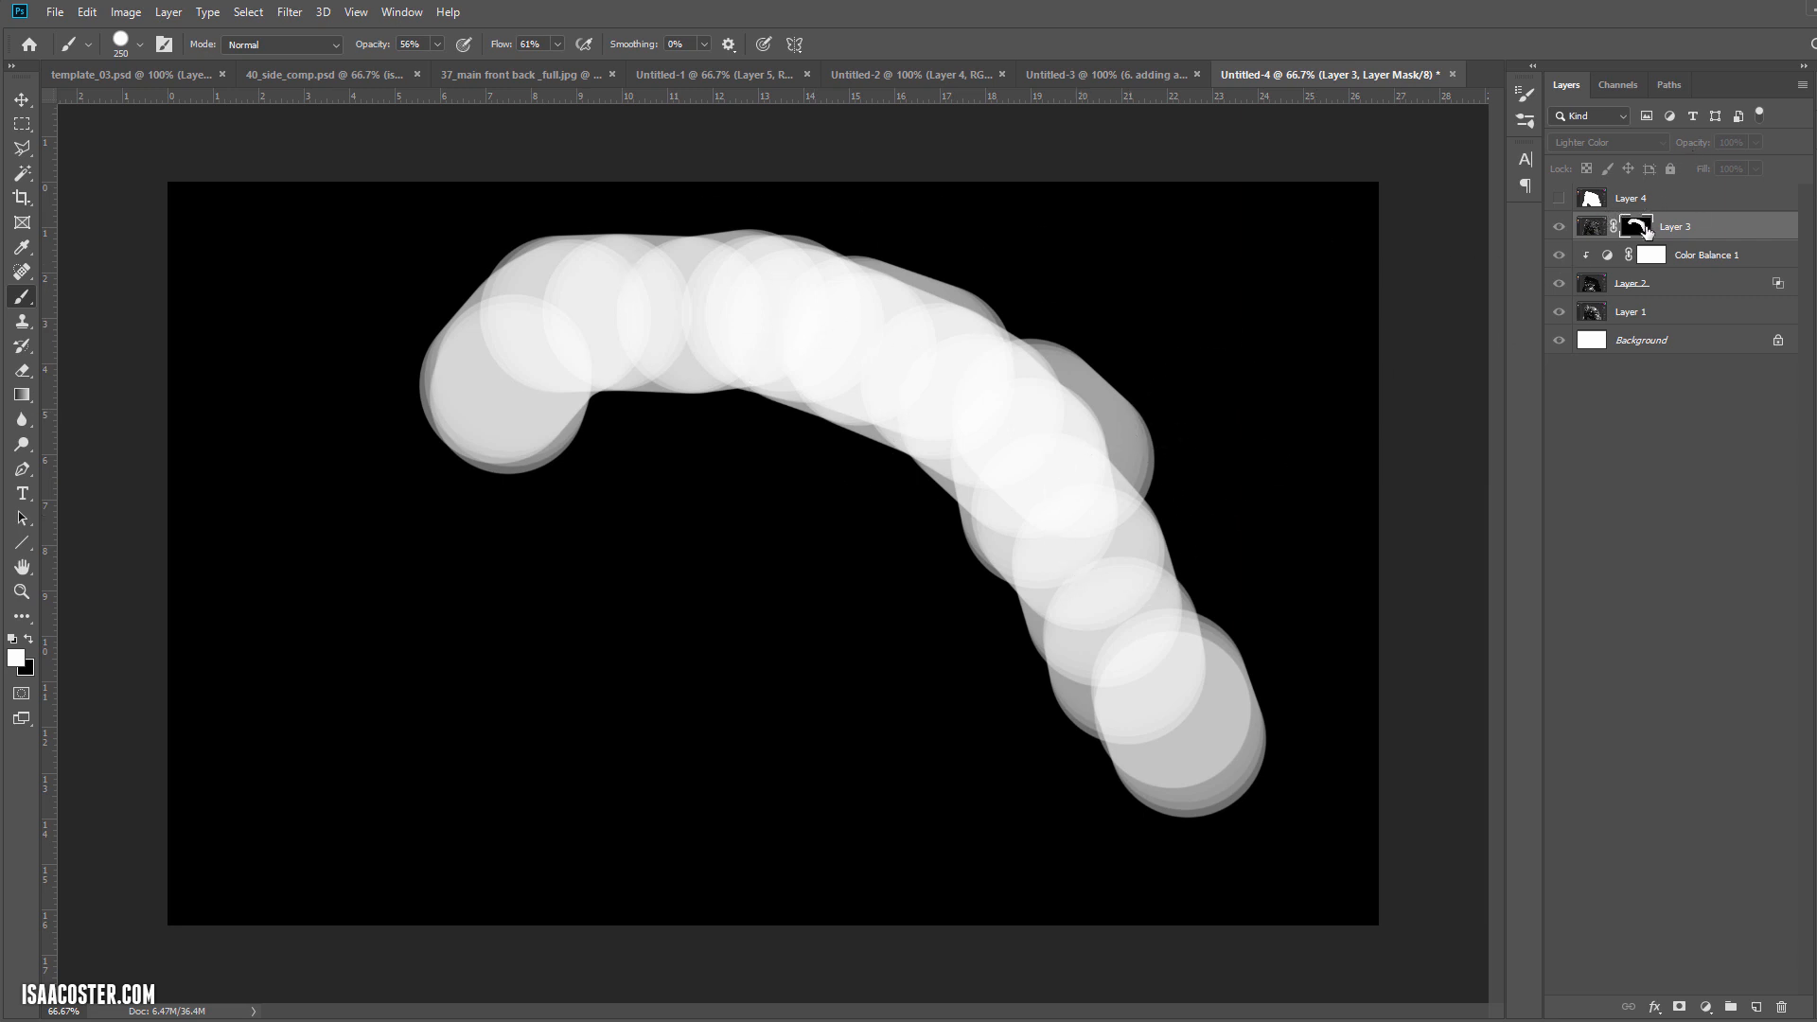
pyautogui.moveTo(720, 181)
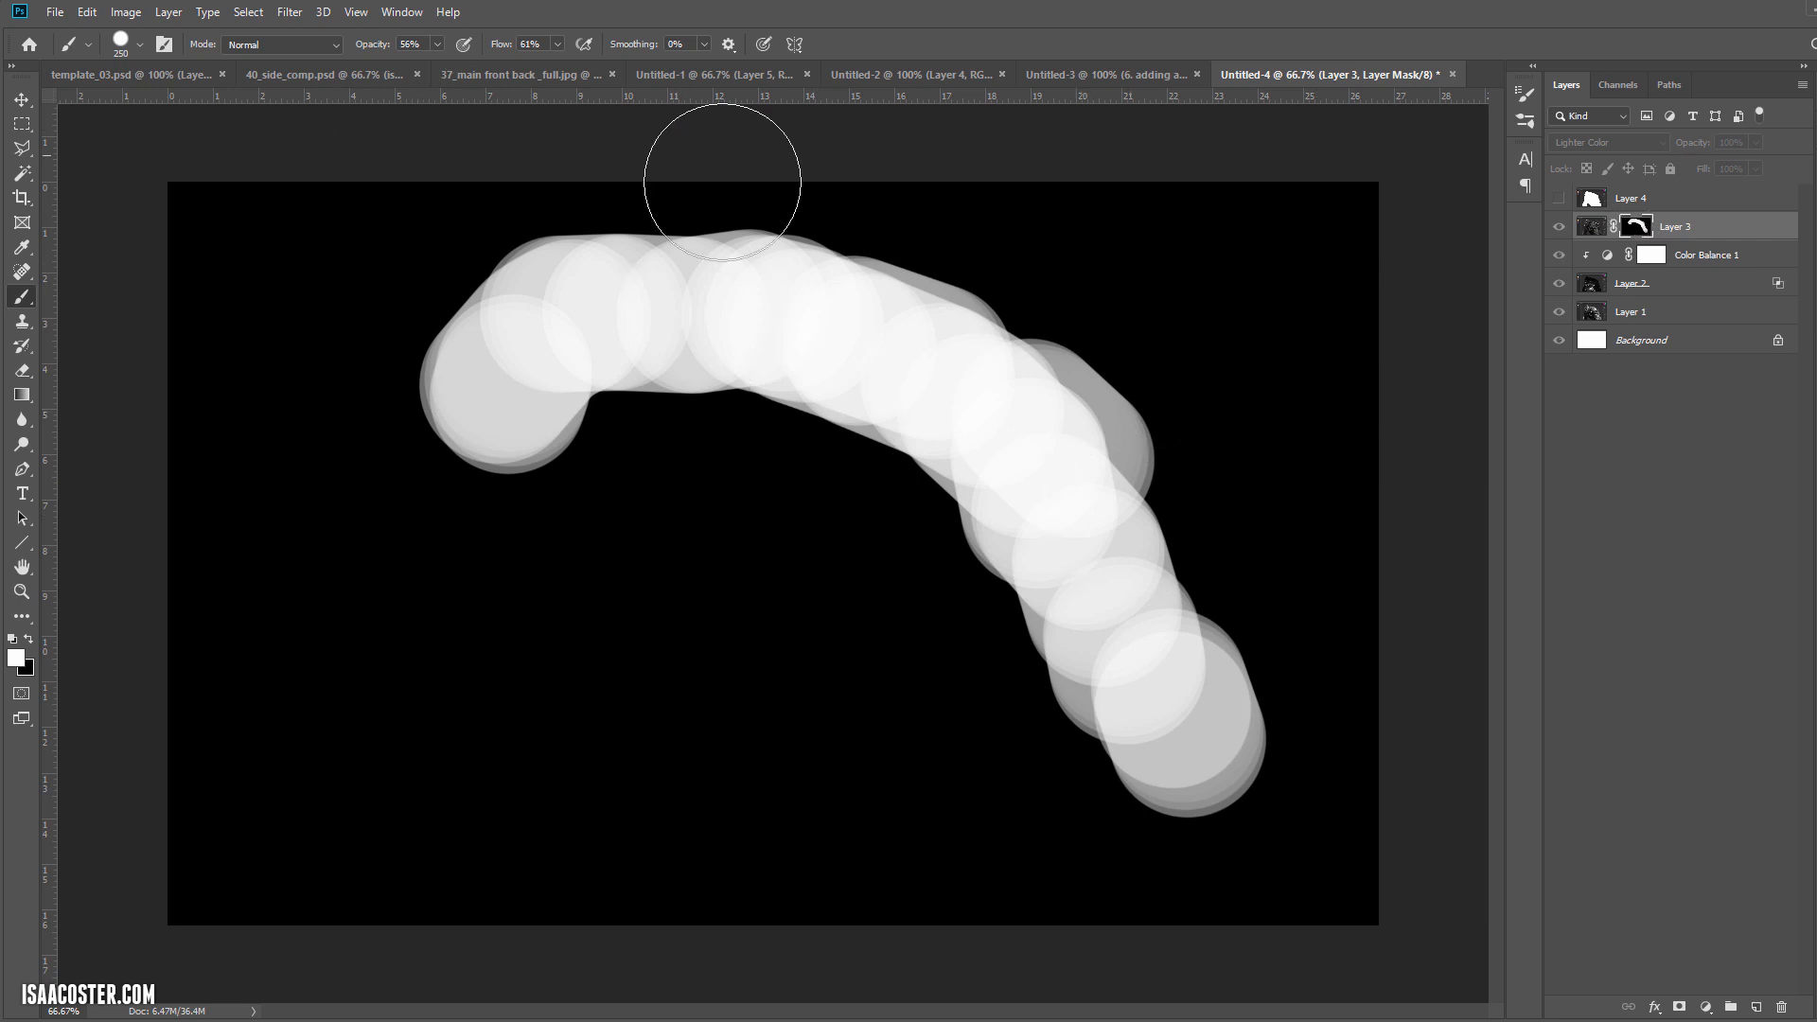
pyautogui.moveTo(539, 337)
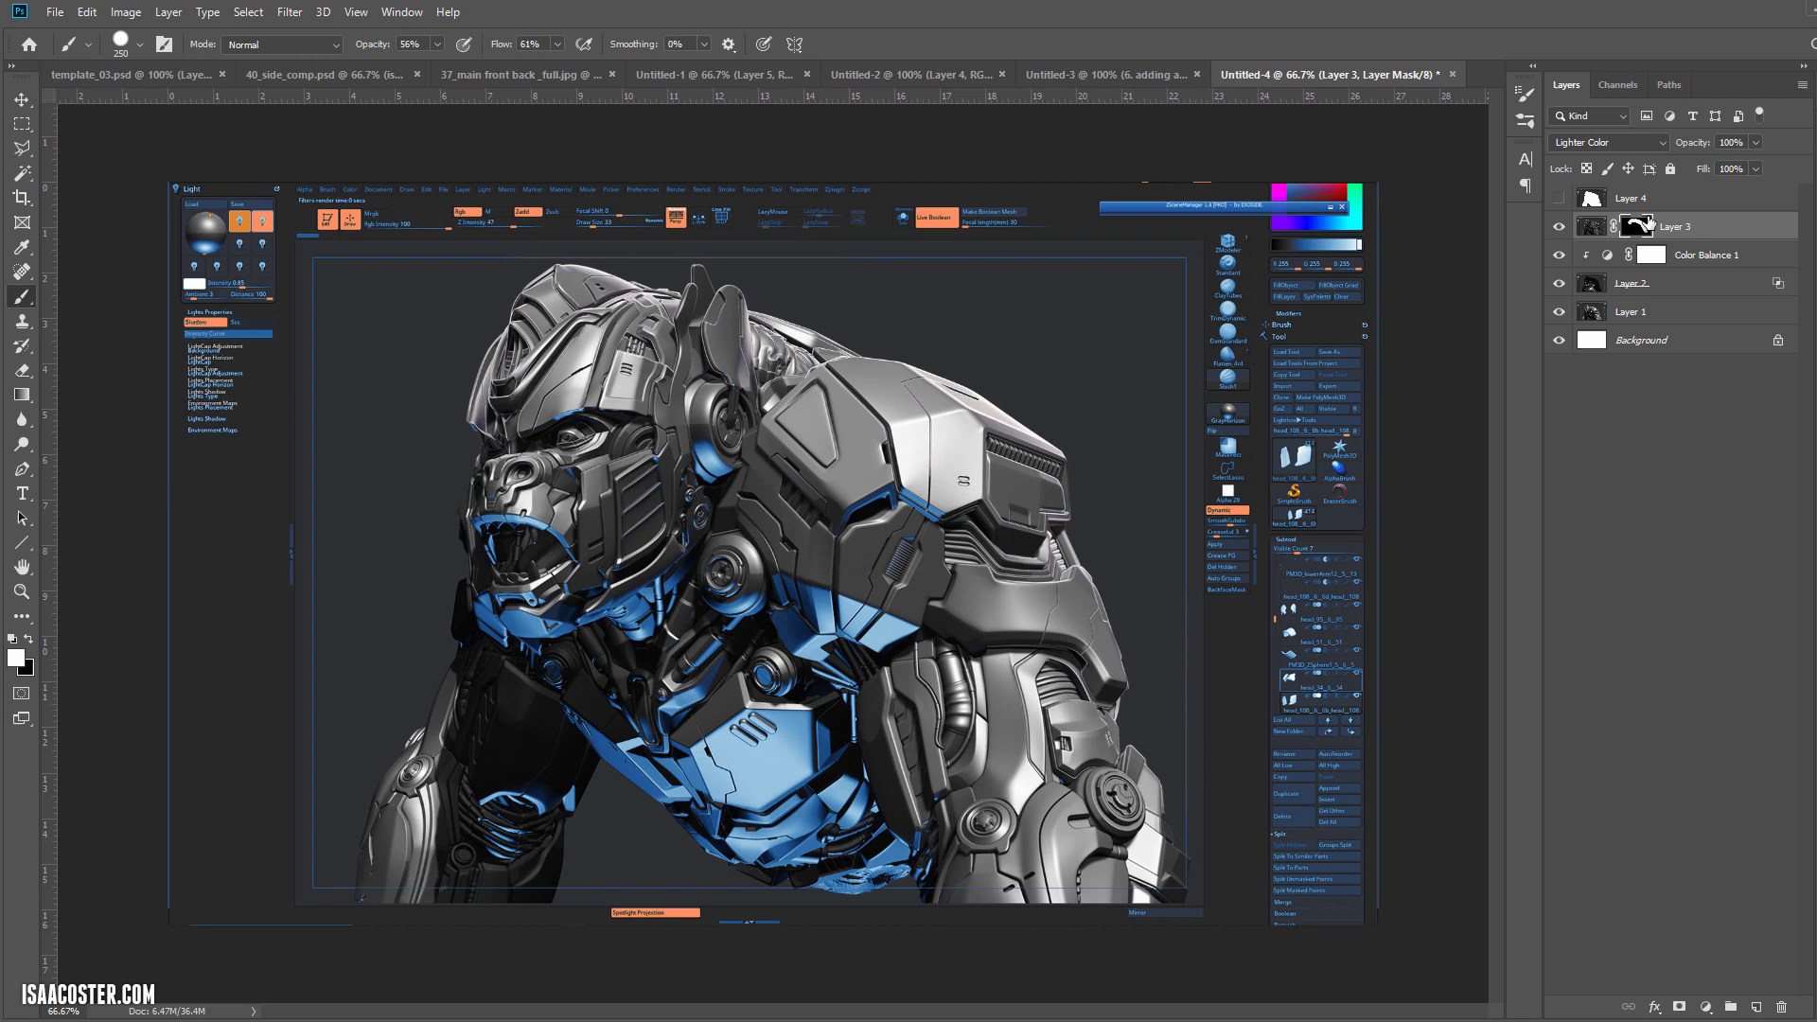
# Step: Apply a 4.6 px Gaussian Blur to Layer 3's mask and show the Layer 4 silhouette
pyautogui.click(288, 11)
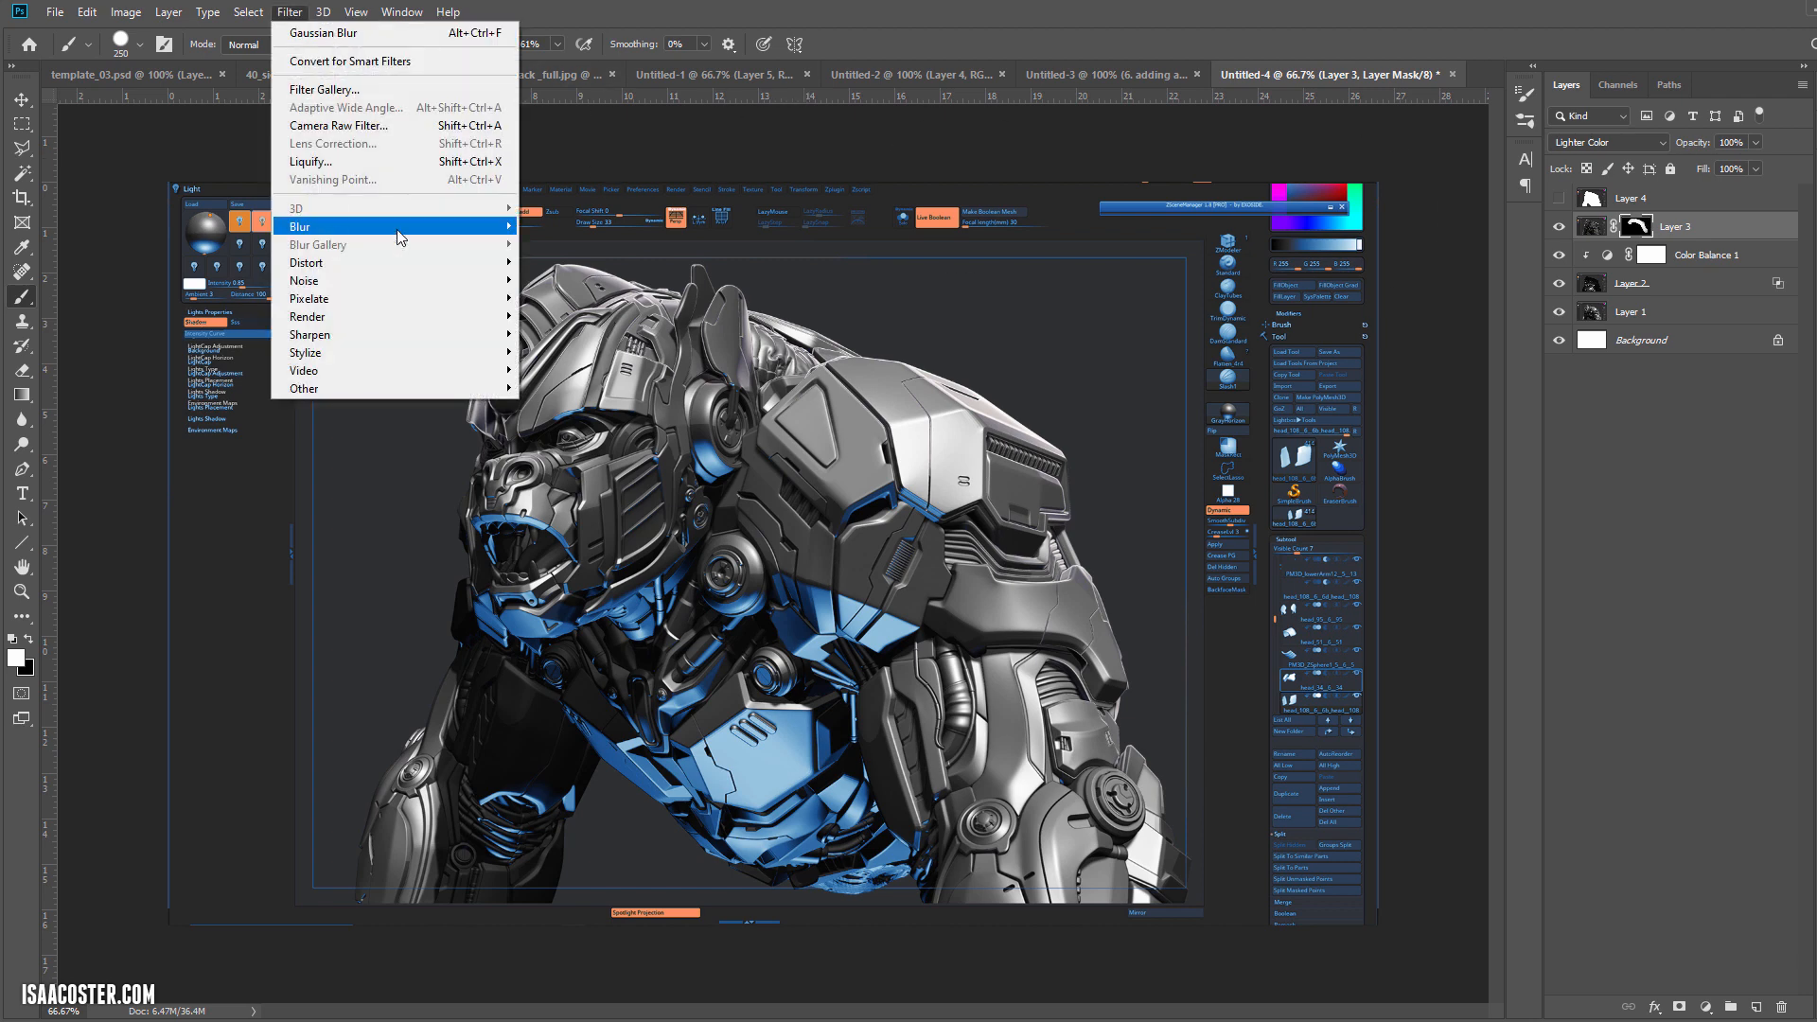
pyautogui.click(323, 32)
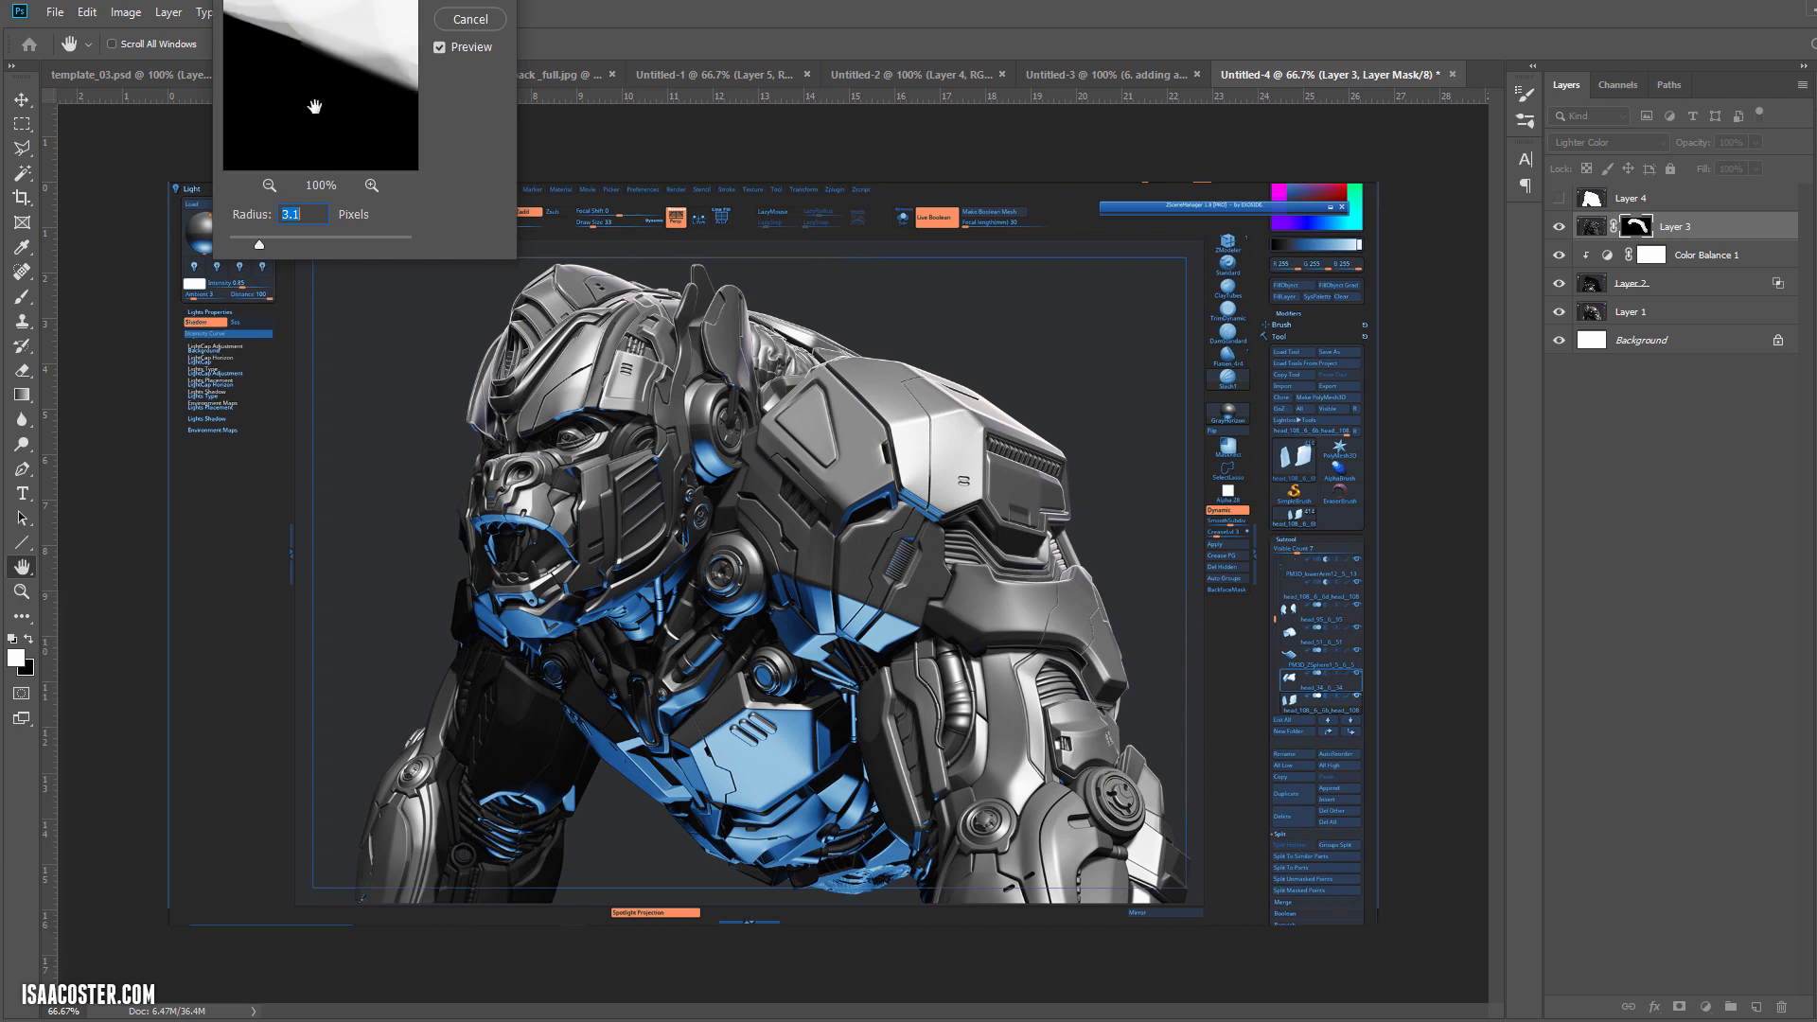
pyautogui.moveTo(259, 244); pyautogui.dragTo(279, 244)
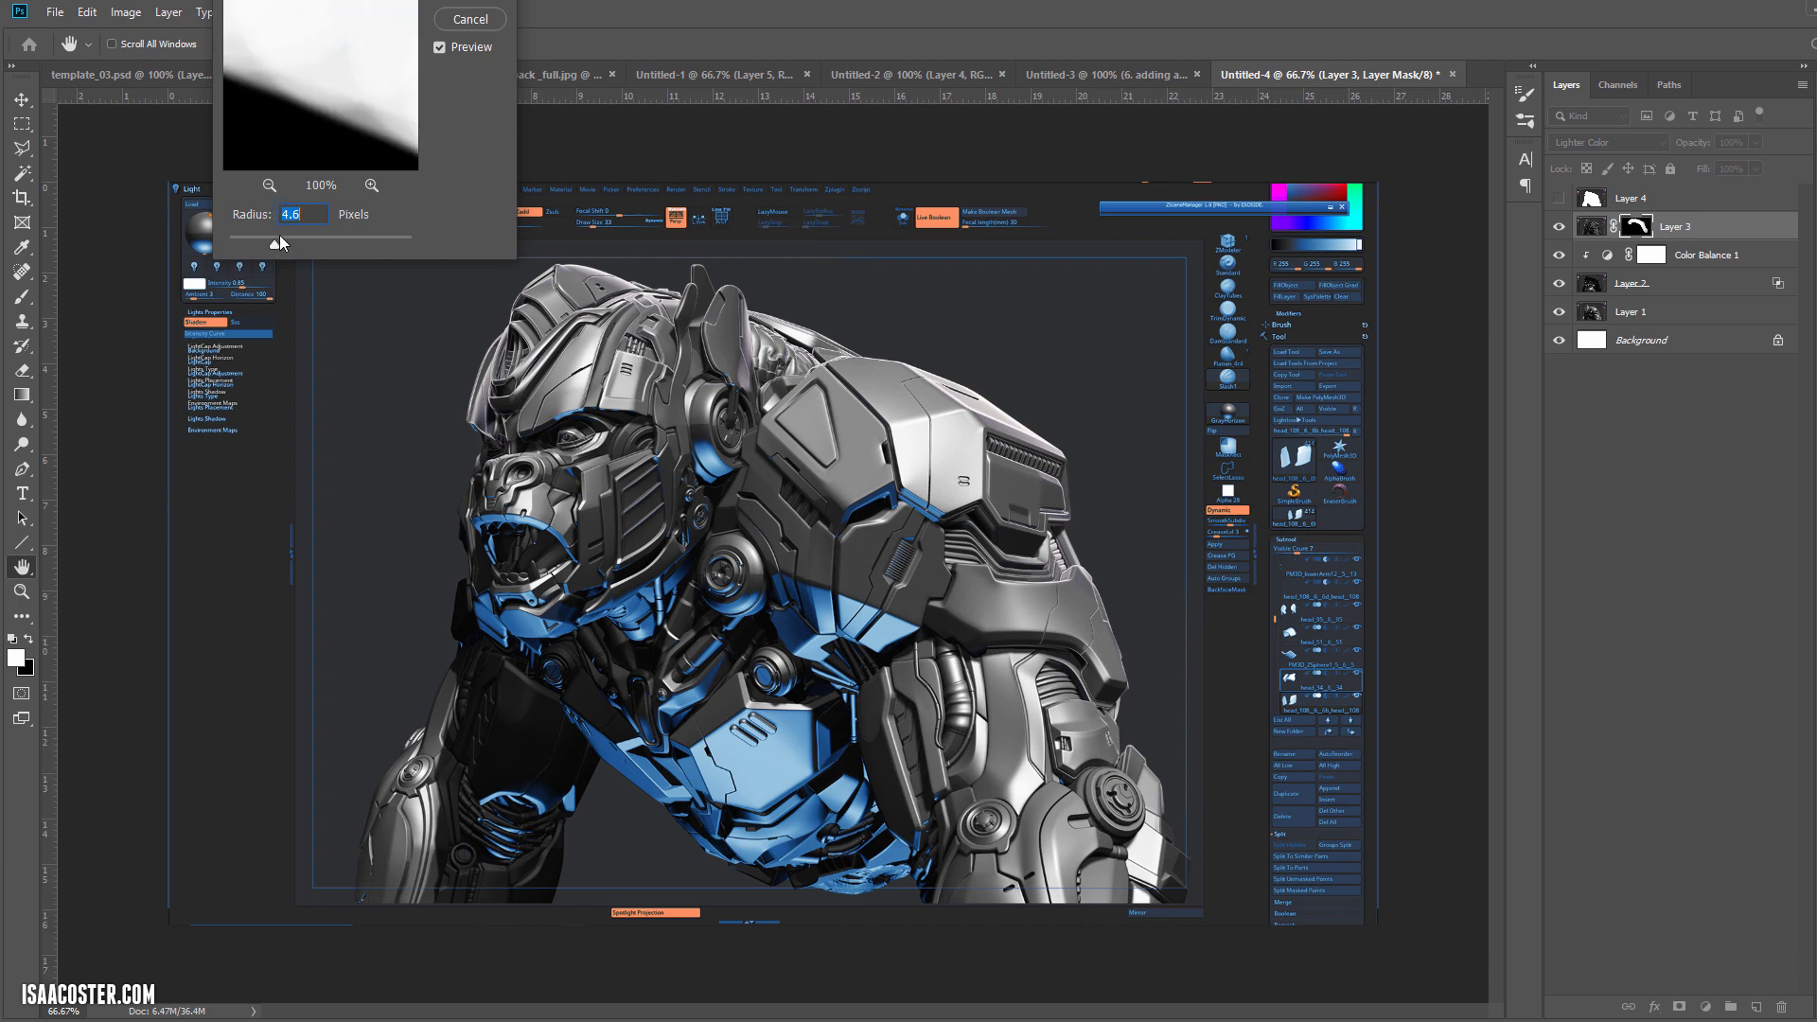
pyautogui.click(467, 19)
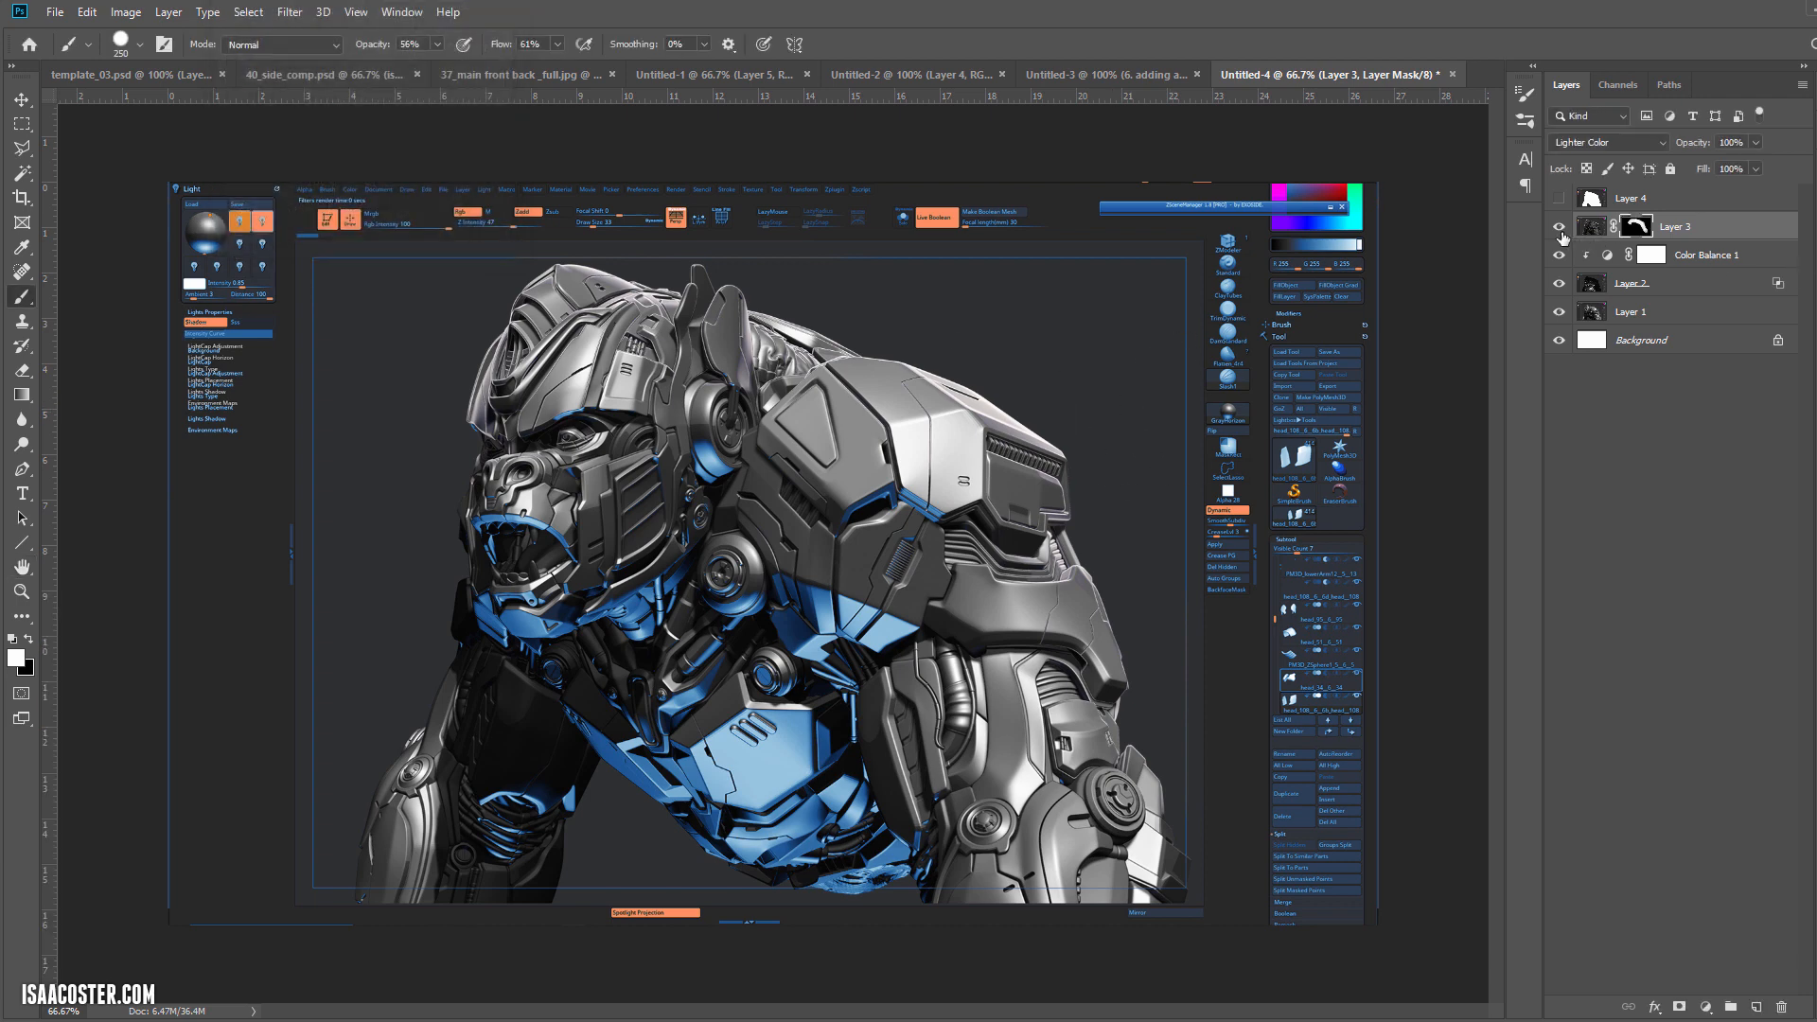
pyautogui.click(1558, 225)
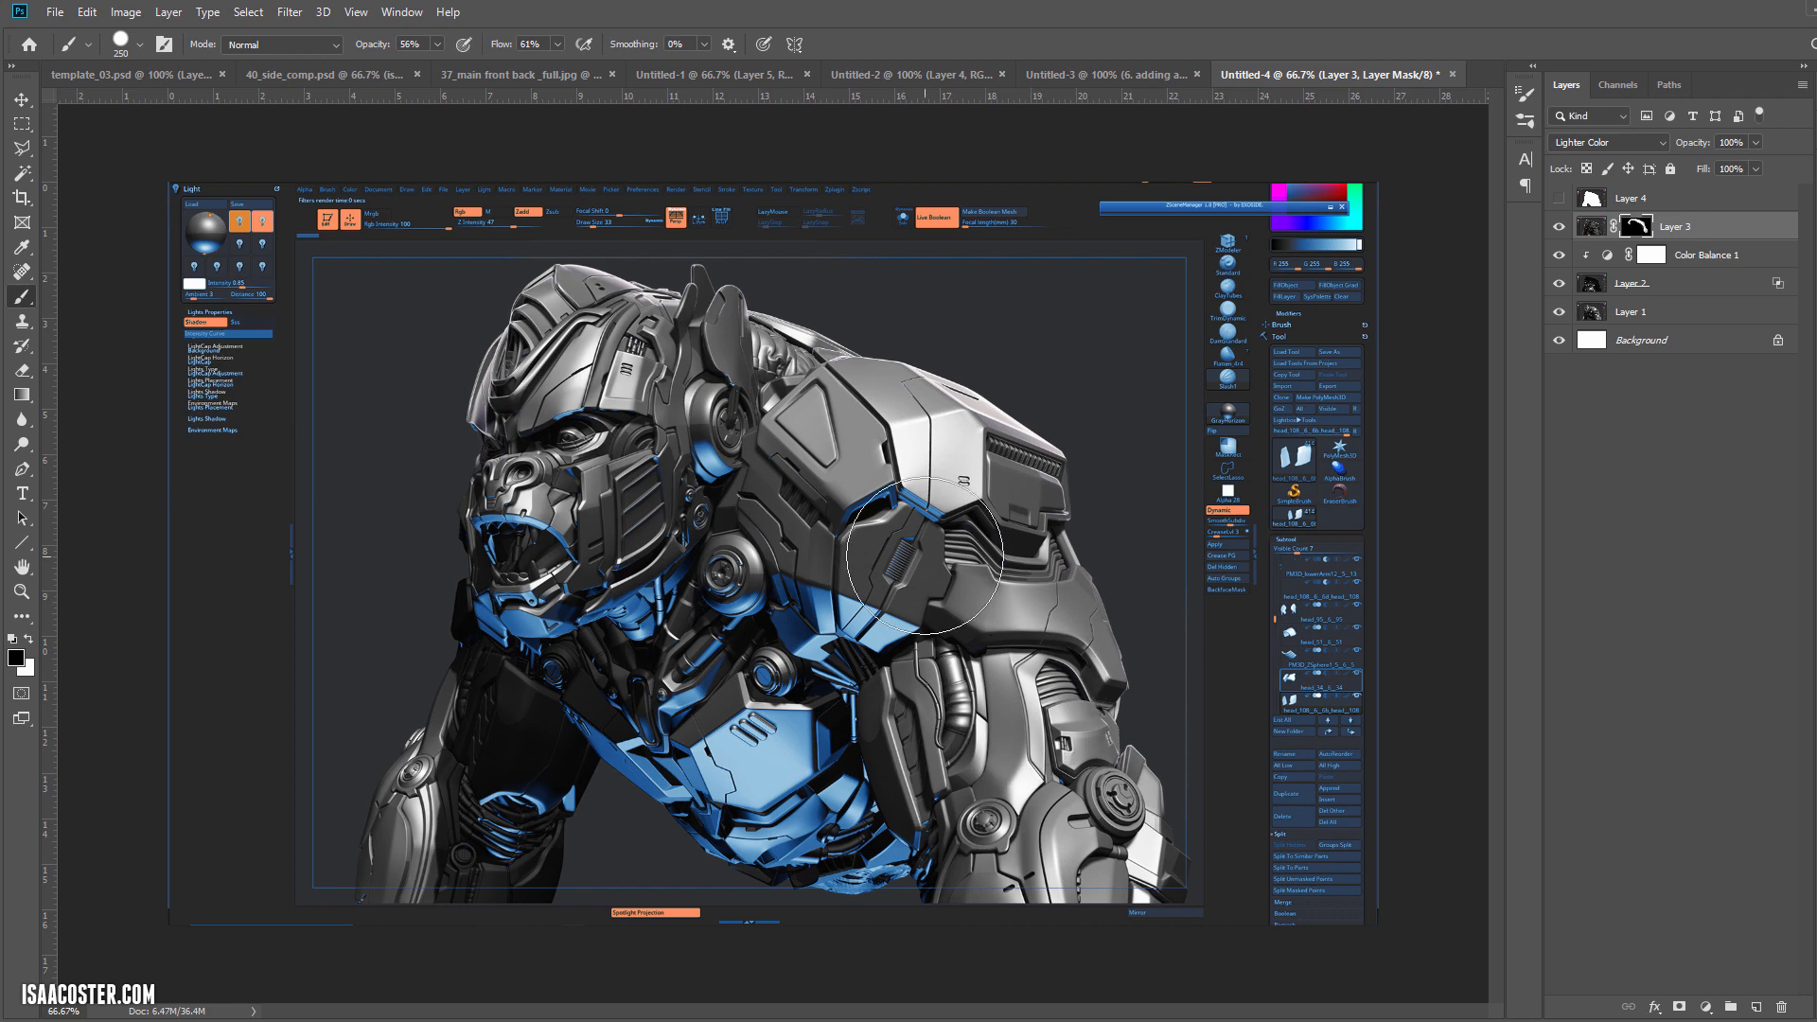
pyautogui.moveTo(612, 405)
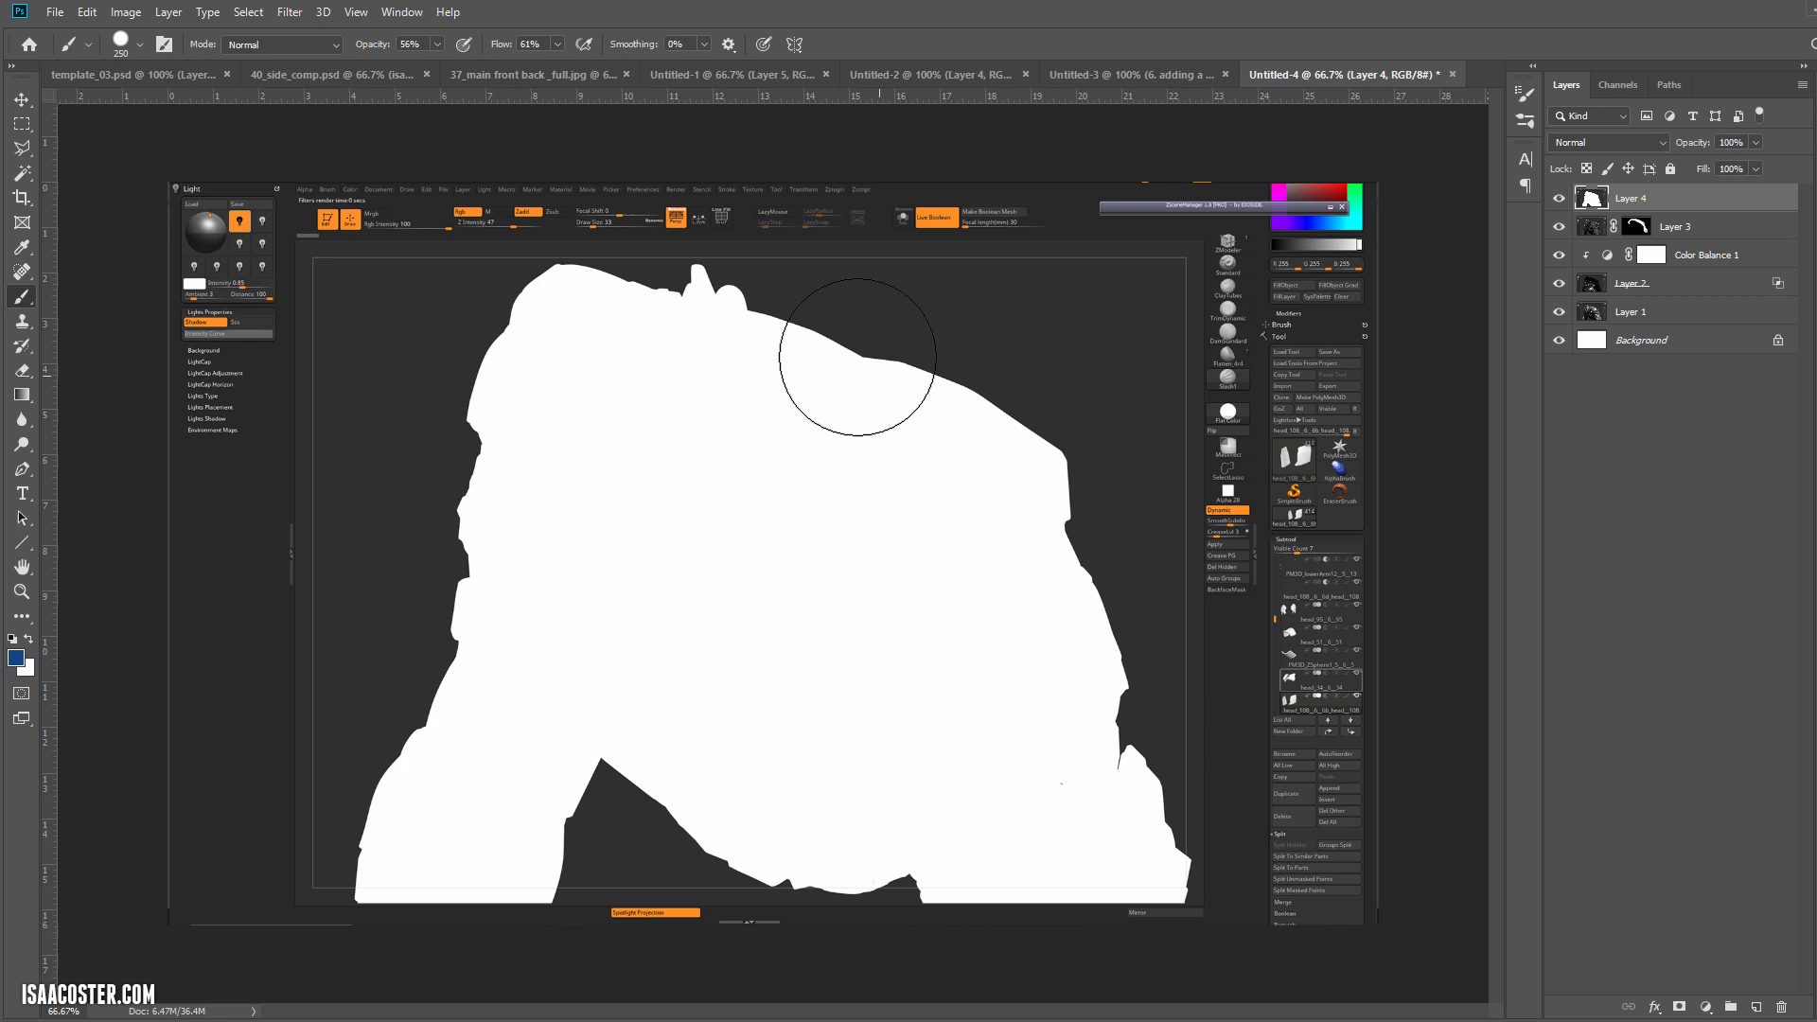
pyautogui.moveTo(797, 499)
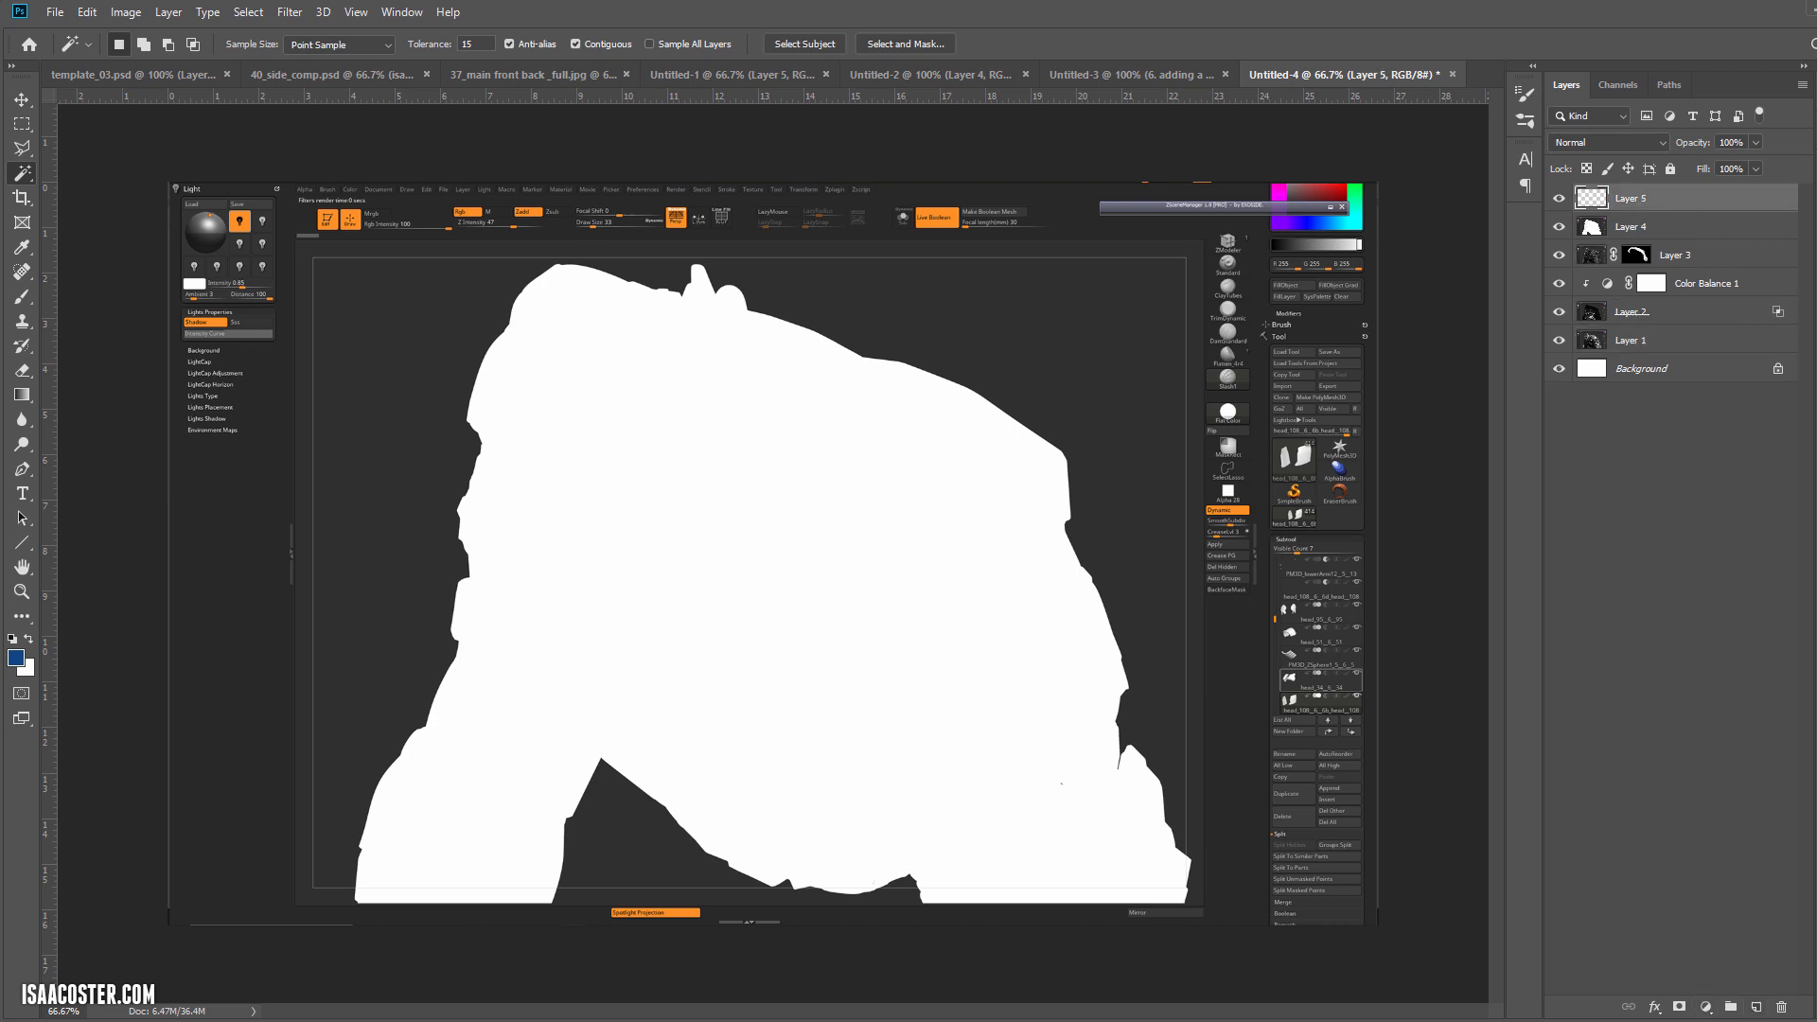
# Step: Fill Layer 5 with #292929 and mask it from the Layer 4 silhouette selection
pyautogui.click(15, 659)
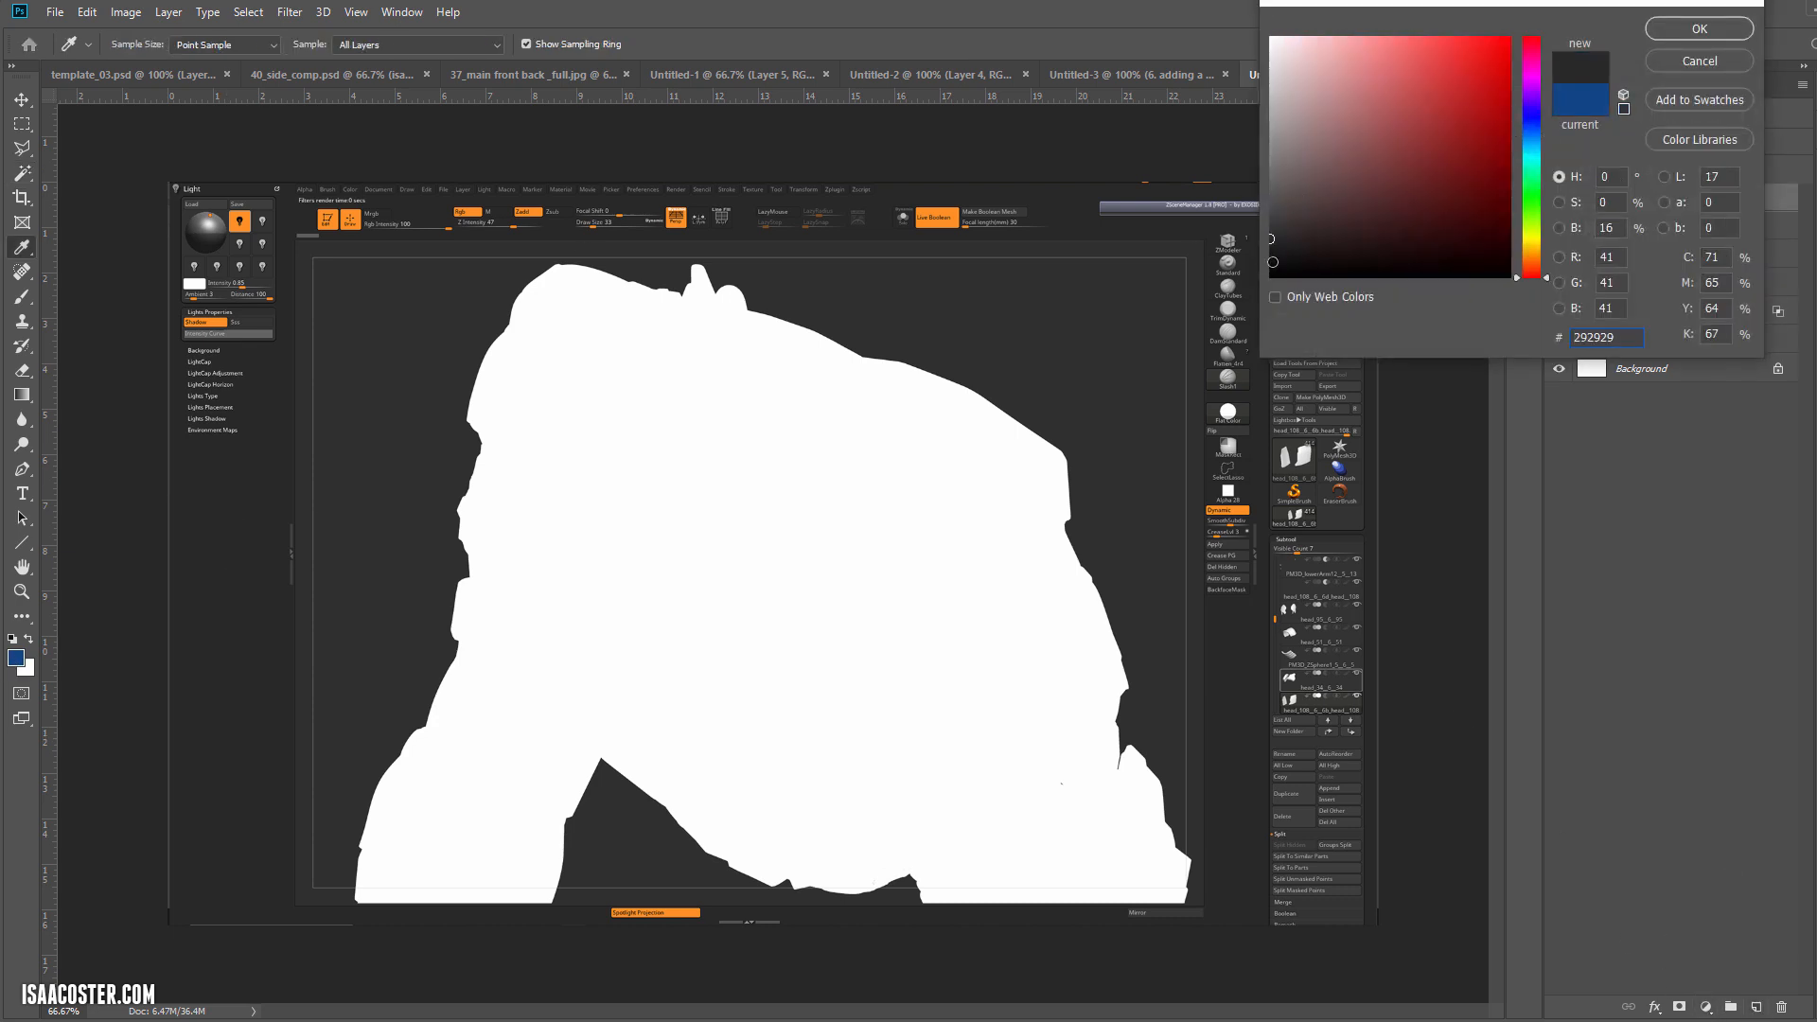
pyautogui.click(1698, 28)
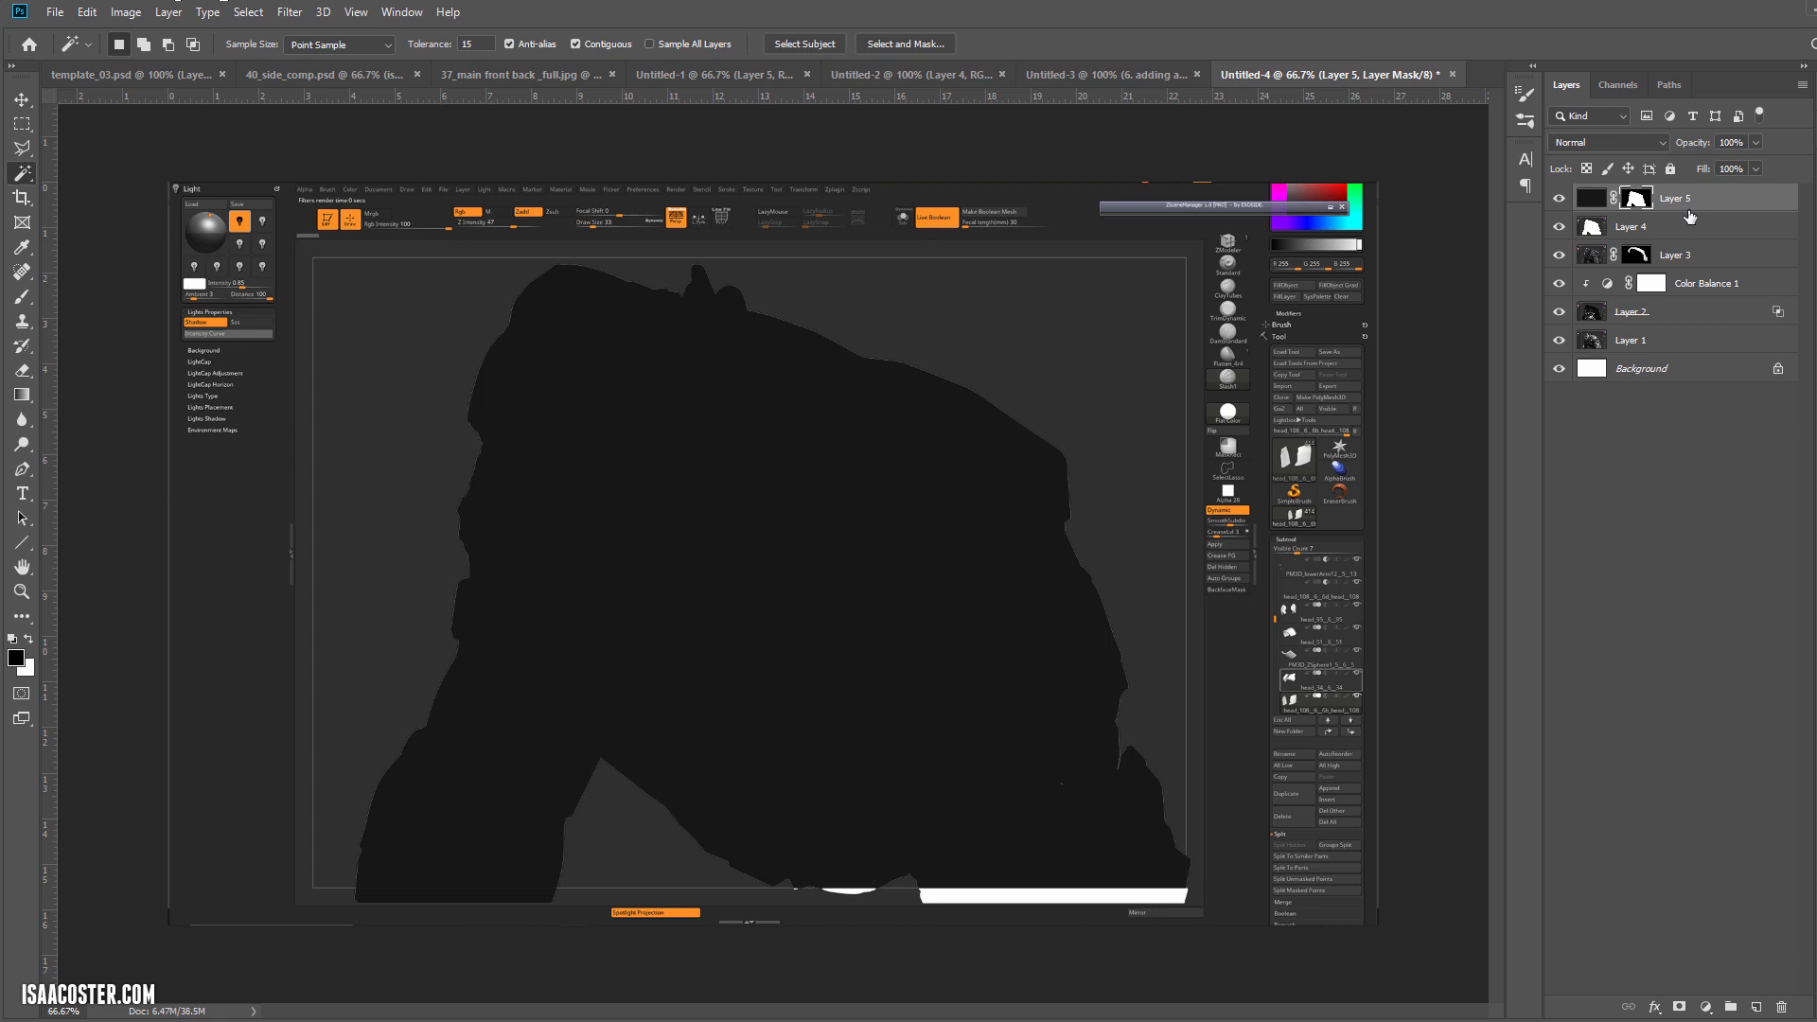
pyautogui.click(248, 11)
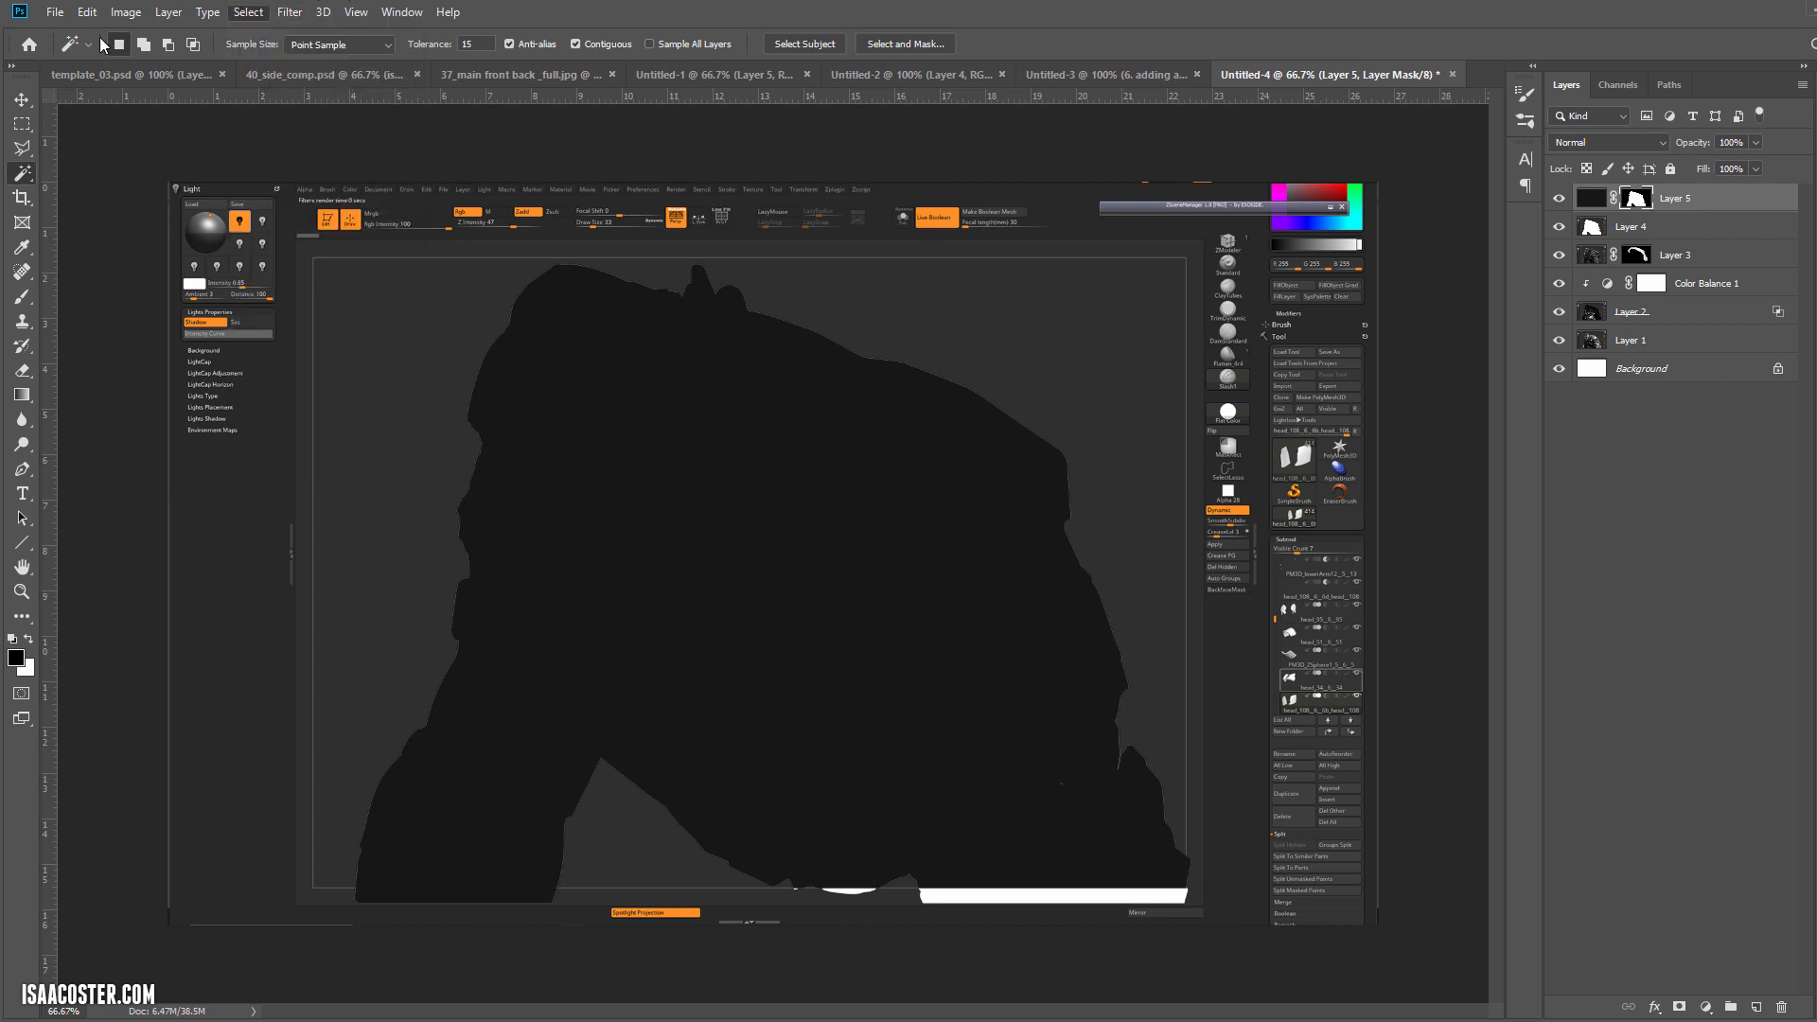
pyautogui.click(125, 11)
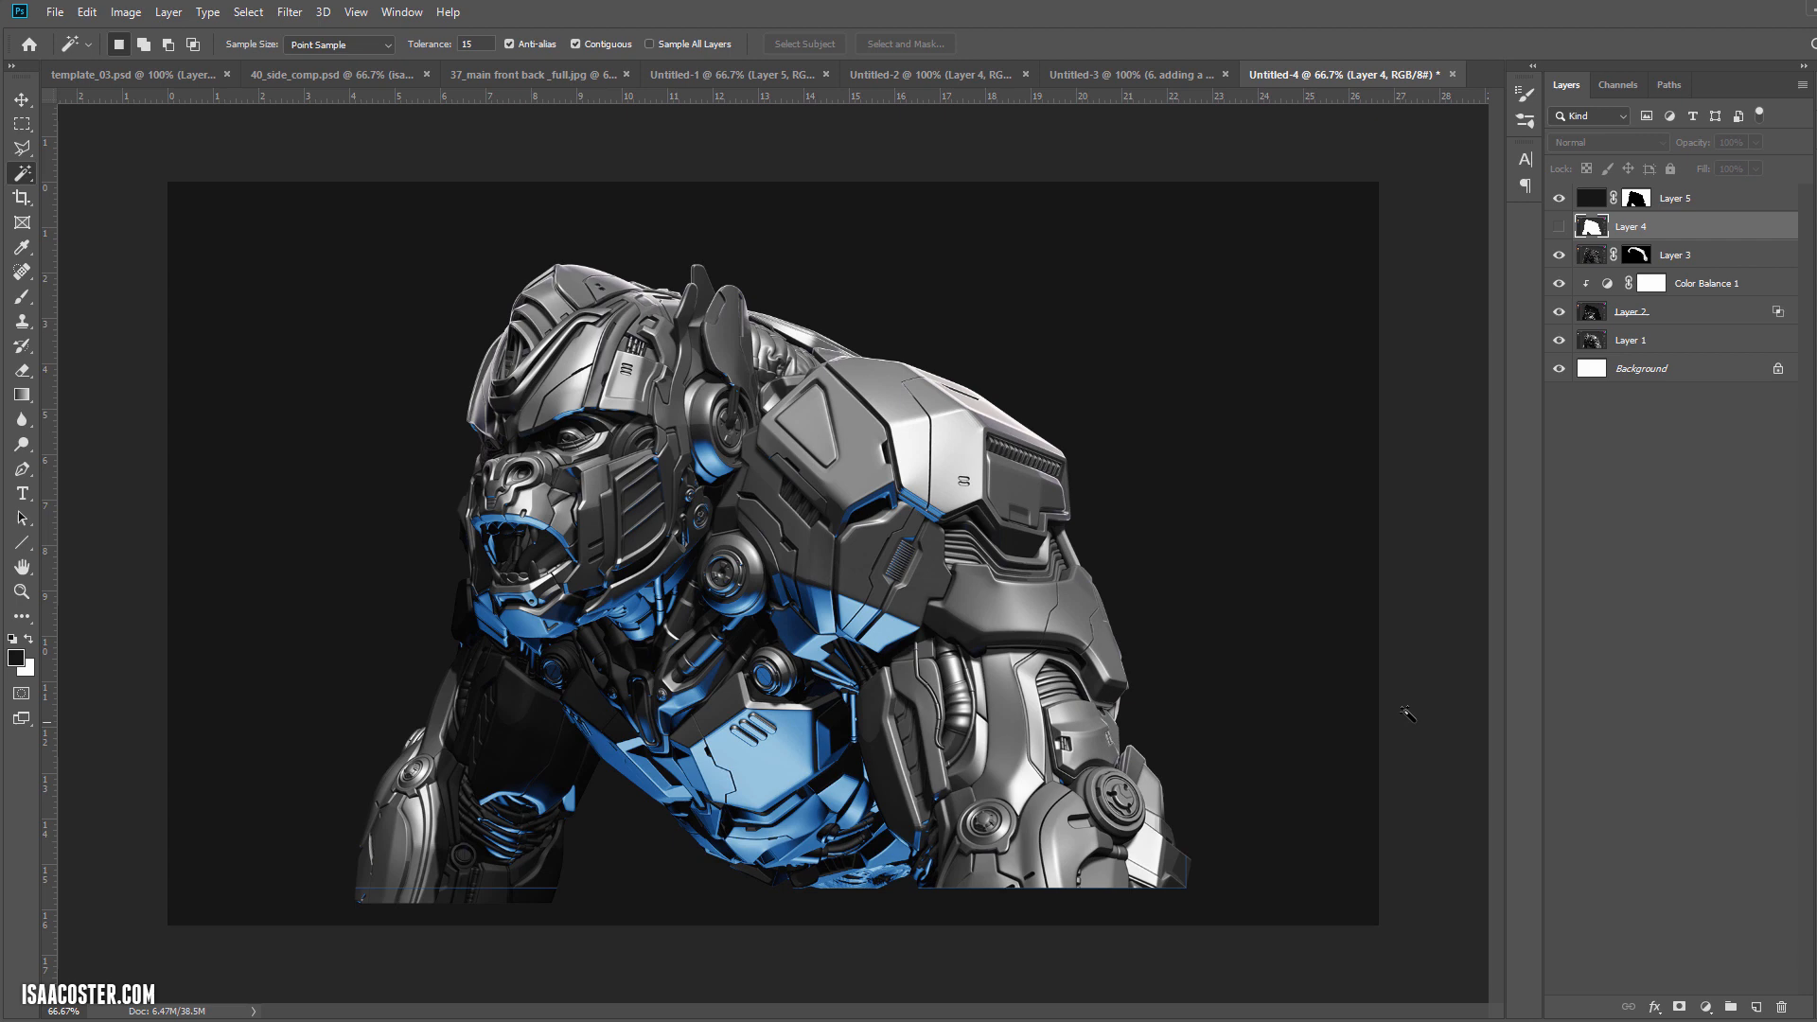
pyautogui.moveTo(654, 600)
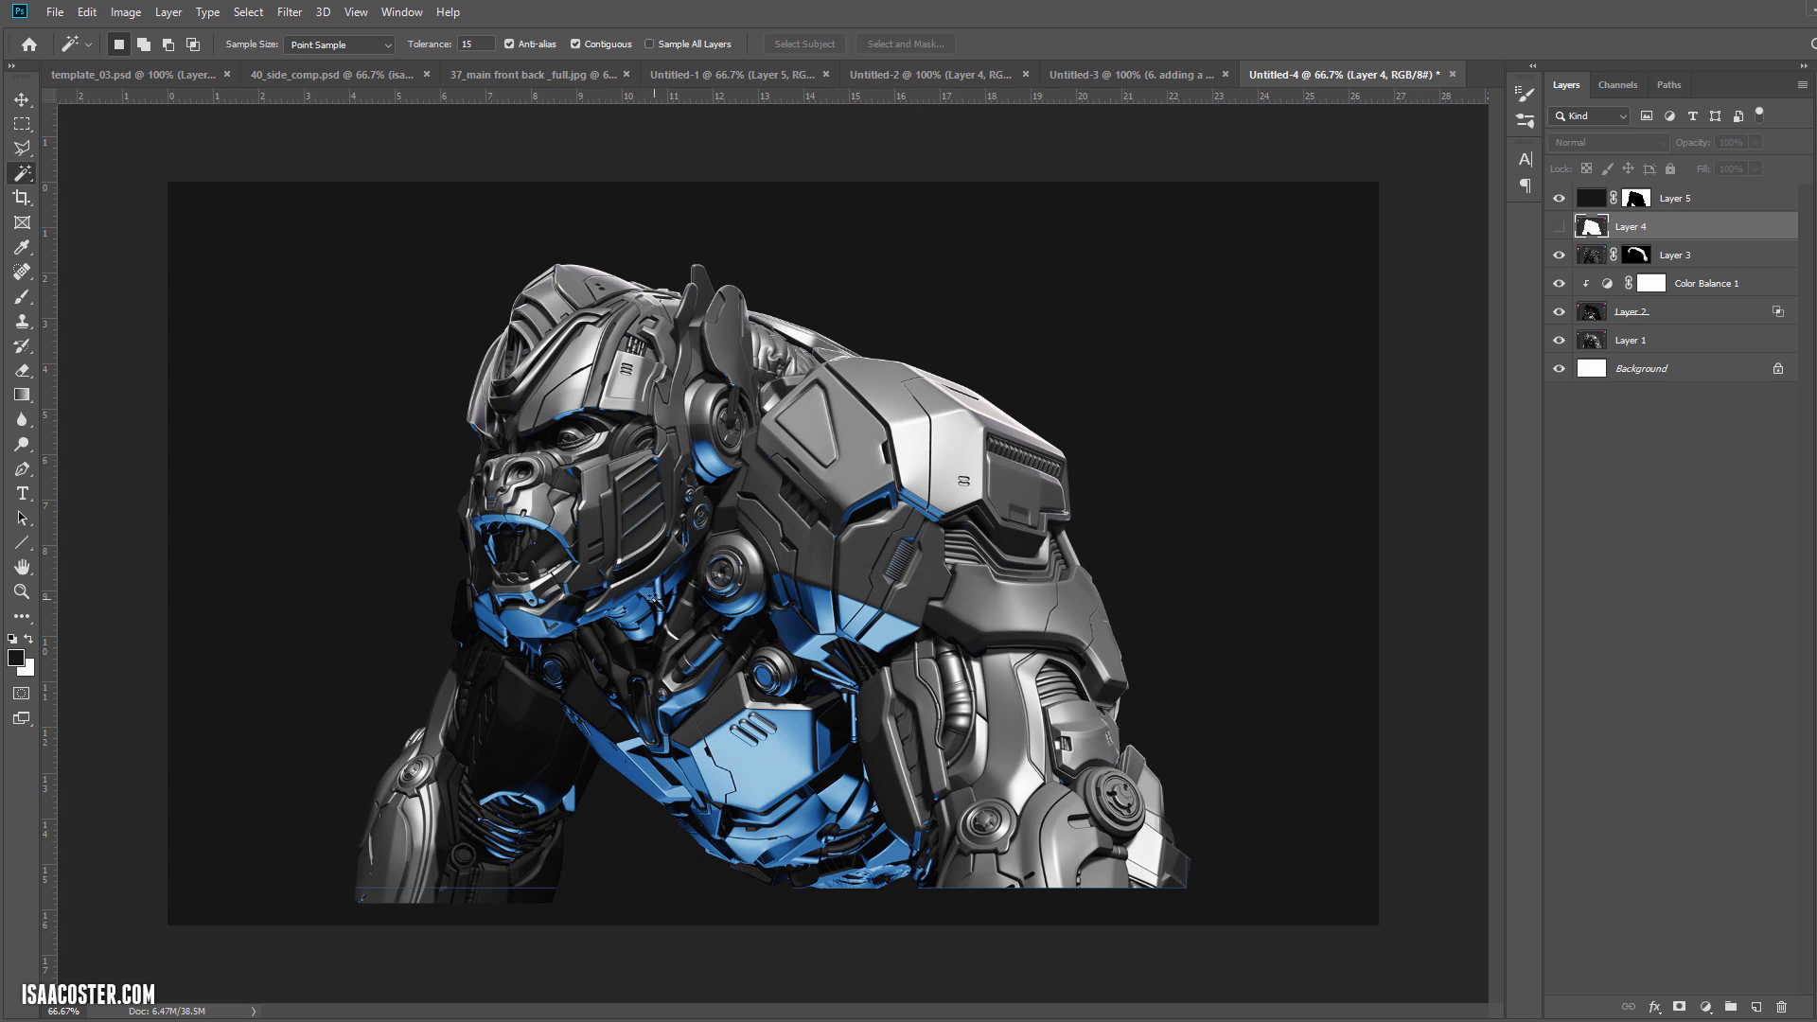